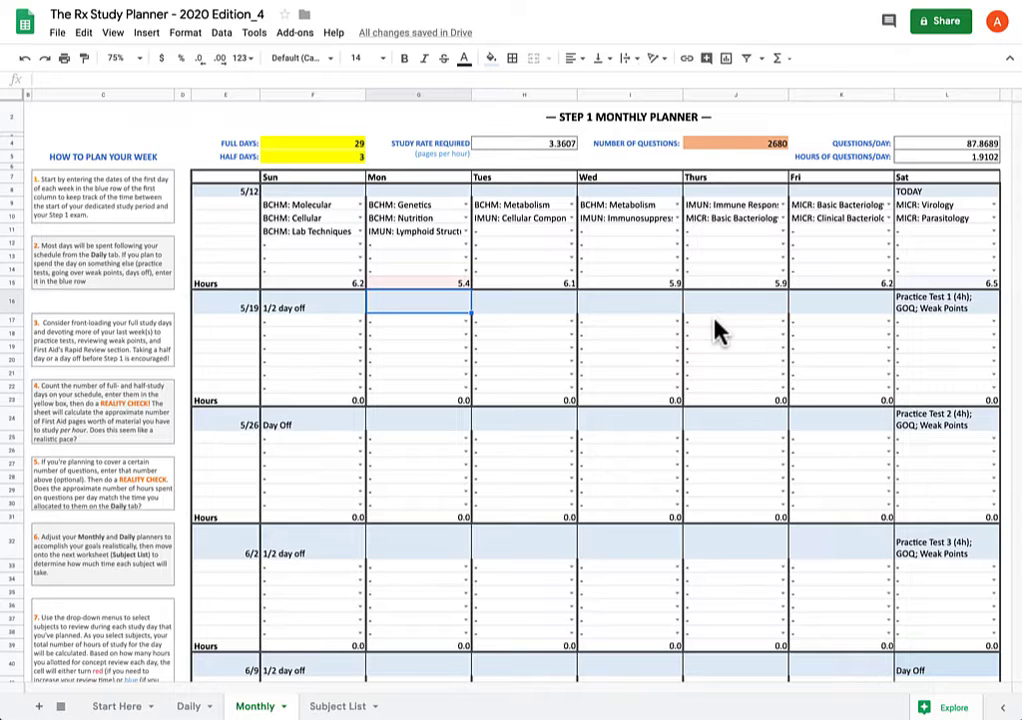
{"action": "mouse_move", "coordinate": [315, 267]}
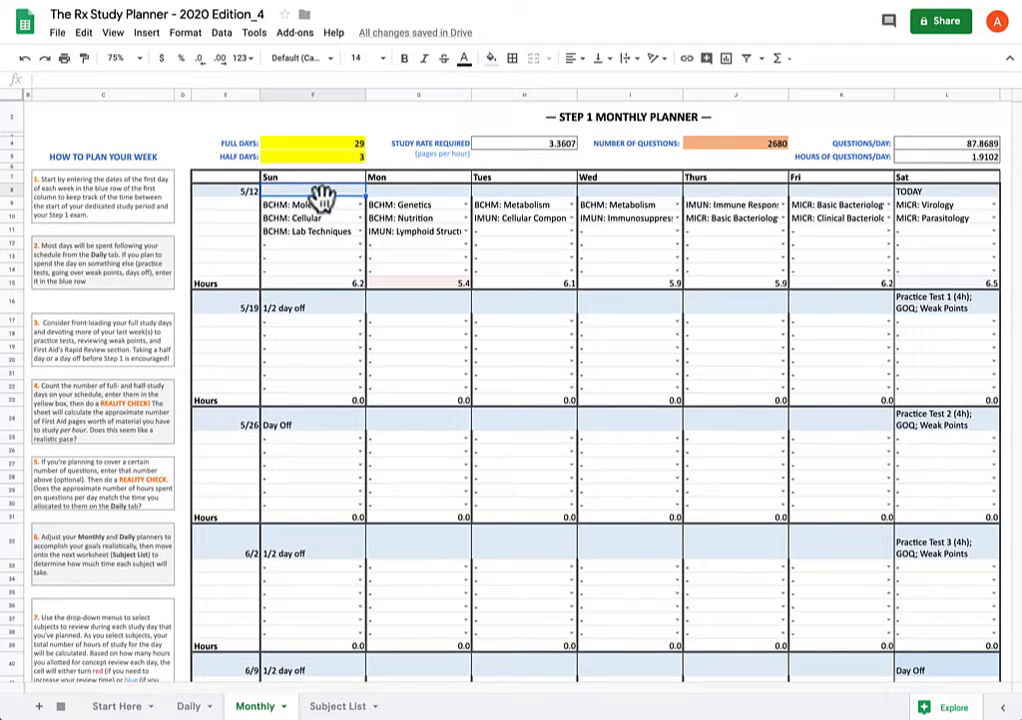
{"action": "mouse_move", "coordinate": [318, 200]}
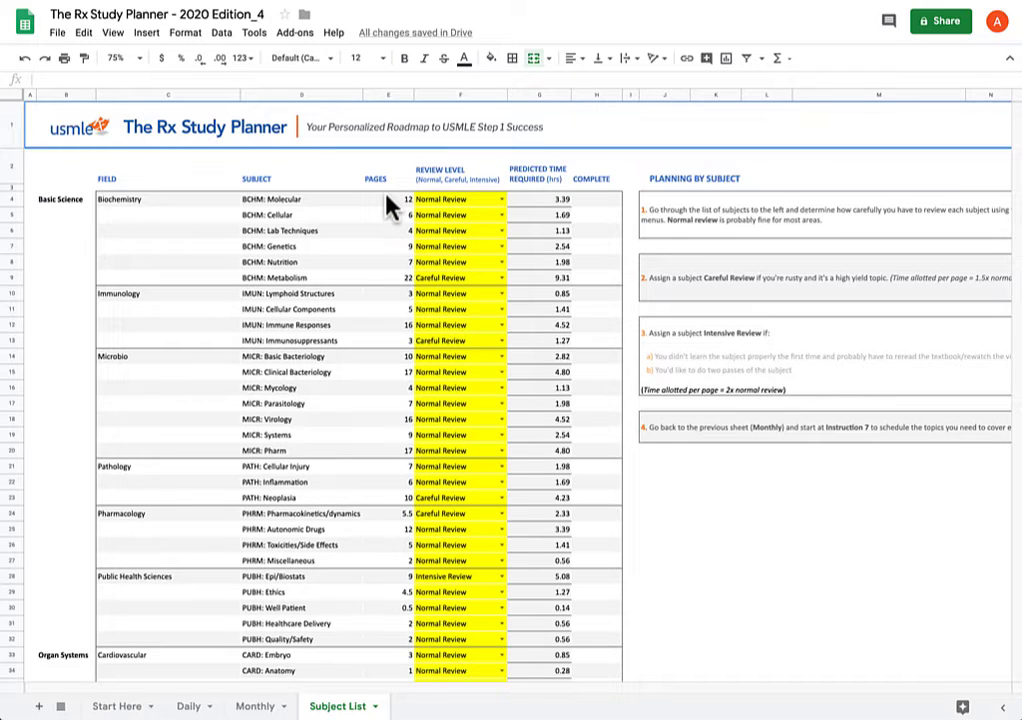
{"action": "mouse_move", "coordinate": [415, 205]}
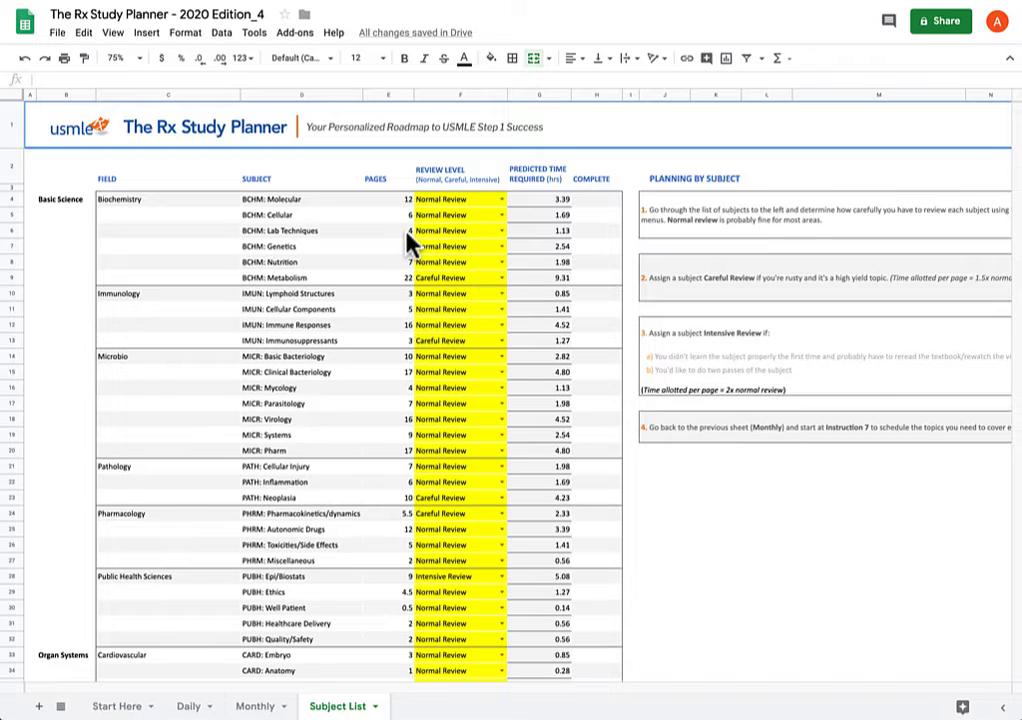
Return to the Monthly planner sheet to review the first week's subjects and hours
{"action": "left_click", "coordinate": [254, 706]}
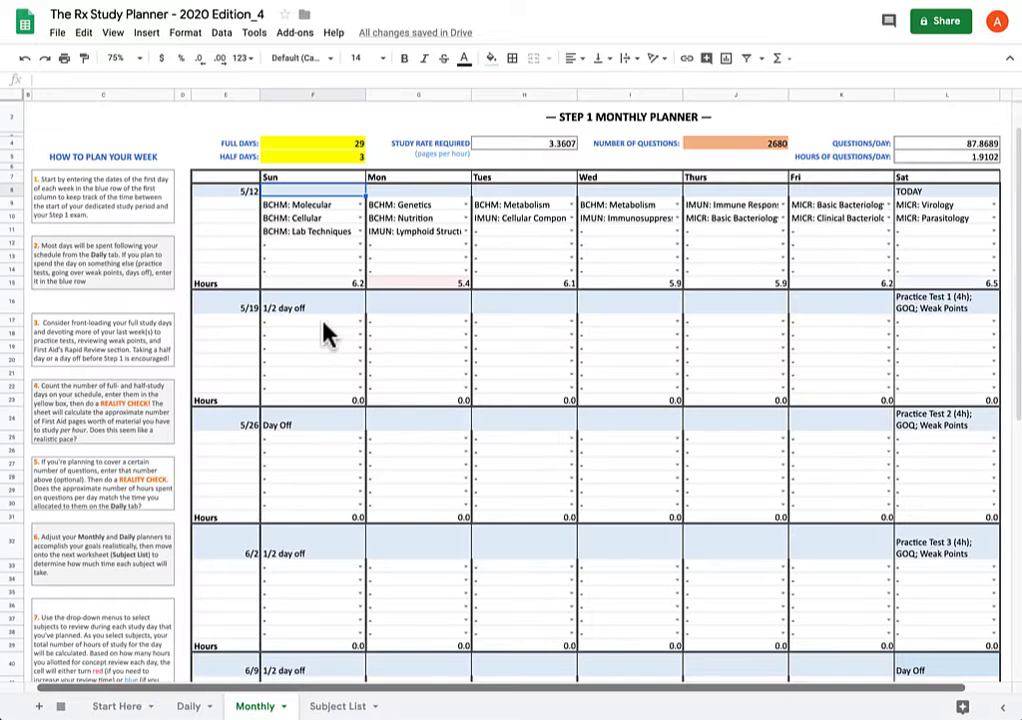
{"action": "mouse_move", "coordinate": [415, 215]}
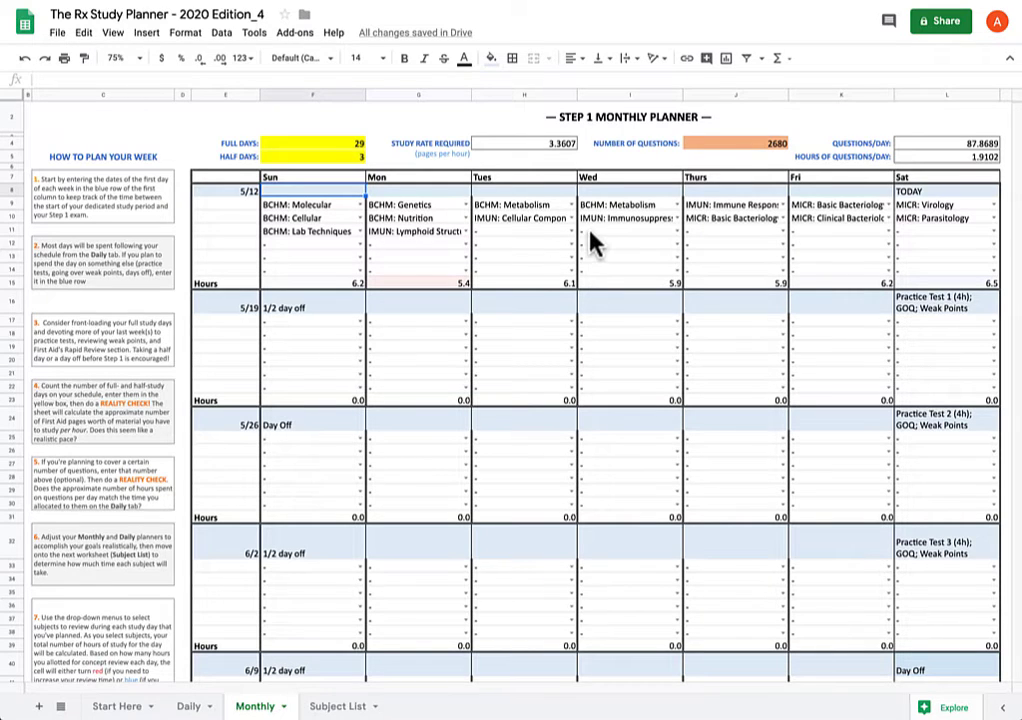
{"action": "mouse_move", "coordinate": [578, 243]}
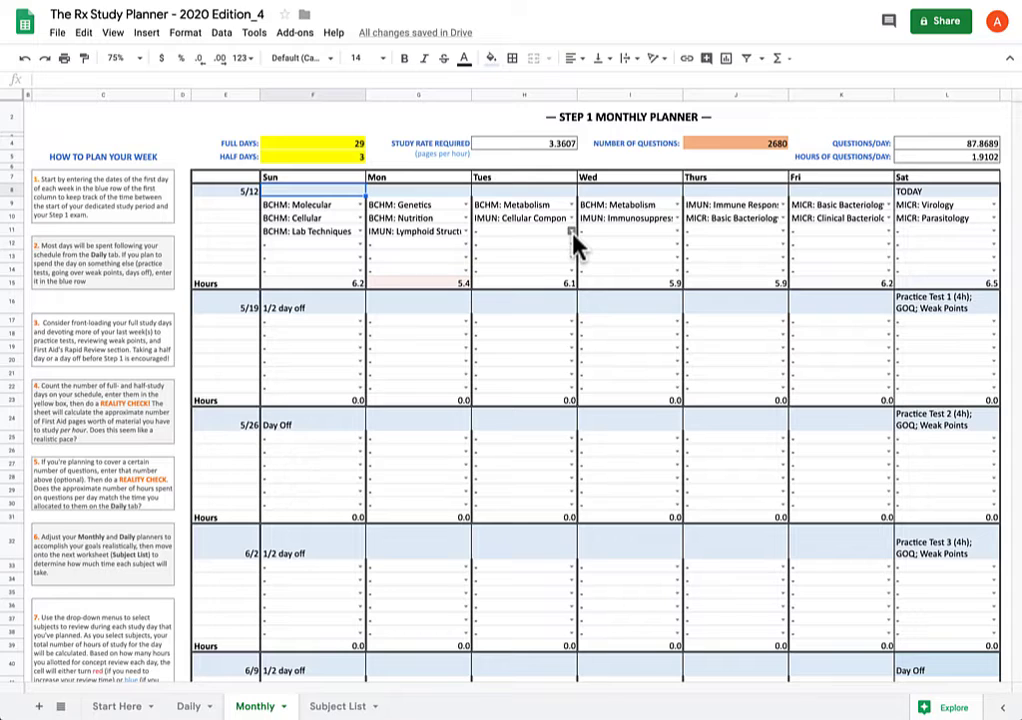
{"action": "mouse_move", "coordinate": [735, 195]}
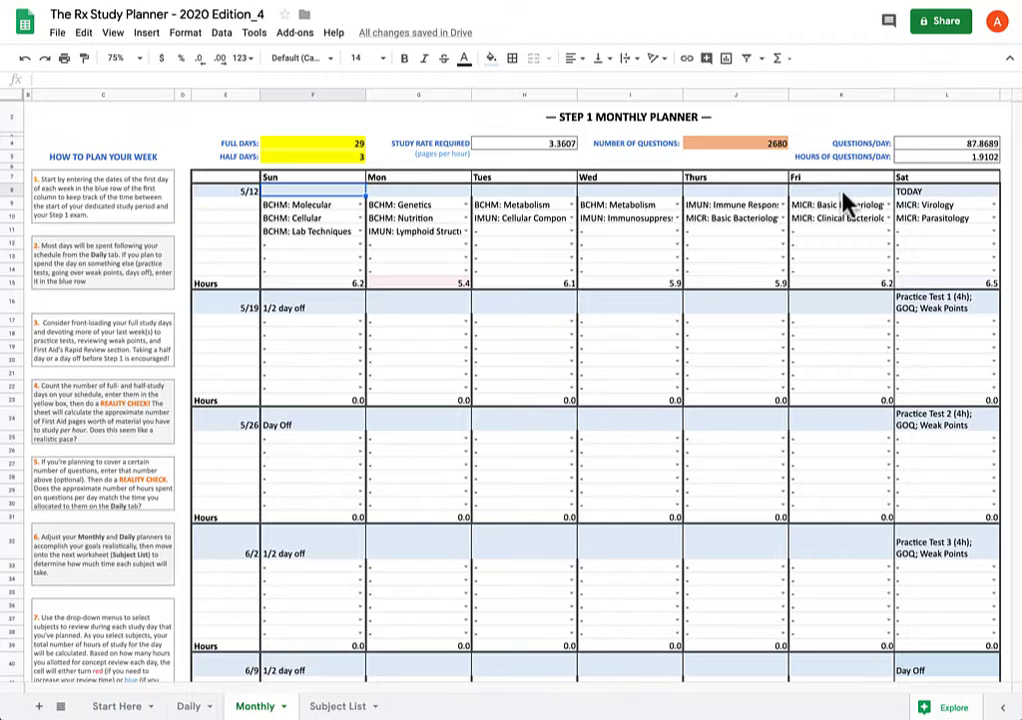
{"action": "mouse_move", "coordinate": [750, 200]}
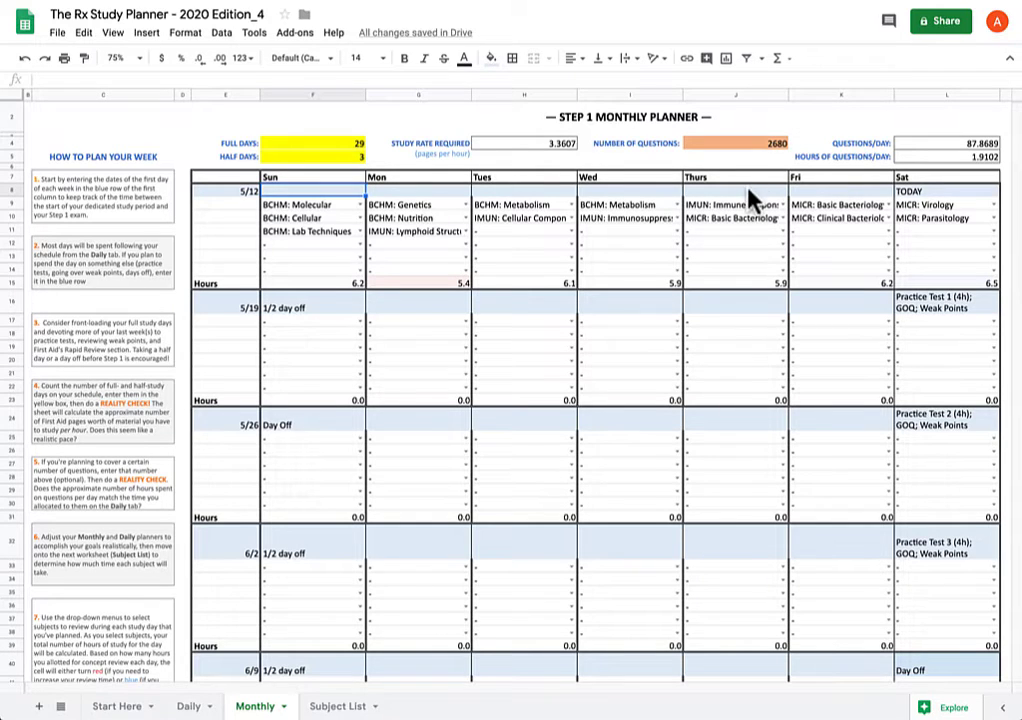
{"action": "mouse_move", "coordinate": [930, 202]}
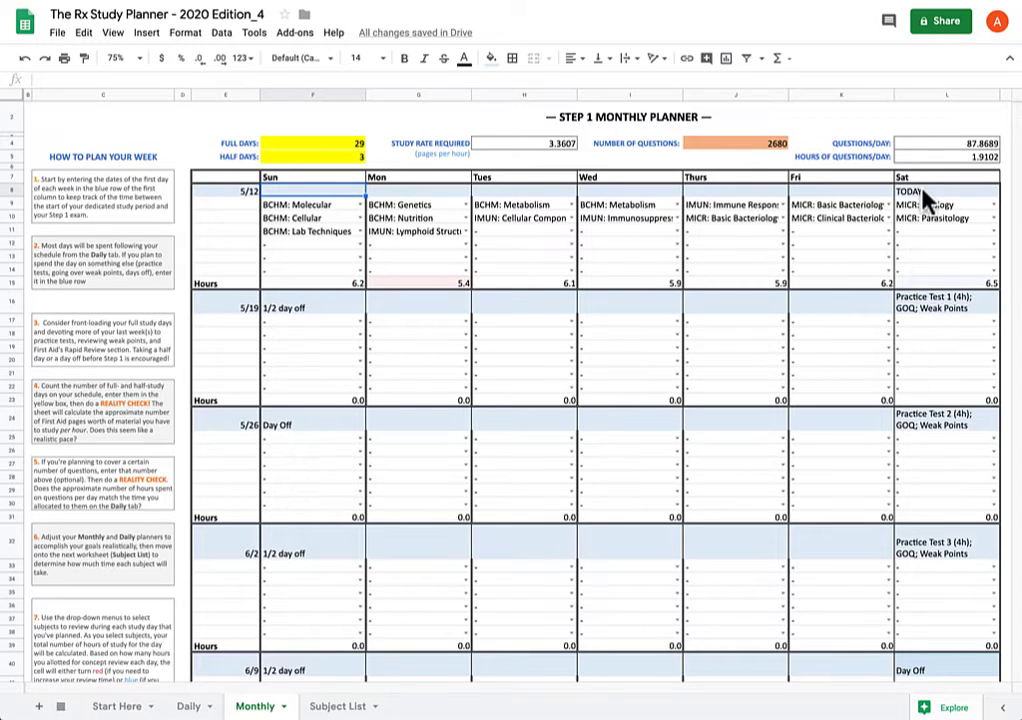
{"action": "mouse_move", "coordinate": [935, 310]}
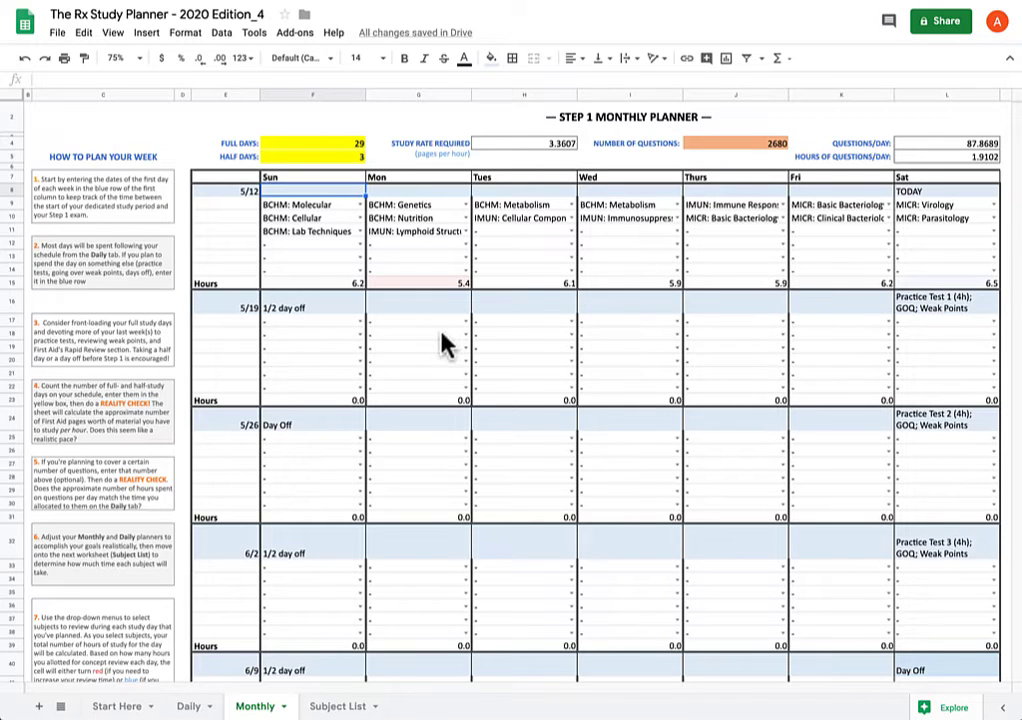
{"action": "mouse_move", "coordinate": [921, 332]}
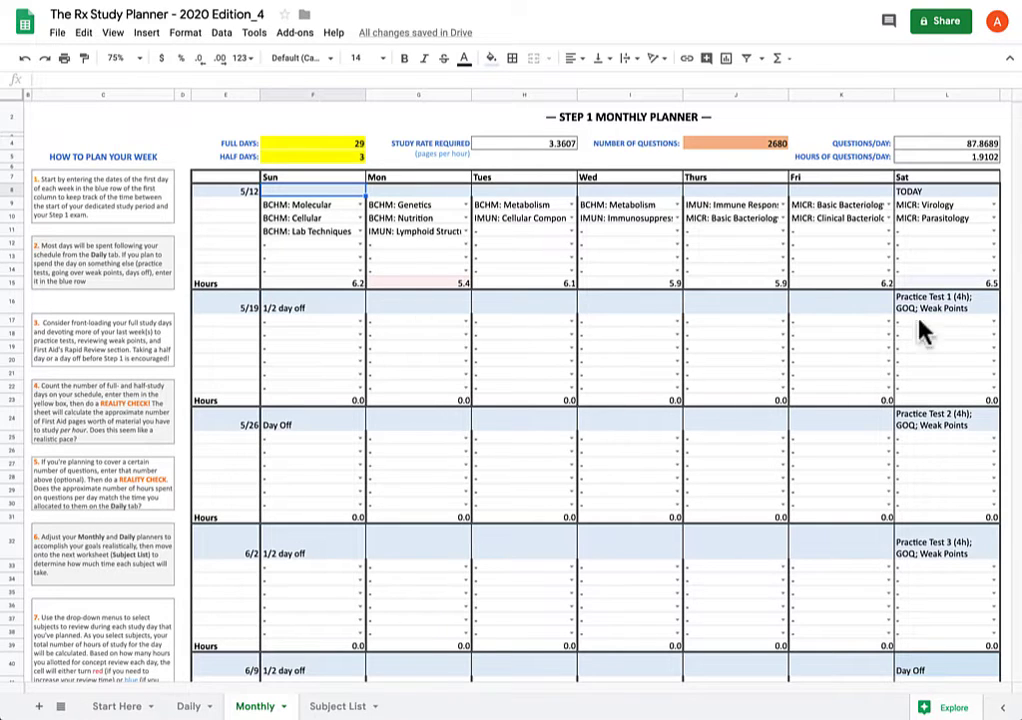
{"action": "mouse_move", "coordinate": [965, 340]}
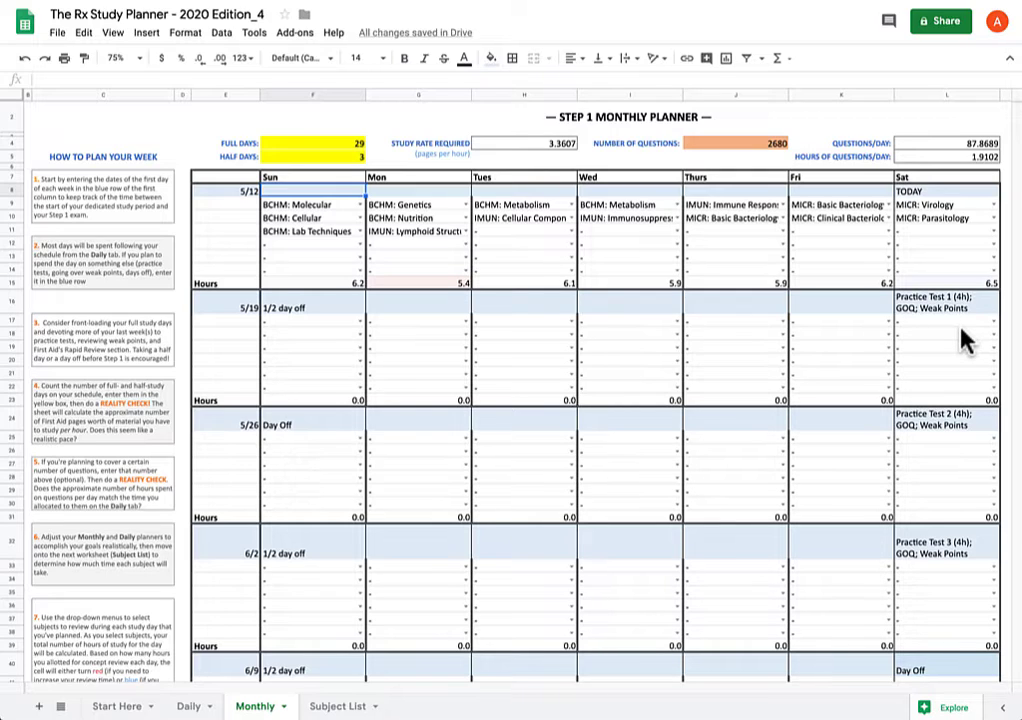
{"action": "mouse_move", "coordinate": [960, 322]}
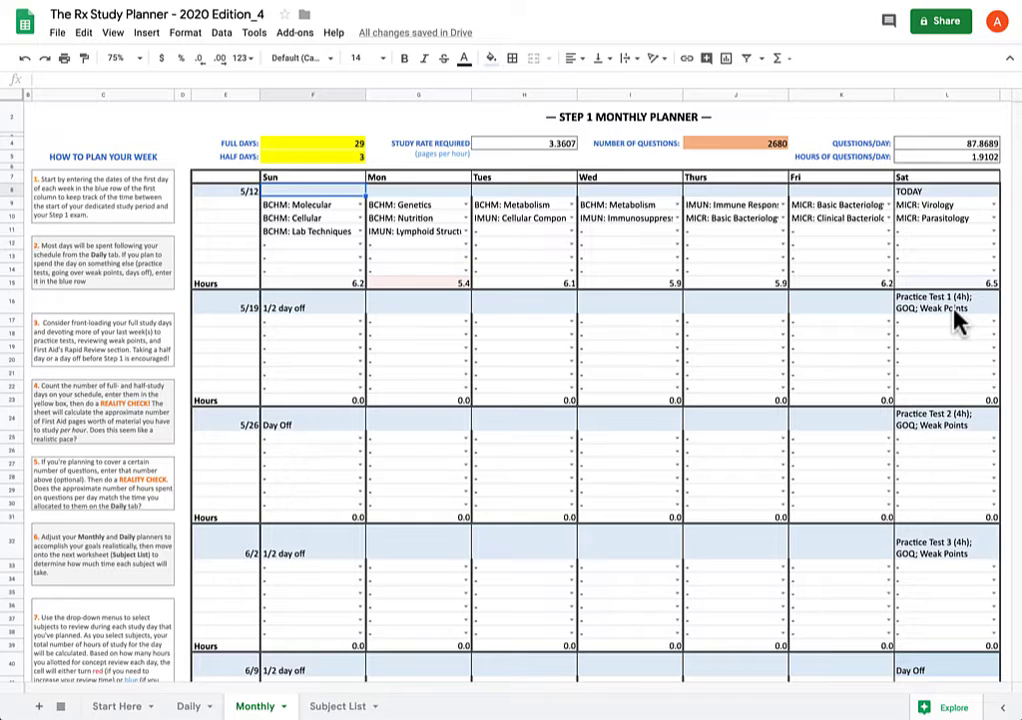
{"action": "mouse_move", "coordinate": [928, 205]}
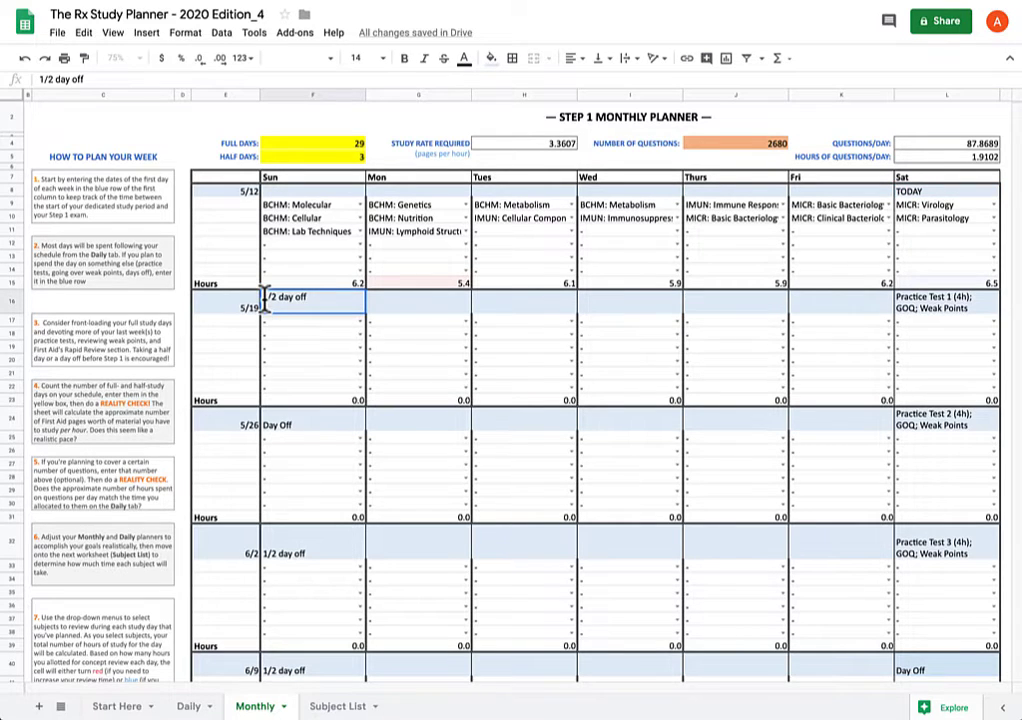
Add 'Hard RESTART' above '1/2 day off' in the 5/19 Sunday cell
{"action": "type", "text": "Hard RESTART"}
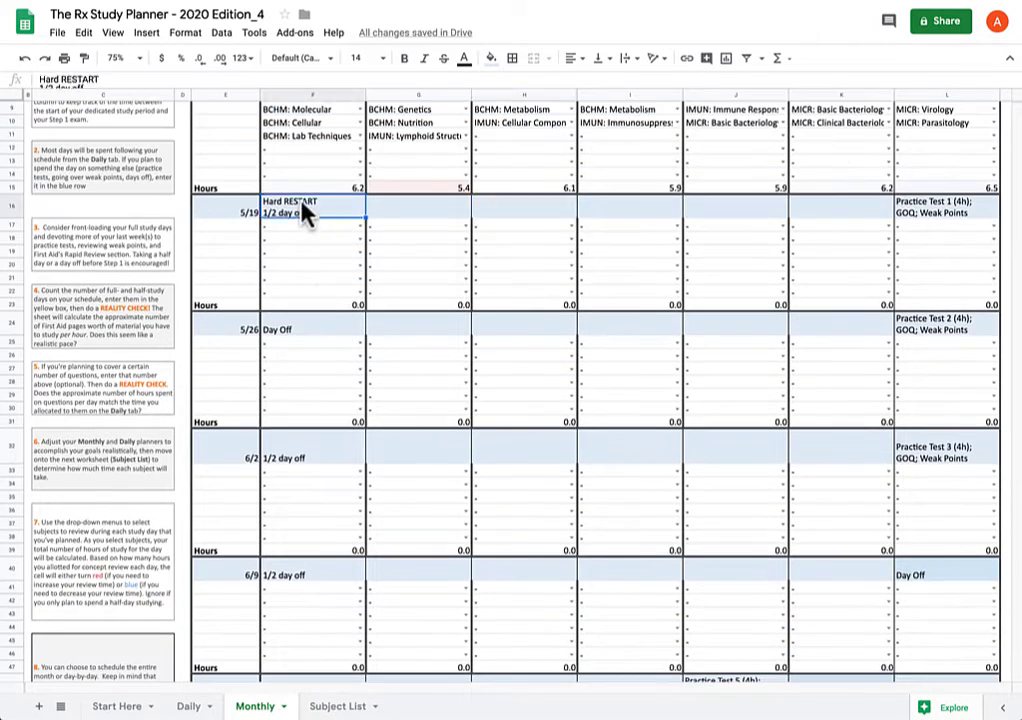
{"action": "scroll", "scroll_direction": "down", "scroll_amount": 3}
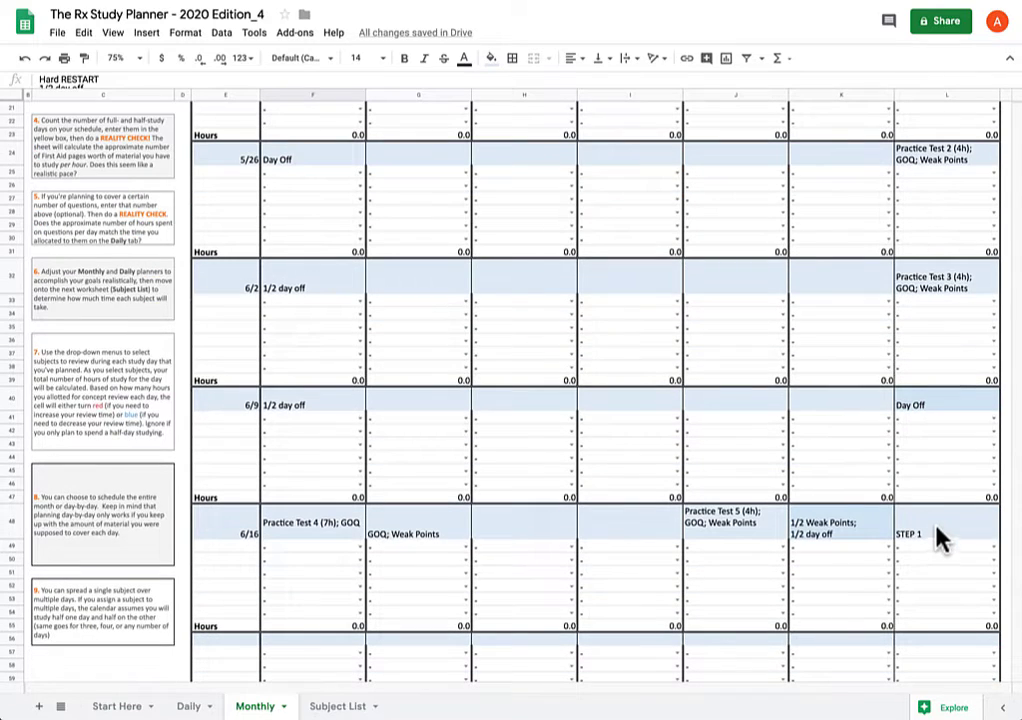
{"action": "scroll", "scroll_direction": "up", "scroll_amount": 3}
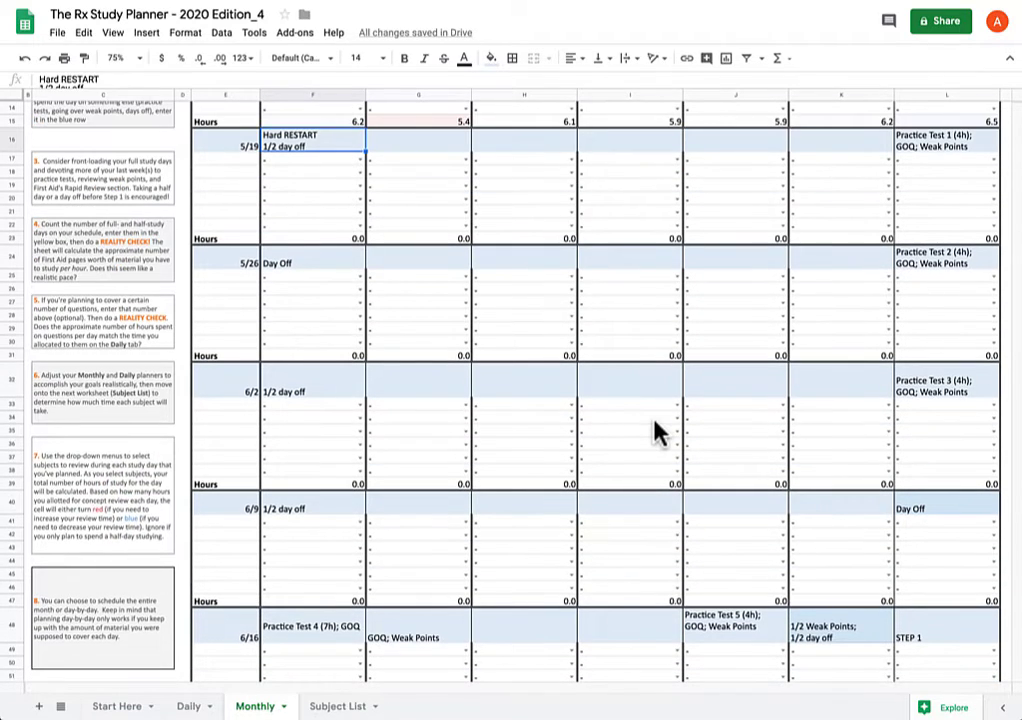
{"action": "mouse_move", "coordinate": [505, 288]}
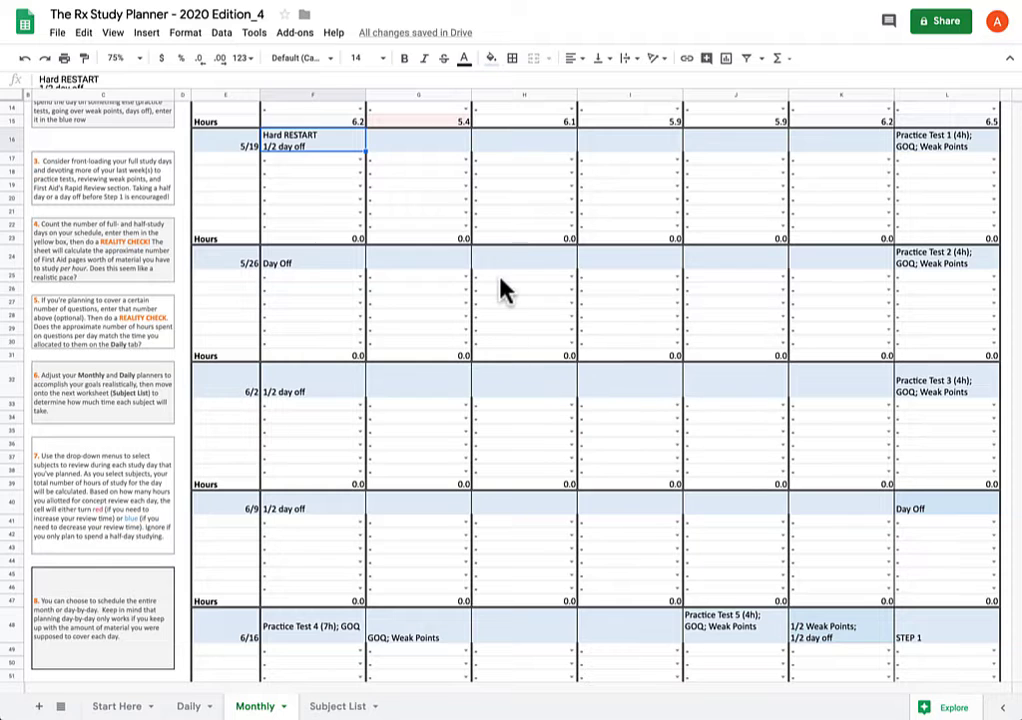
{"action": "mouse_move", "coordinate": [765, 490]}
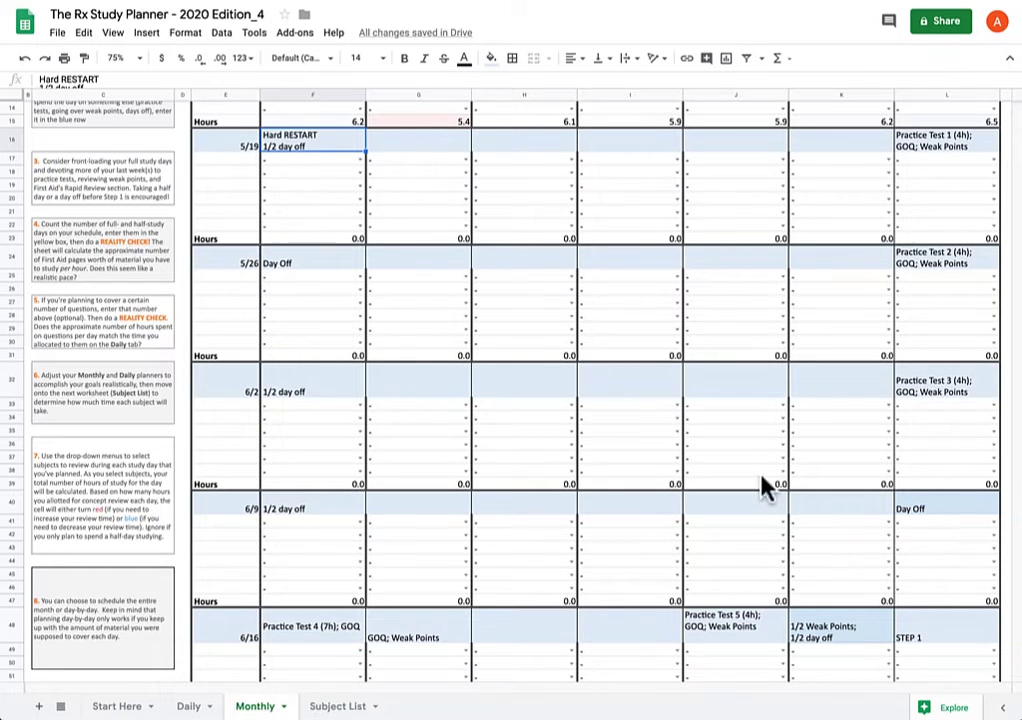
{"action": "scroll", "scroll_direction": "up", "scroll_amount": 3}
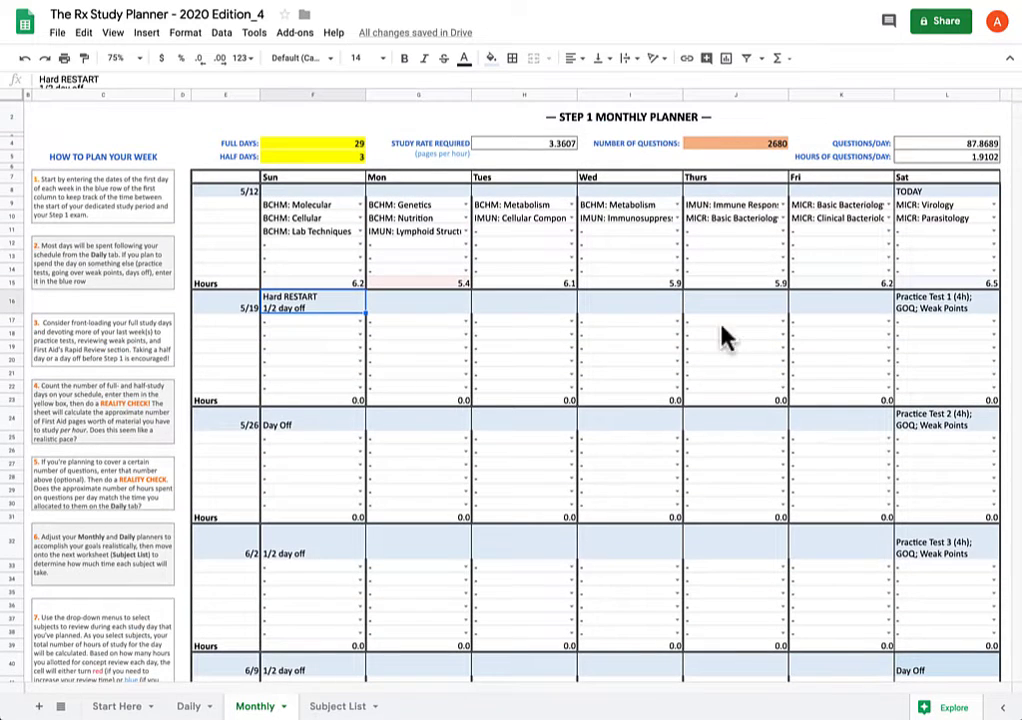
Clear the 5/12 week's Saturday and Friday Basic and Clinical Bacteriology entries
{"action": "left_click", "coordinate": [940, 191]}
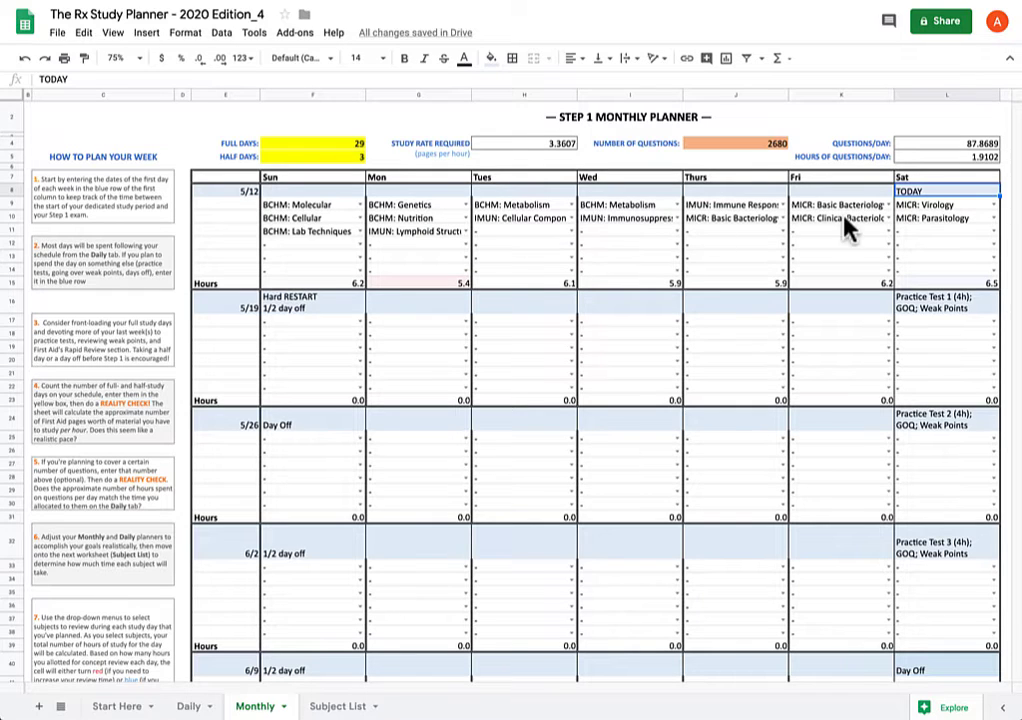
{"action": "mouse_move", "coordinate": [475, 258]}
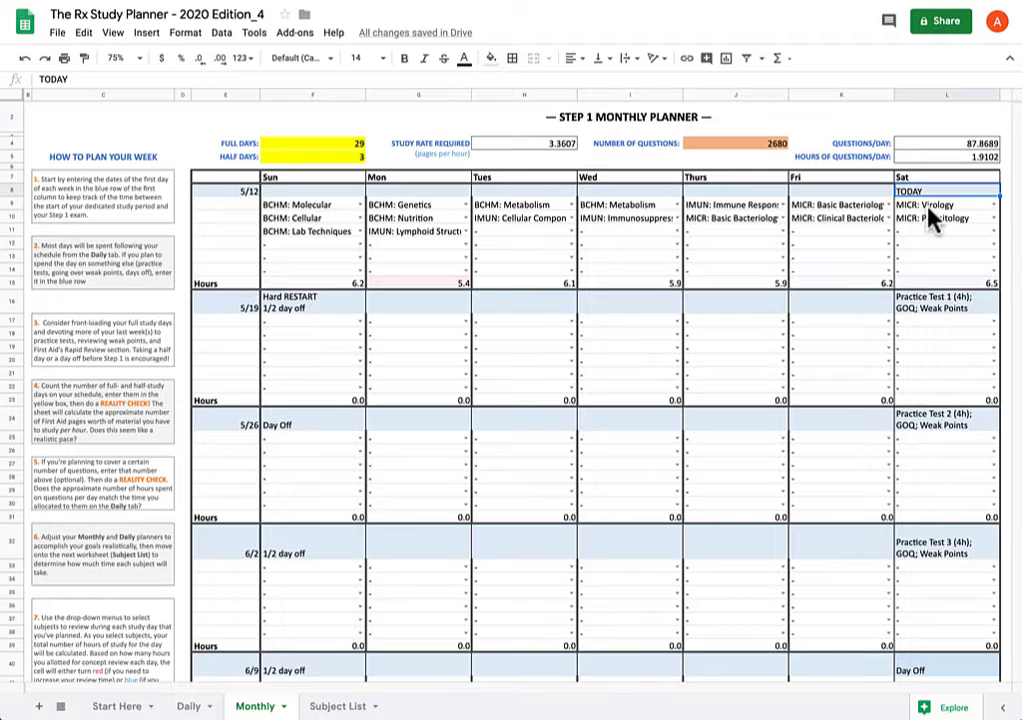
{"action": "left_click", "coordinate": [735, 204]}
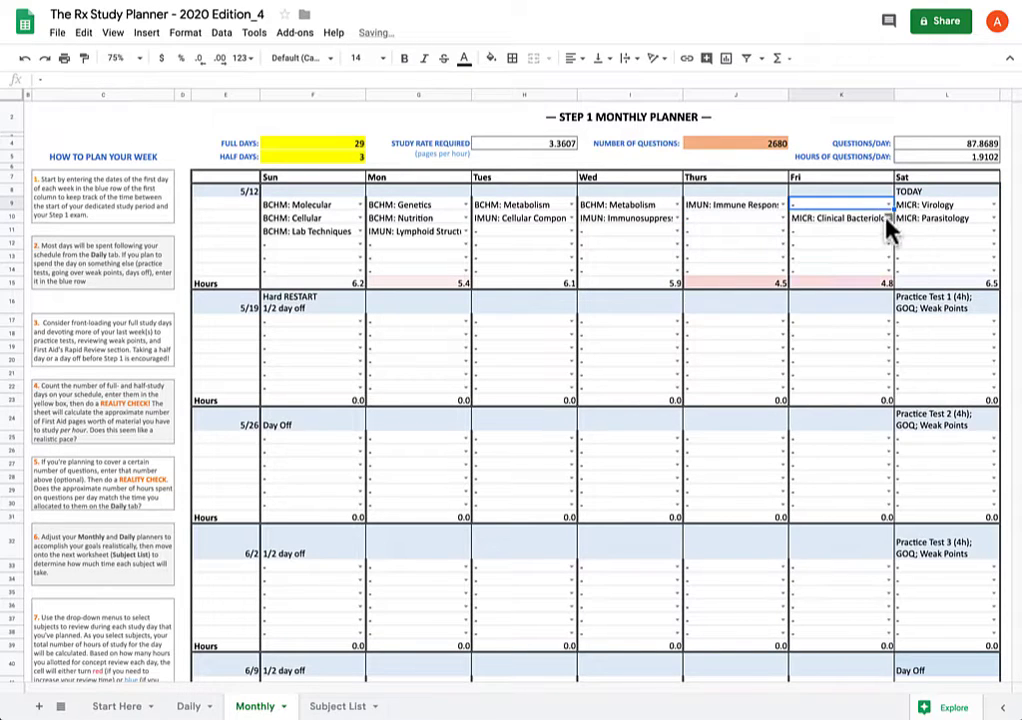
{"action": "left_click", "coordinate": [988, 204]}
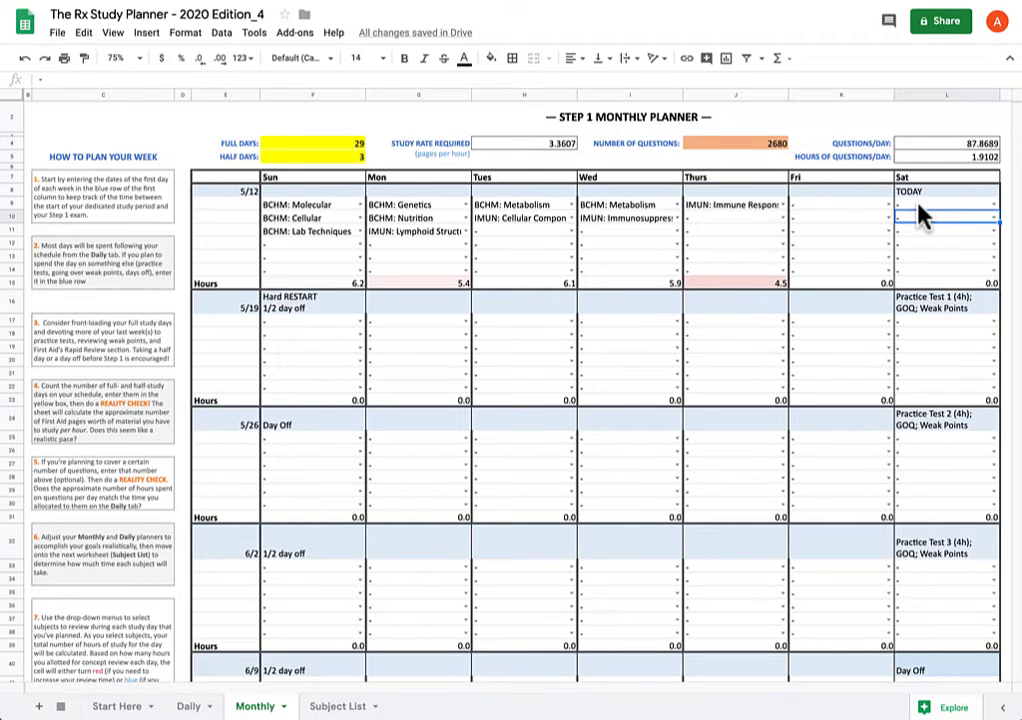
{"action": "mouse_move", "coordinate": [865, 255]}
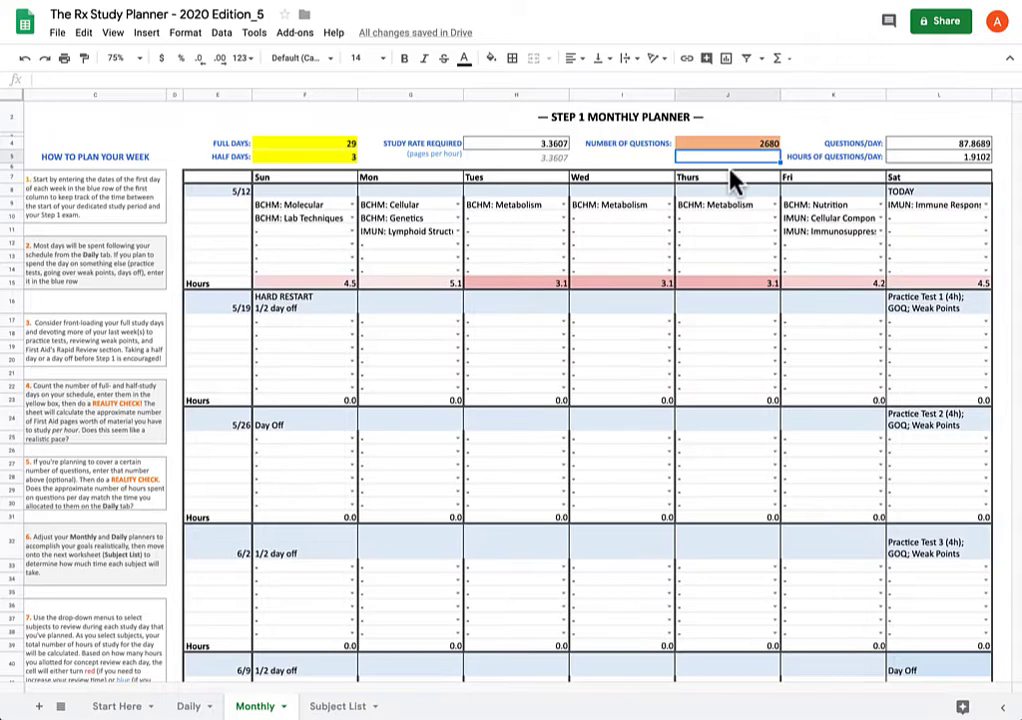
{"action": "mouse_move", "coordinate": [440, 245]}
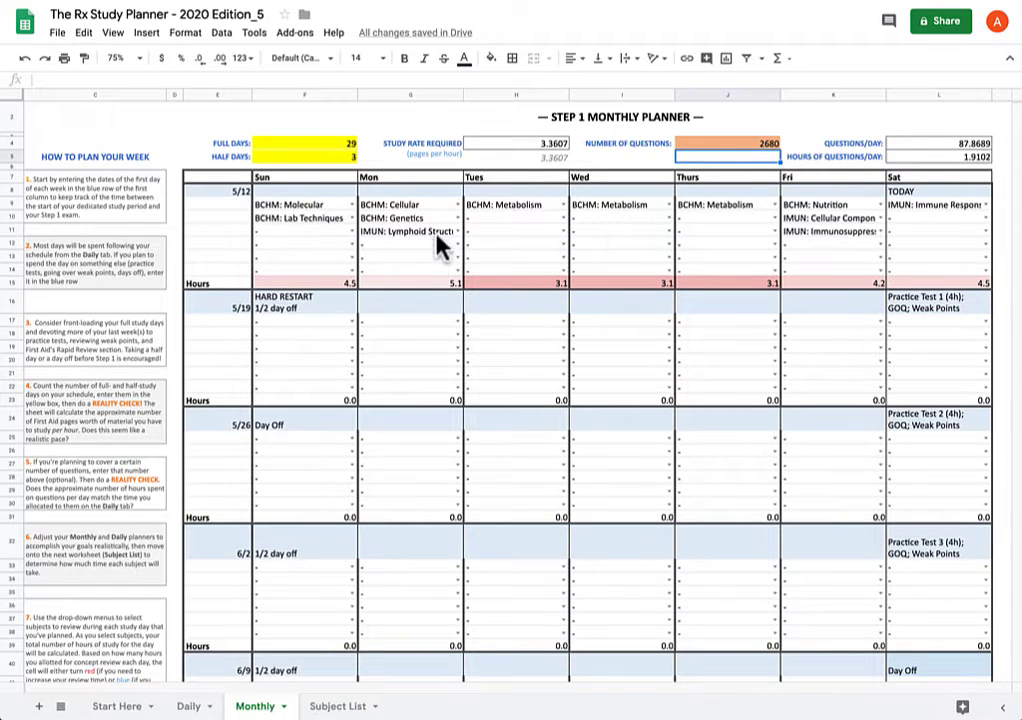
{"action": "mouse_move", "coordinate": [960, 225]}
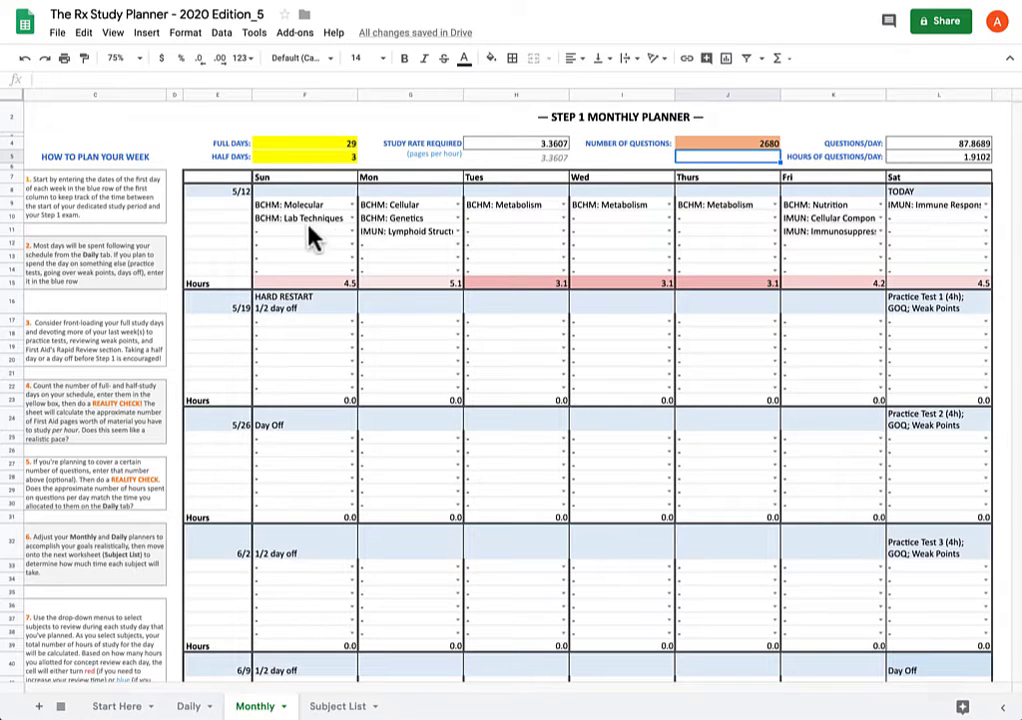
{"action": "mouse_move", "coordinate": [950, 233]}
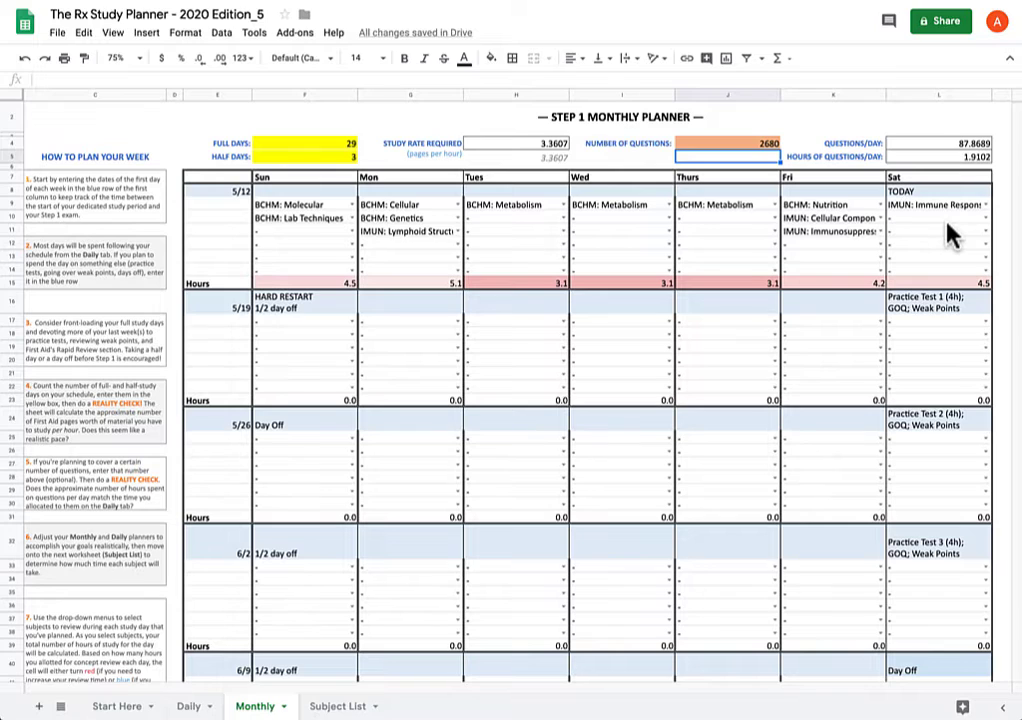
{"action": "mouse_move", "coordinate": [463, 262]}
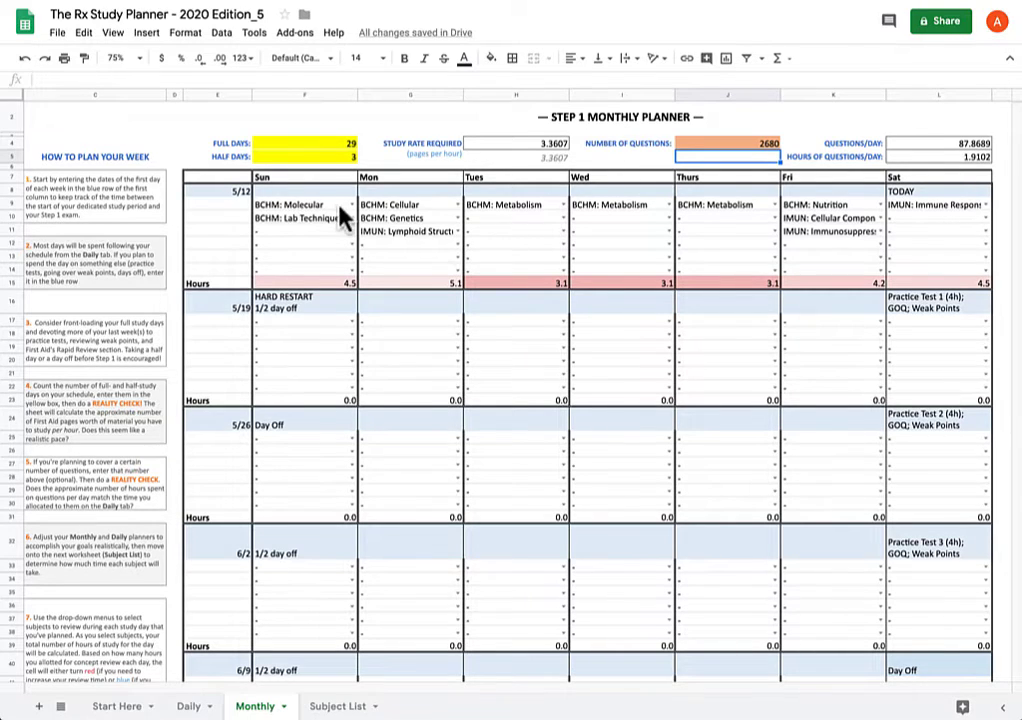
{"action": "mouse_move", "coordinate": [910, 235]}
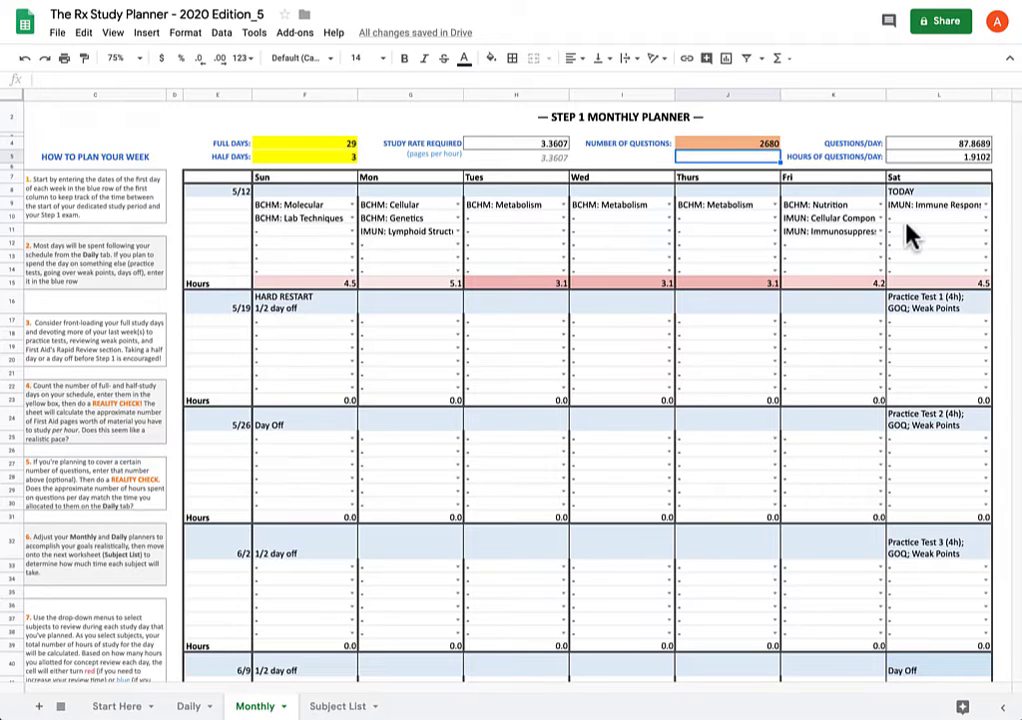
{"action": "mouse_move", "coordinate": [425, 290]}
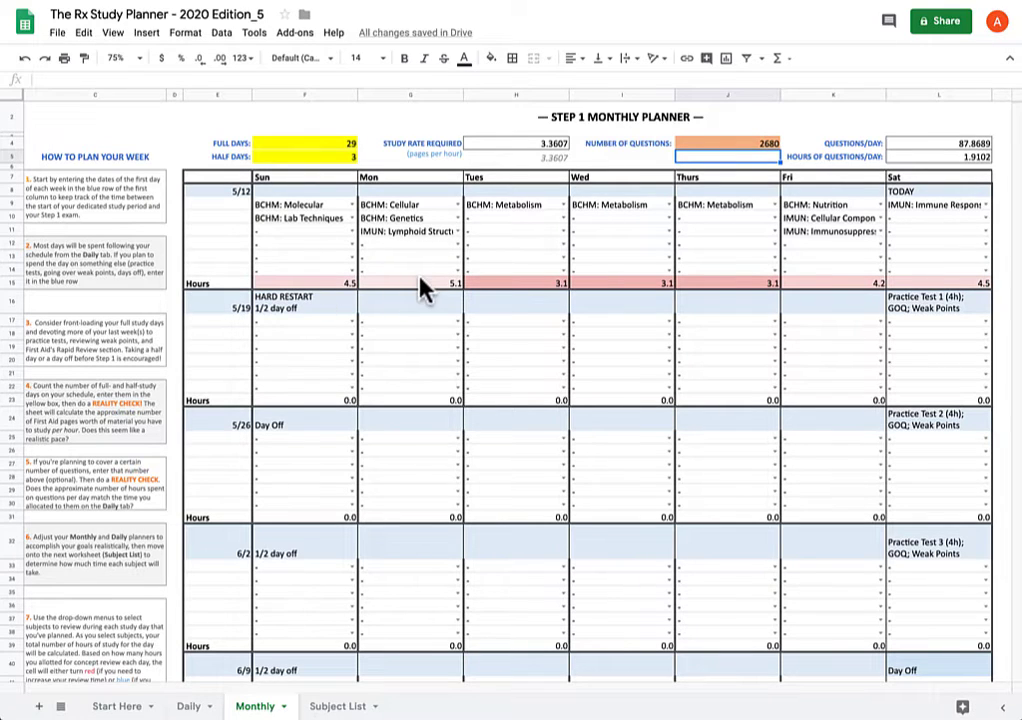
{"action": "mouse_move", "coordinate": [510, 270]}
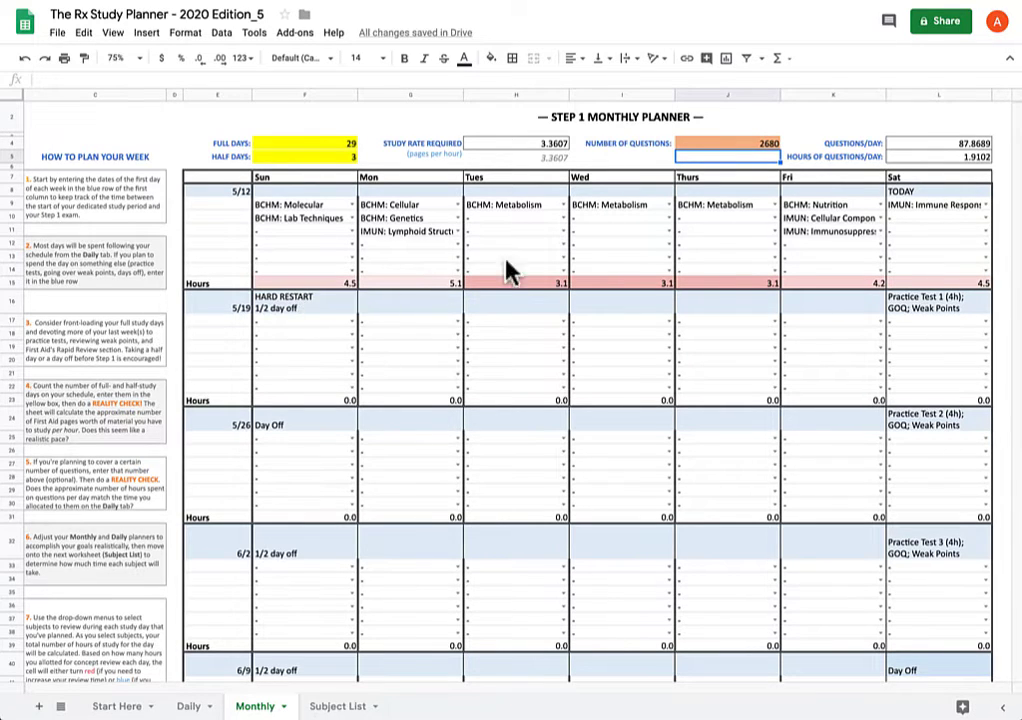
{"action": "mouse_move", "coordinate": [585, 181]}
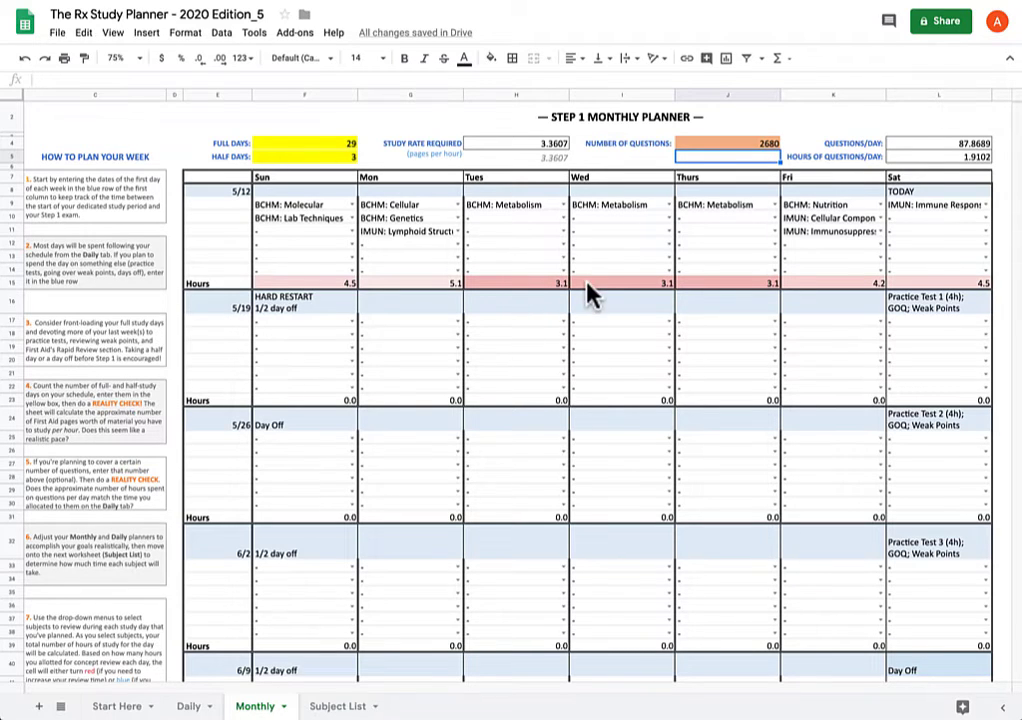
{"action": "mouse_move", "coordinate": [719, 294]}
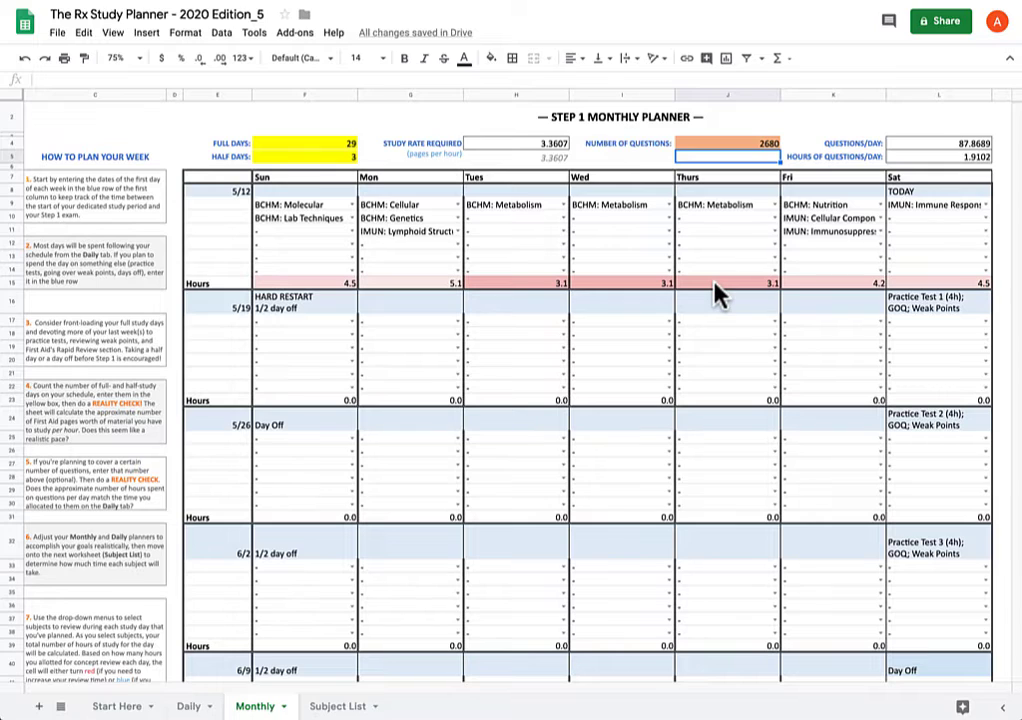
{"action": "mouse_move", "coordinate": [615, 260]}
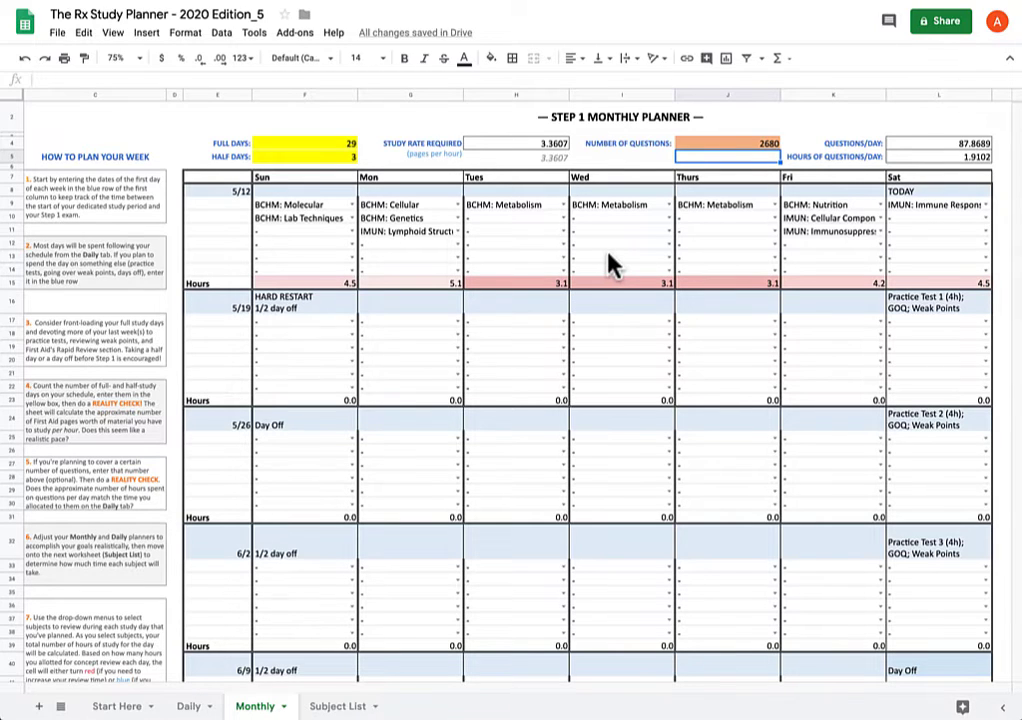
{"action": "mouse_move", "coordinate": [603, 258]}
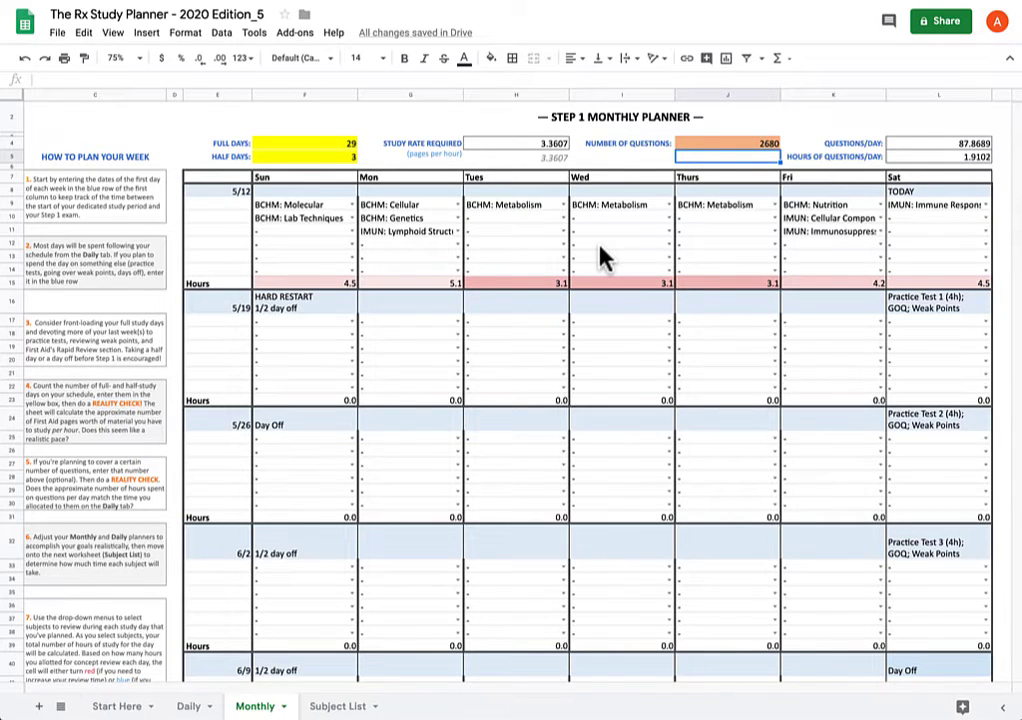
{"action": "mouse_move", "coordinate": [560, 220]}
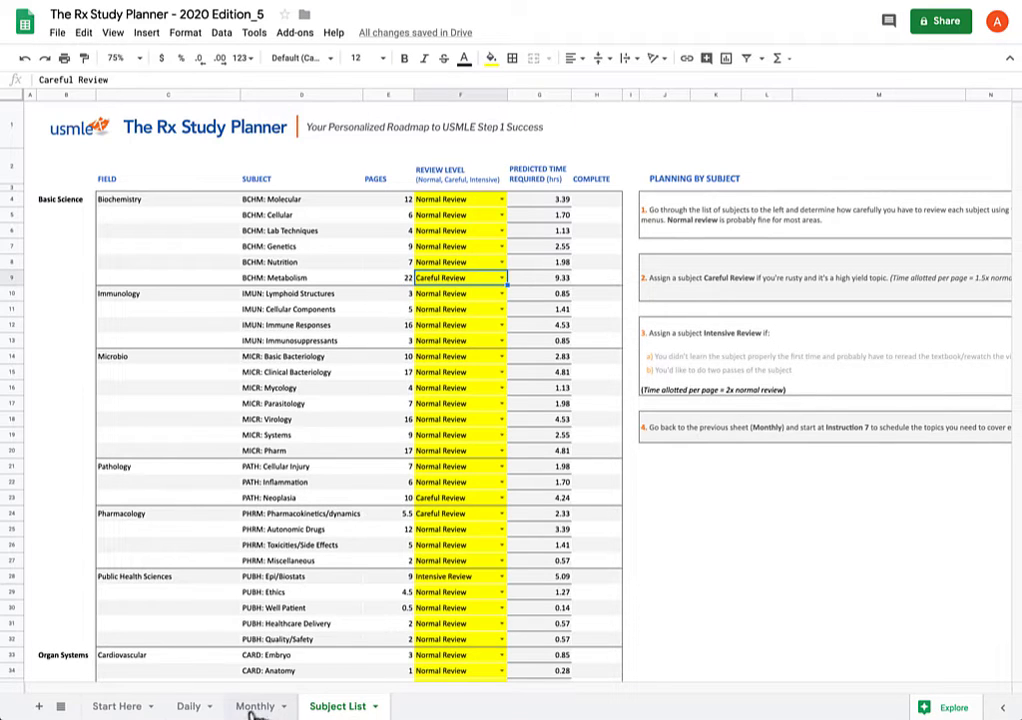
{"action": "left_click", "coordinate": [255, 706]}
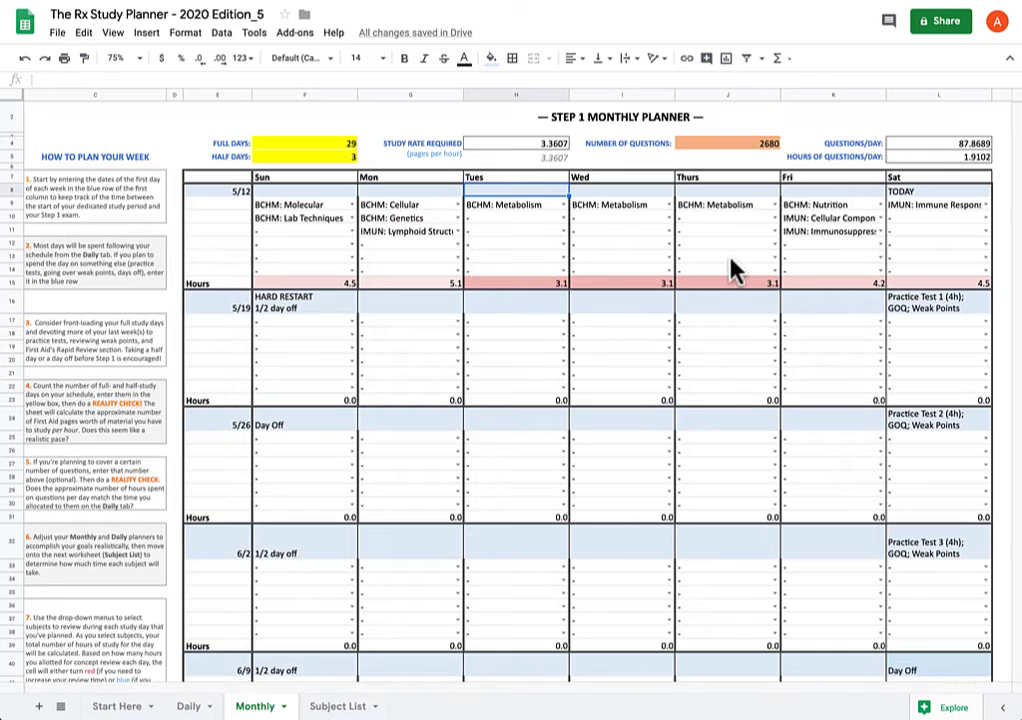
{"action": "left_click", "coordinate": [335, 706]}
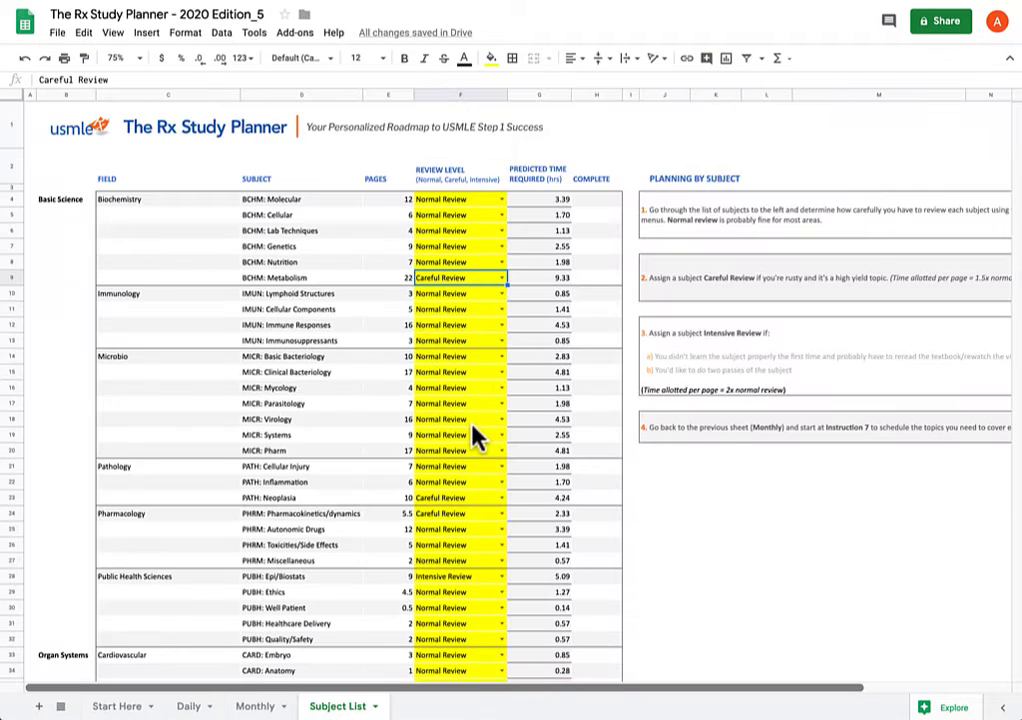
{"action": "left_click", "coordinate": [255, 706]}
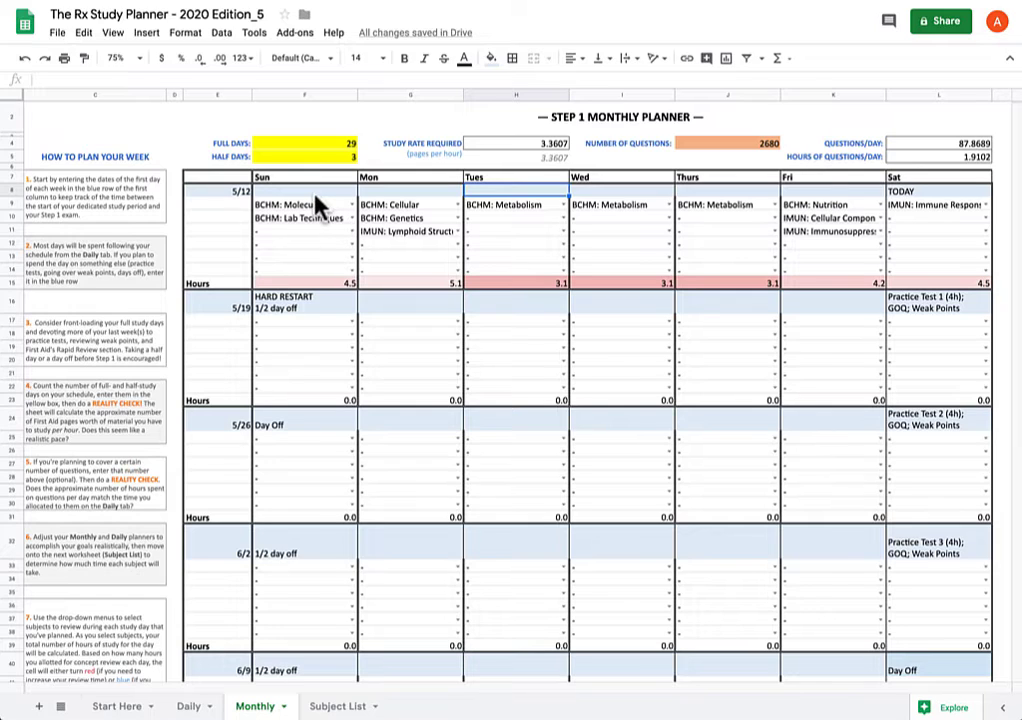
{"action": "mouse_move", "coordinate": [733, 278]}
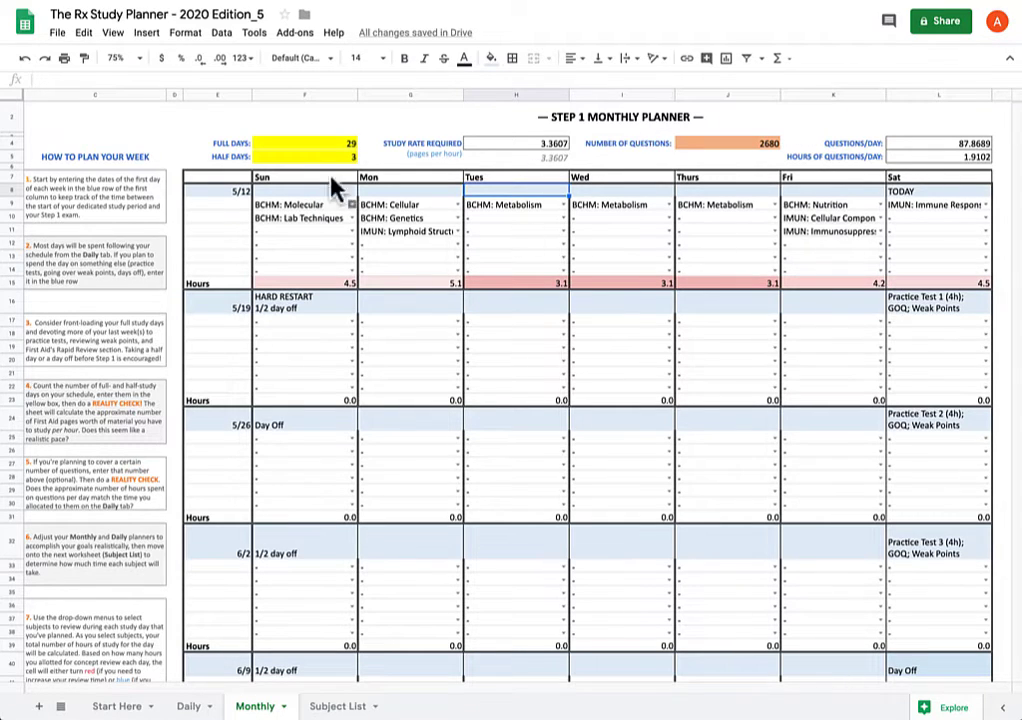
{"action": "mouse_move", "coordinate": [440, 255]}
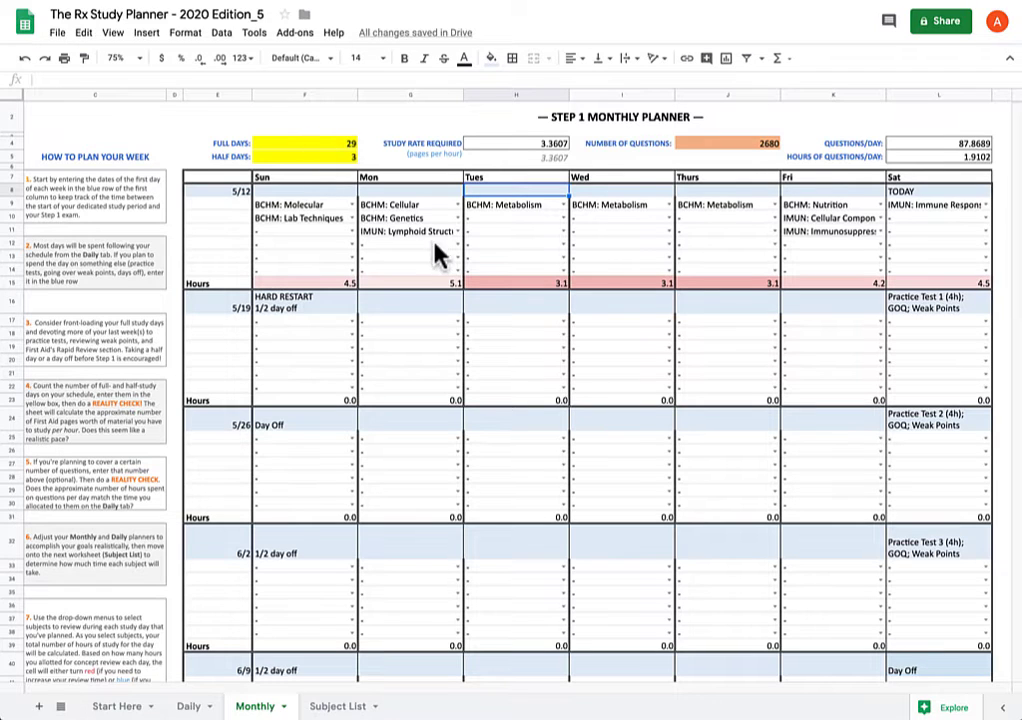
{"action": "mouse_move", "coordinate": [869, 294]}
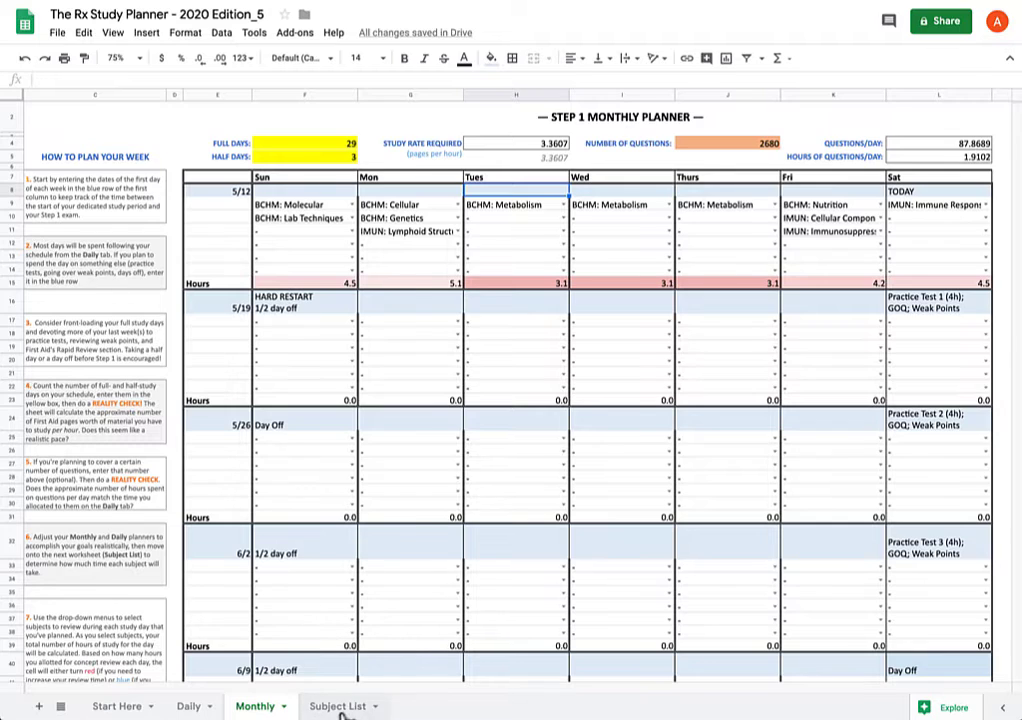
{"action": "left_click", "coordinate": [337, 706]}
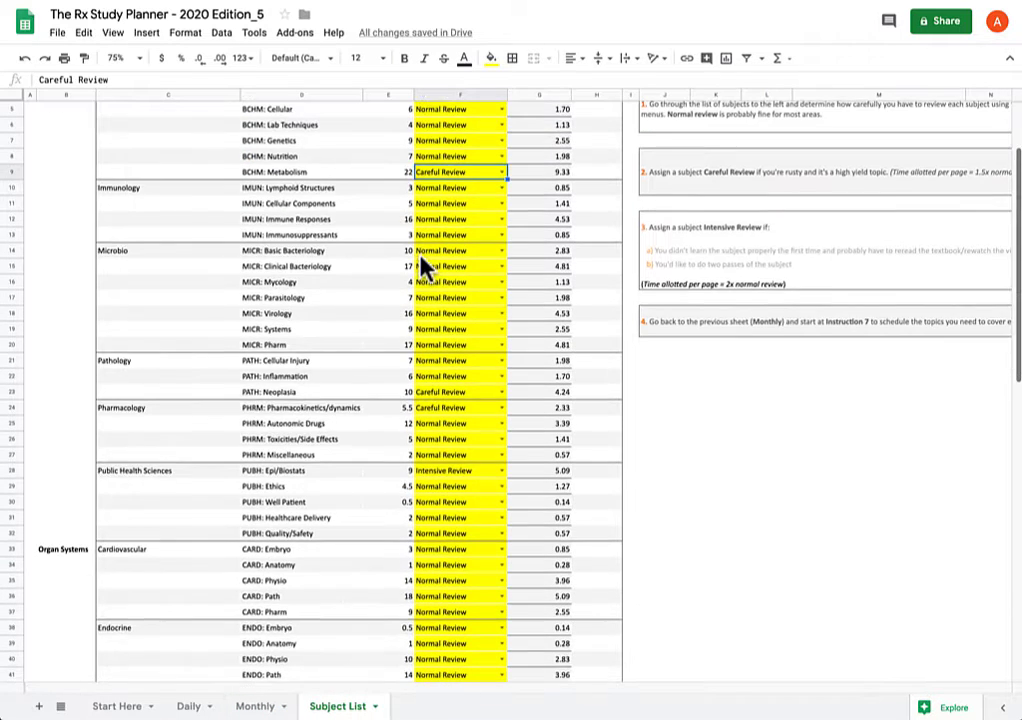
{"action": "scroll", "scroll_direction": "down", "scroll_amount": 3}
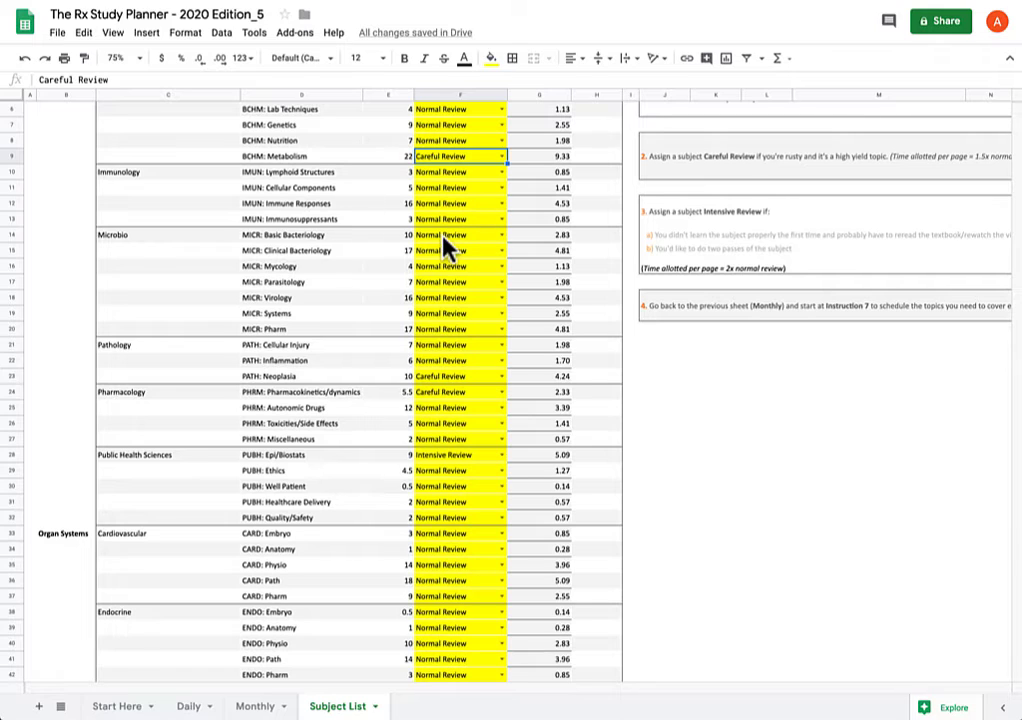
{"action": "mouse_move", "coordinate": [460, 200]}
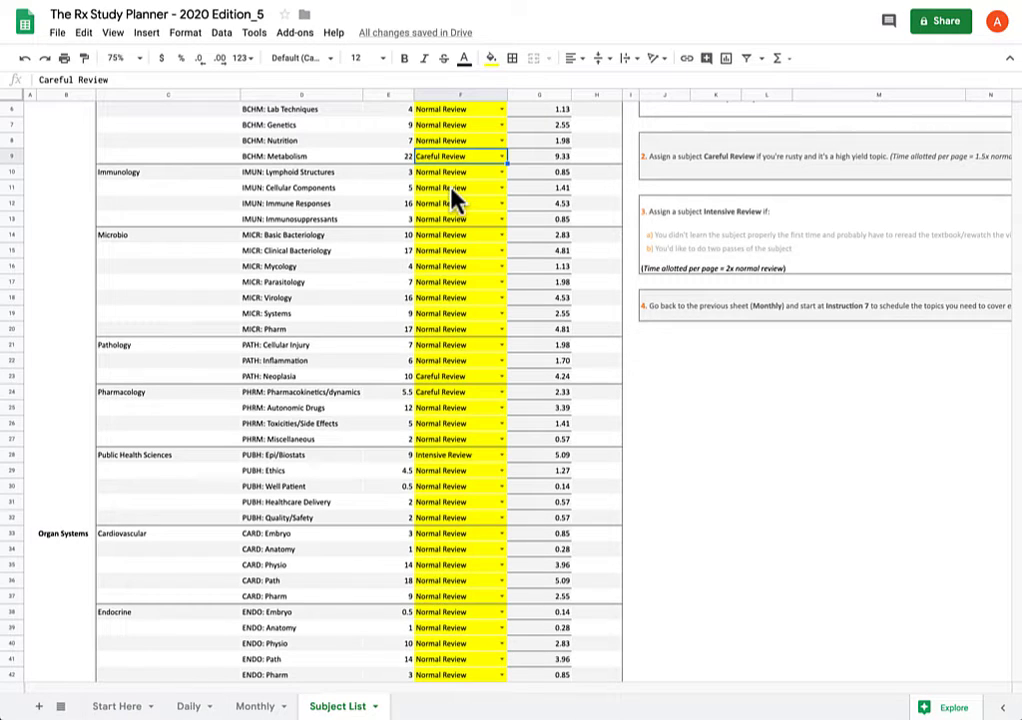
{"action": "mouse_move", "coordinate": [487, 66]}
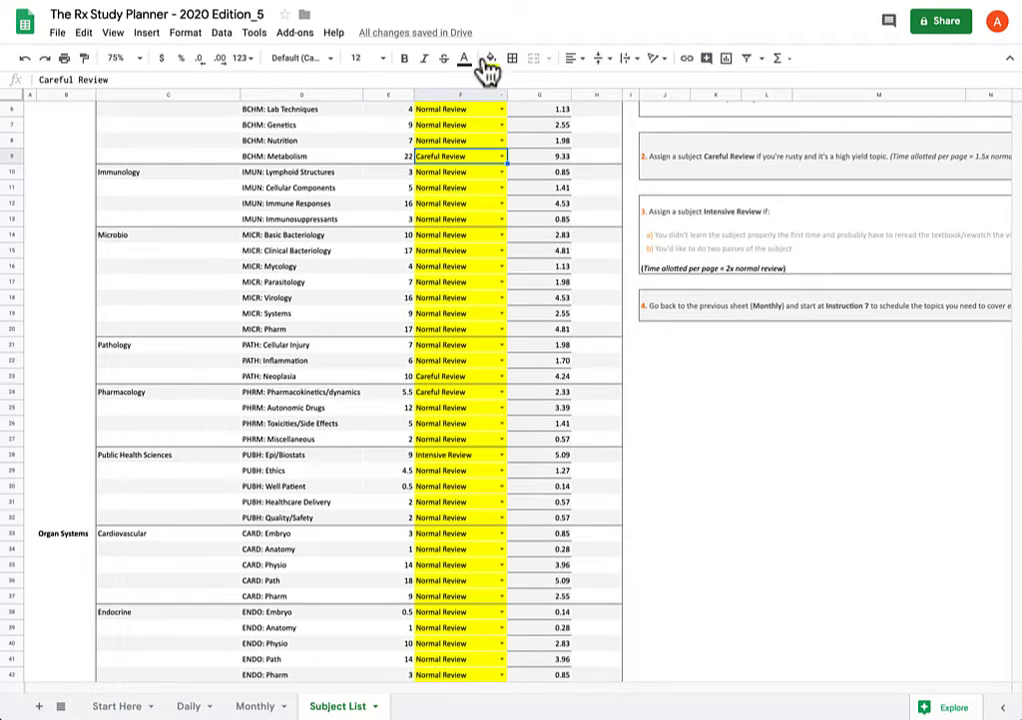
{"action": "left_click", "coordinate": [254, 706]}
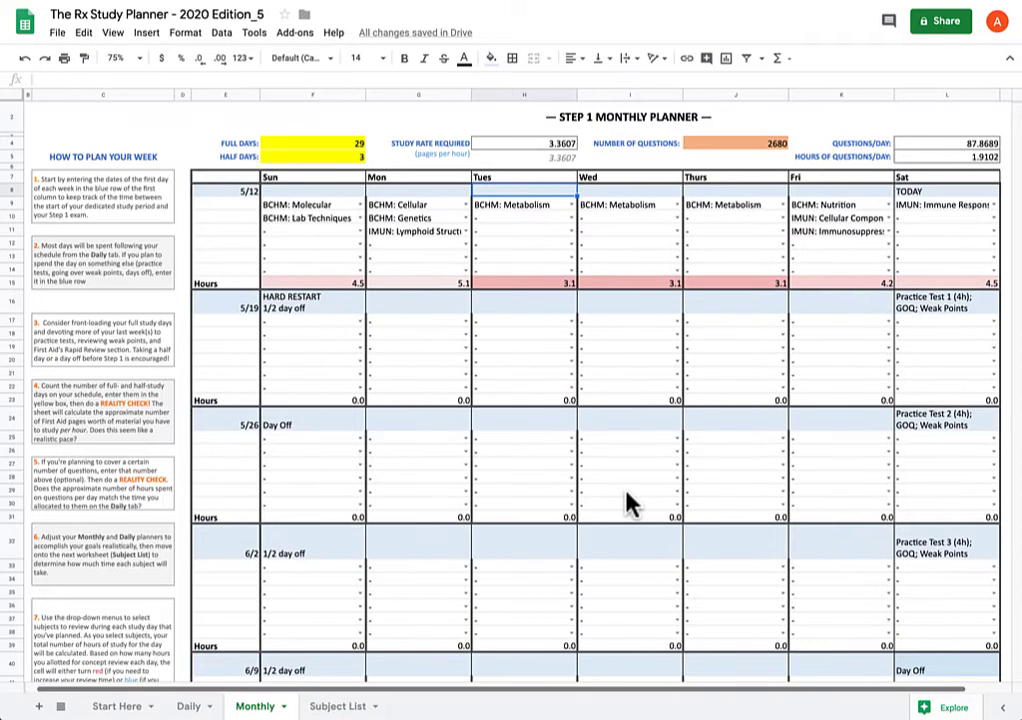
{"action": "mouse_move", "coordinate": [430, 250]}
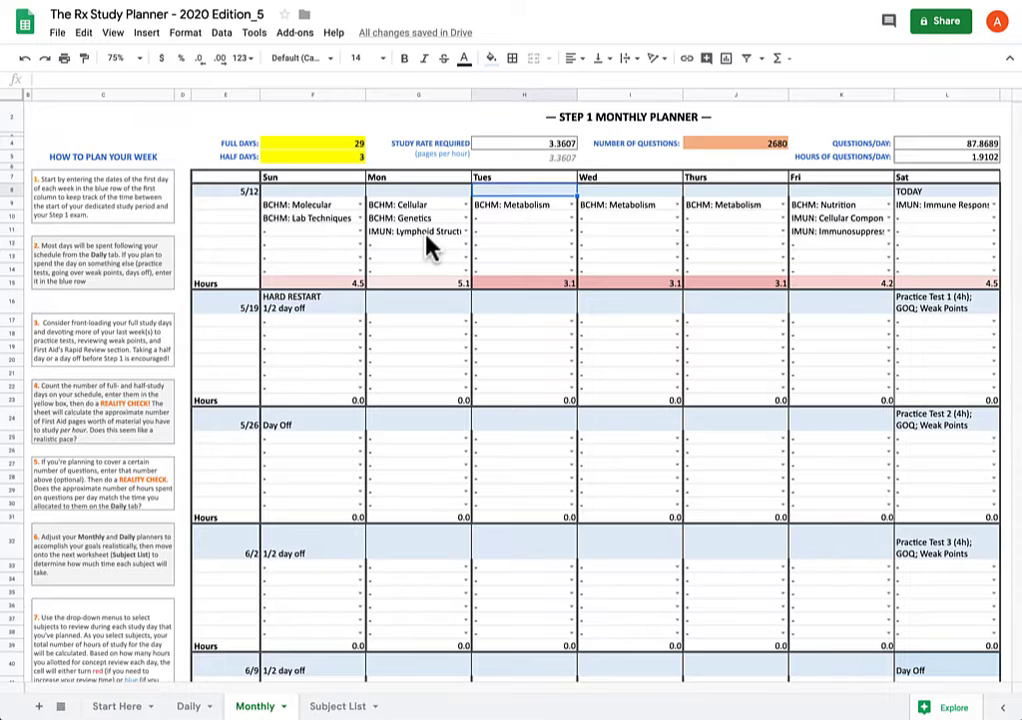
{"action": "mouse_move", "coordinate": [420, 290]}
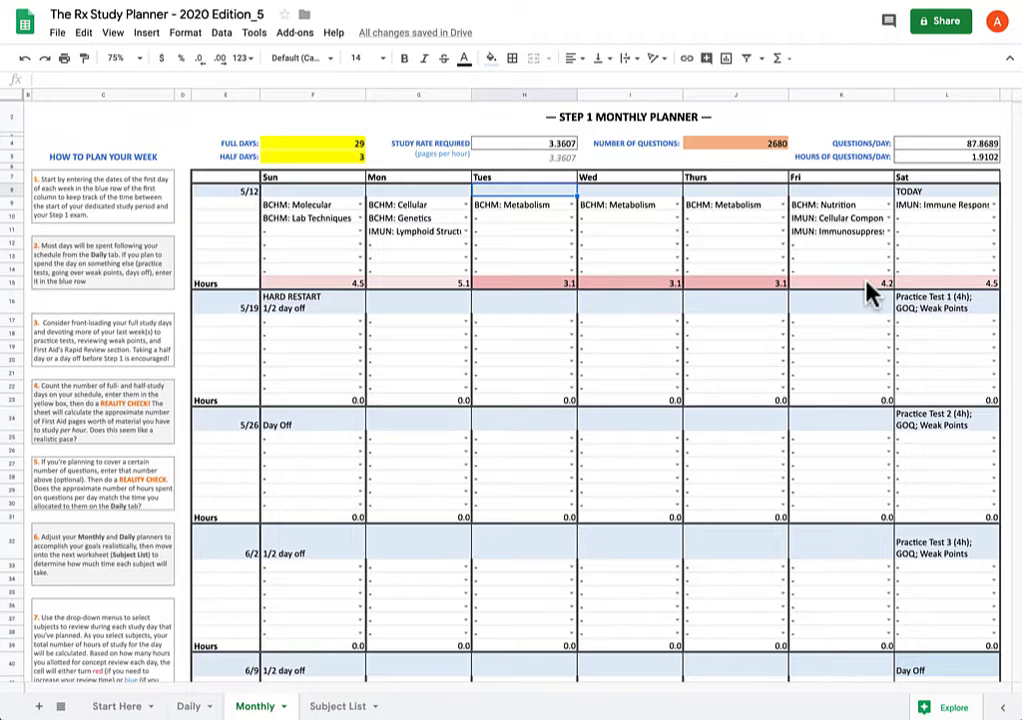
{"action": "mouse_move", "coordinate": [855, 288]}
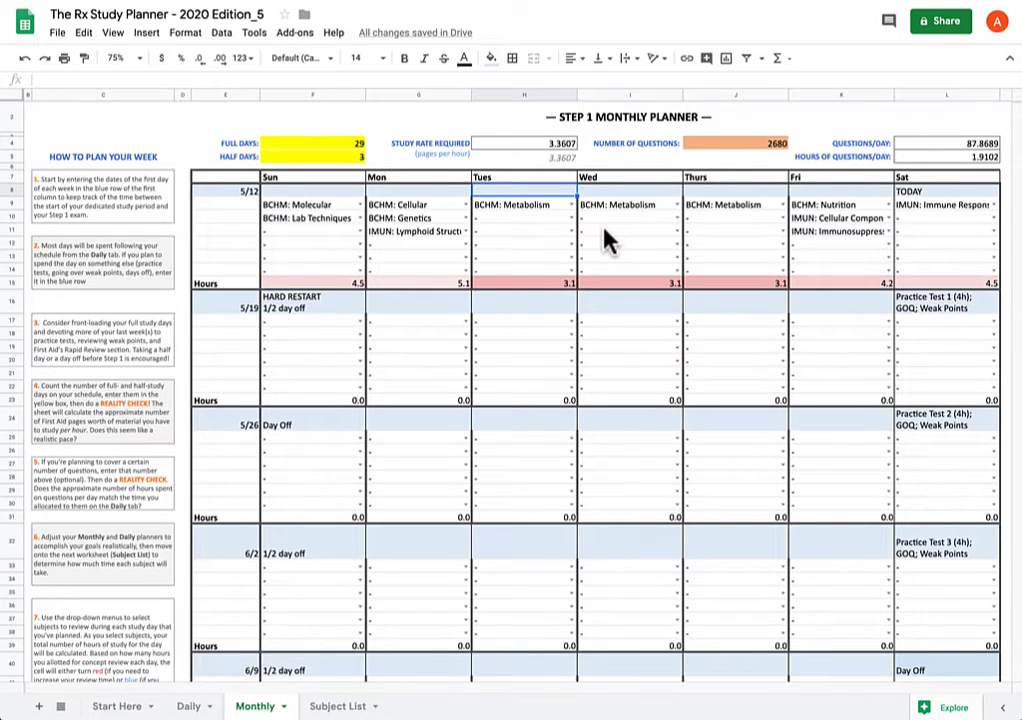
{"action": "mouse_move", "coordinate": [290, 150]}
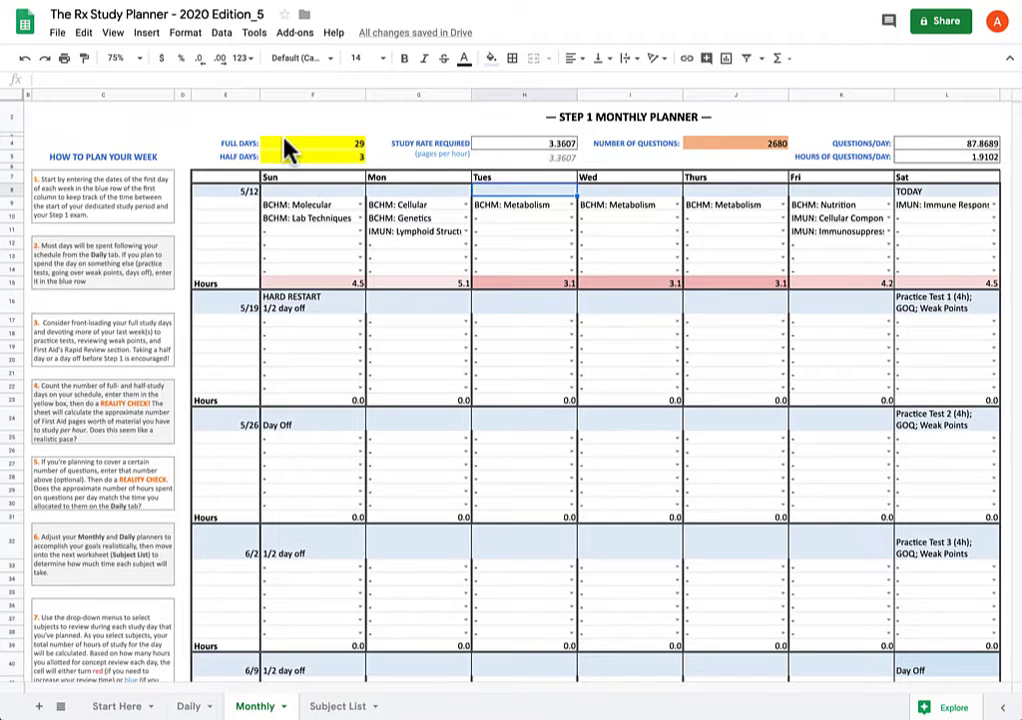
{"action": "mouse_move", "coordinate": [808, 243]}
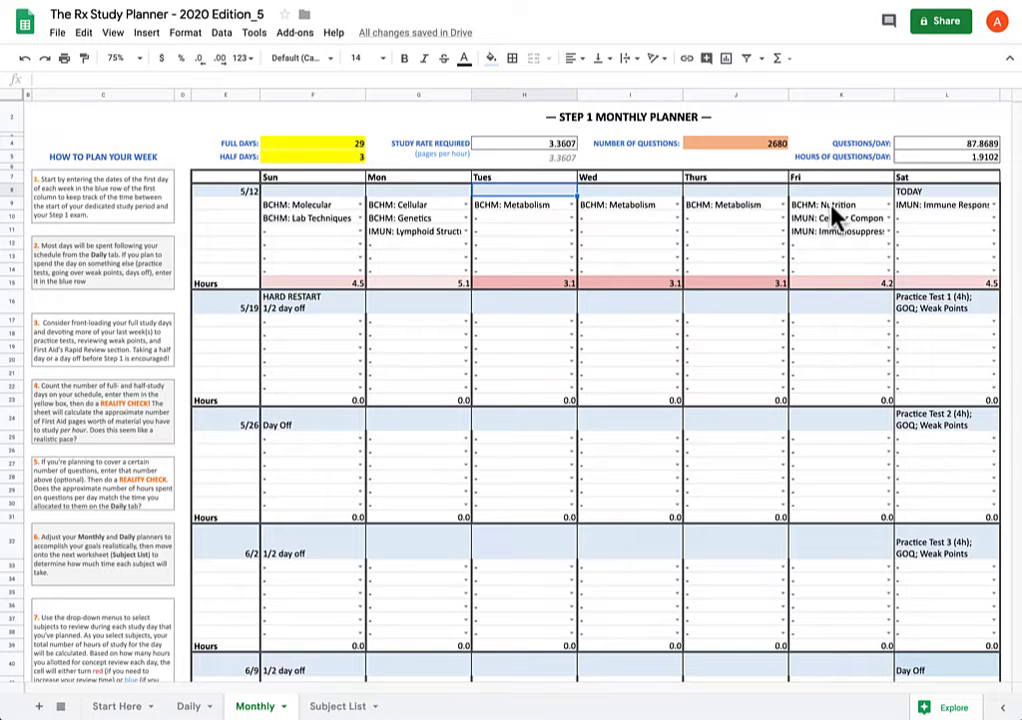
{"action": "mouse_move", "coordinate": [475, 228]}
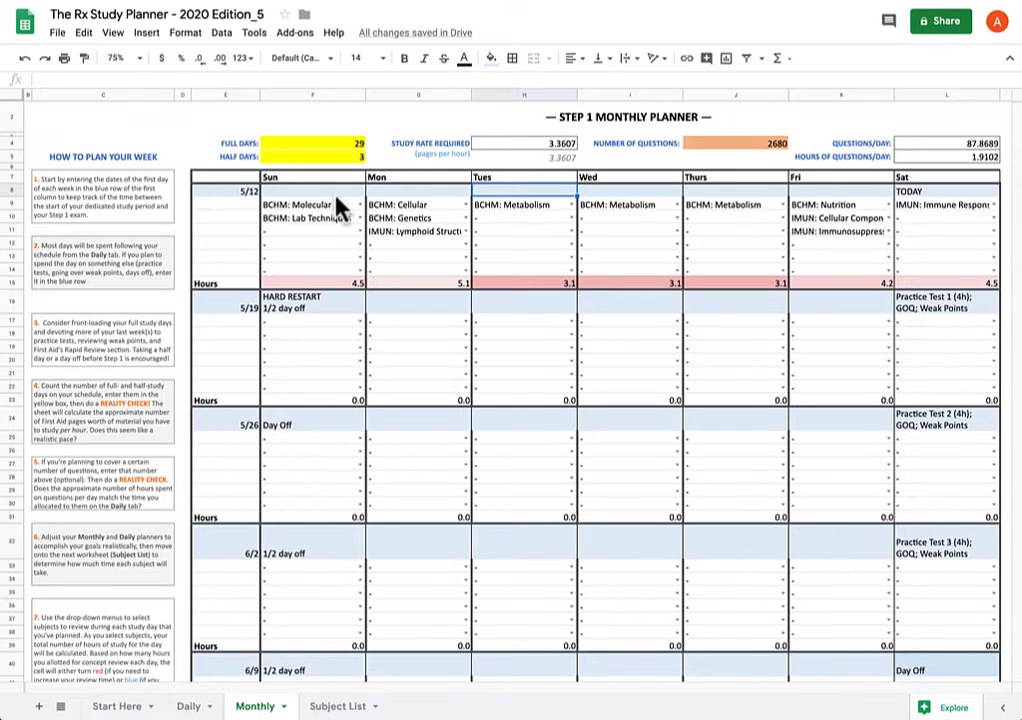
{"action": "mouse_move", "coordinate": [610, 205]}
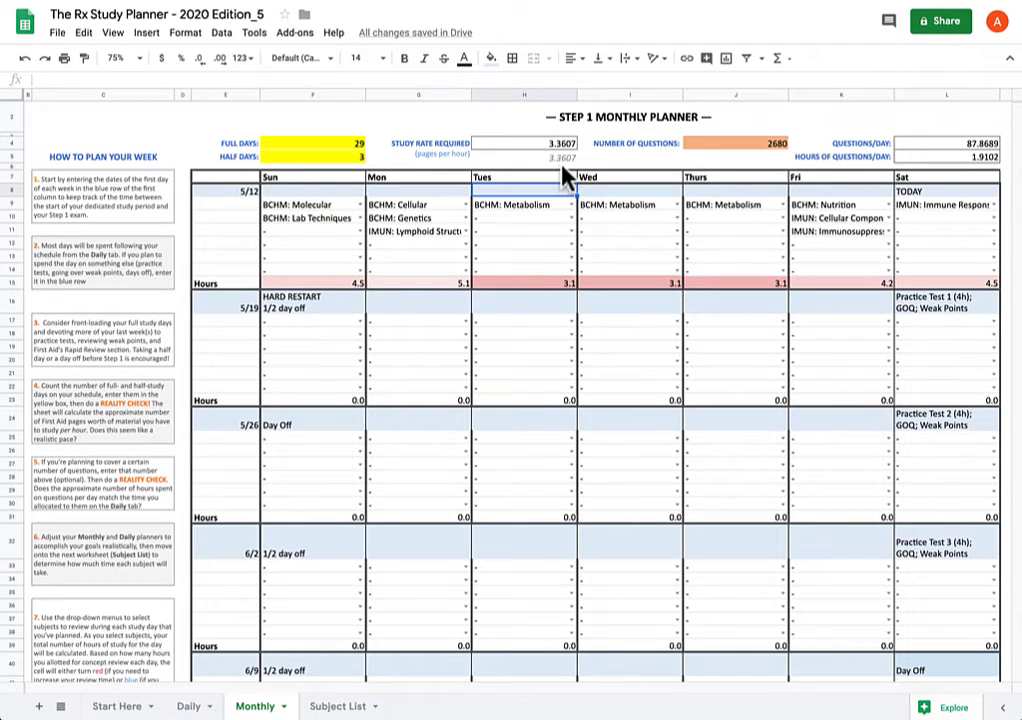
{"action": "mouse_move", "coordinate": [560, 175]}
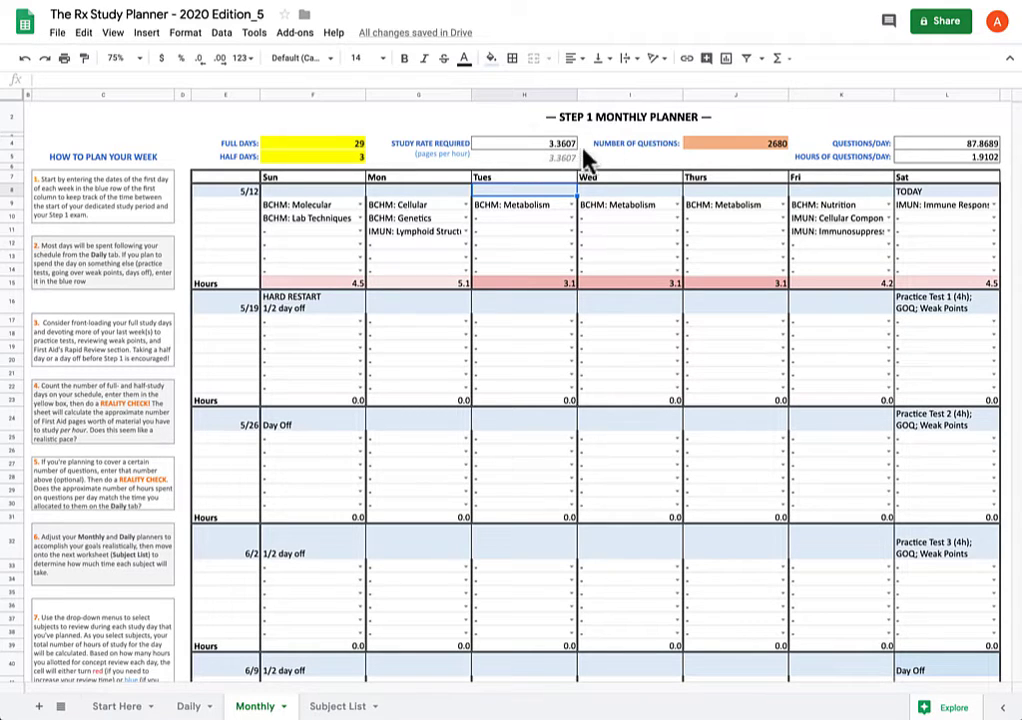
{"action": "mouse_move", "coordinate": [540, 148]}
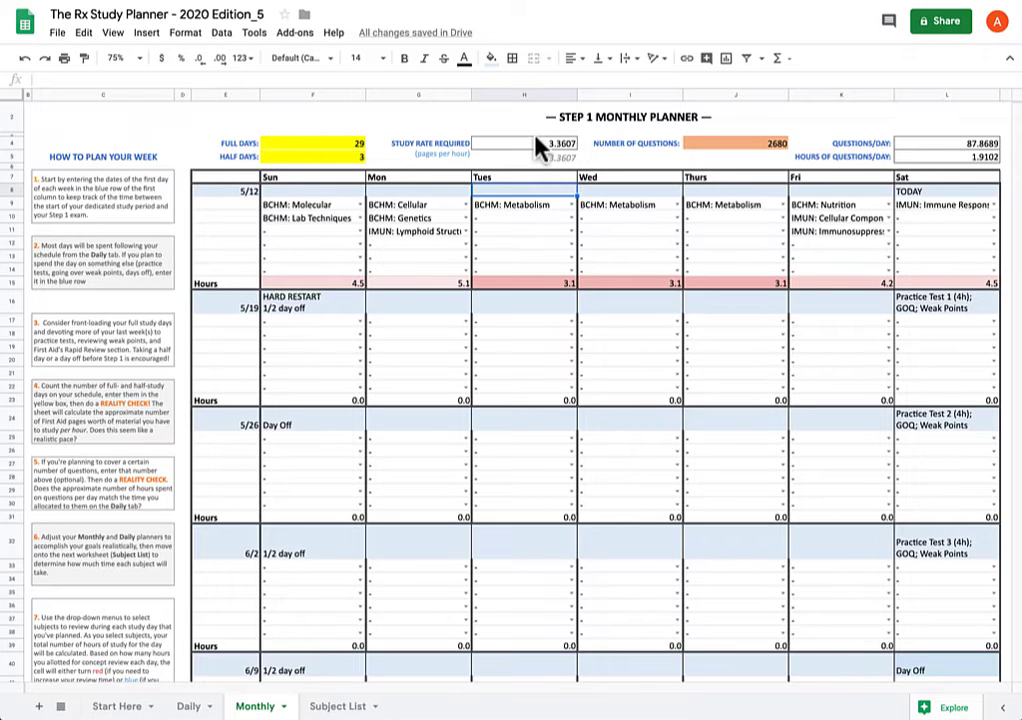
{"action": "mouse_move", "coordinate": [565, 175]}
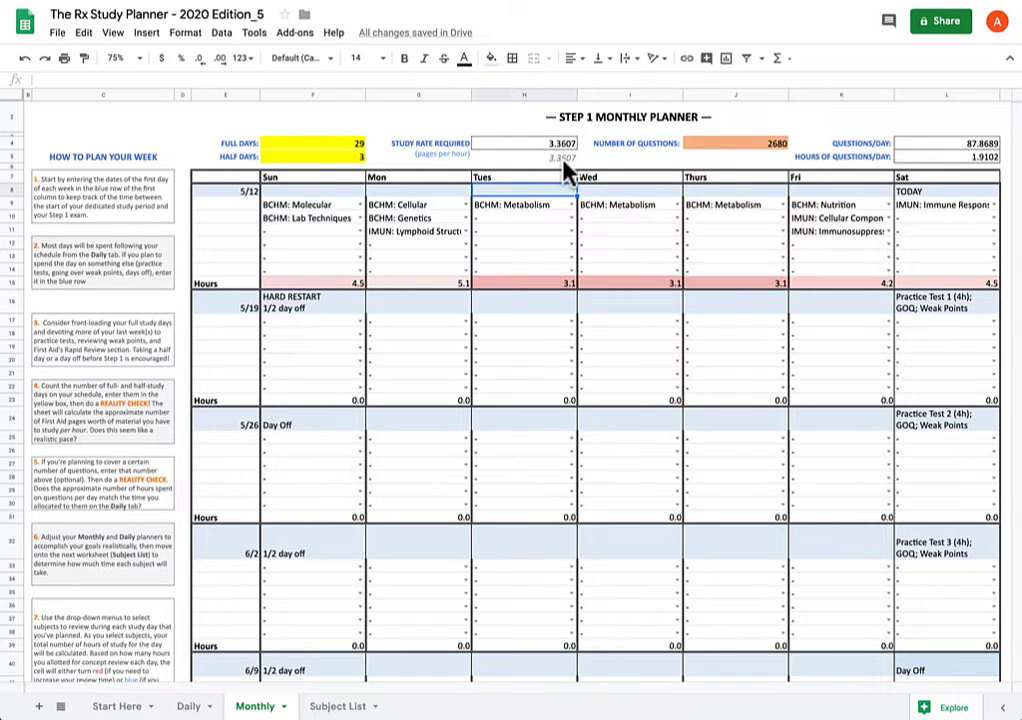
{"action": "mouse_move", "coordinate": [590, 160]}
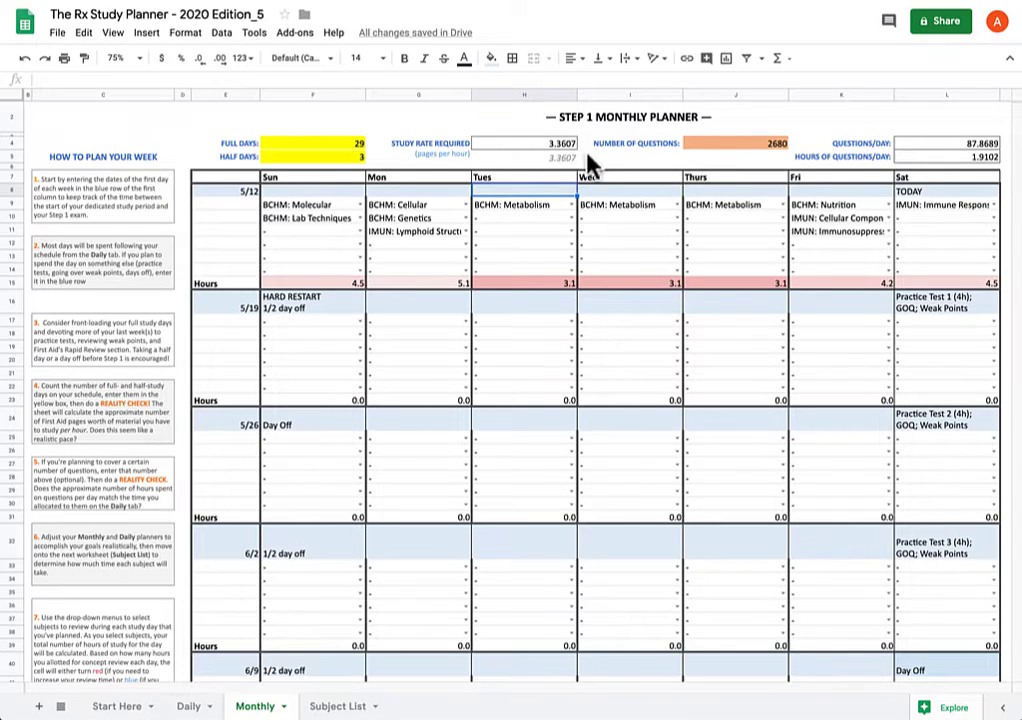
{"action": "mouse_move", "coordinate": [630, 175]}
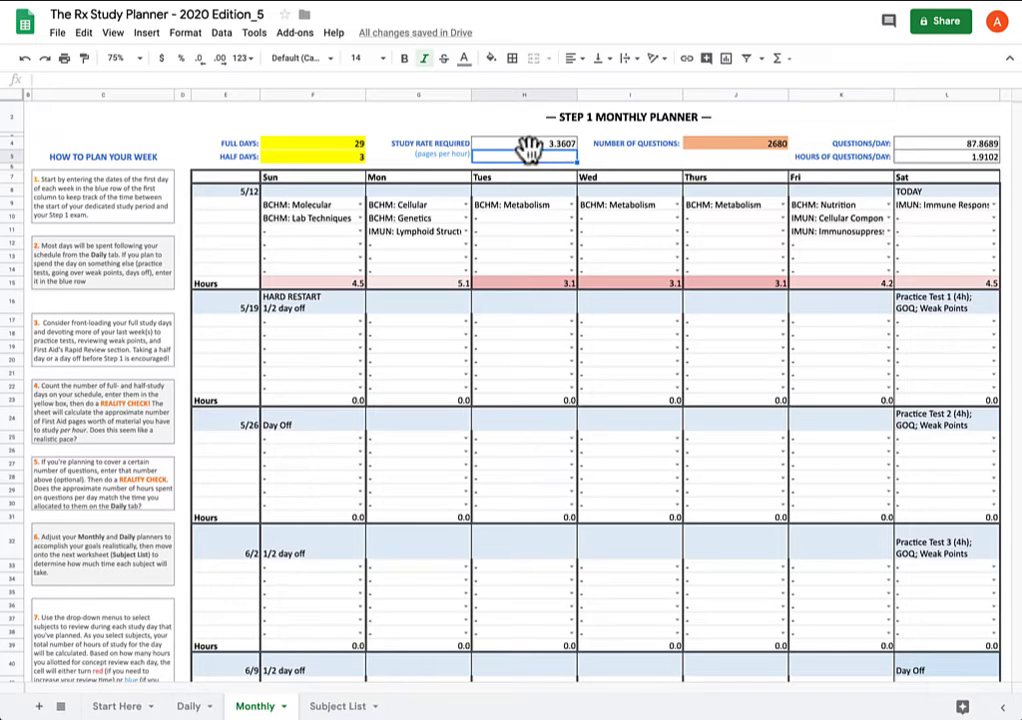
{"action": "mouse_move", "coordinate": [530, 168]}
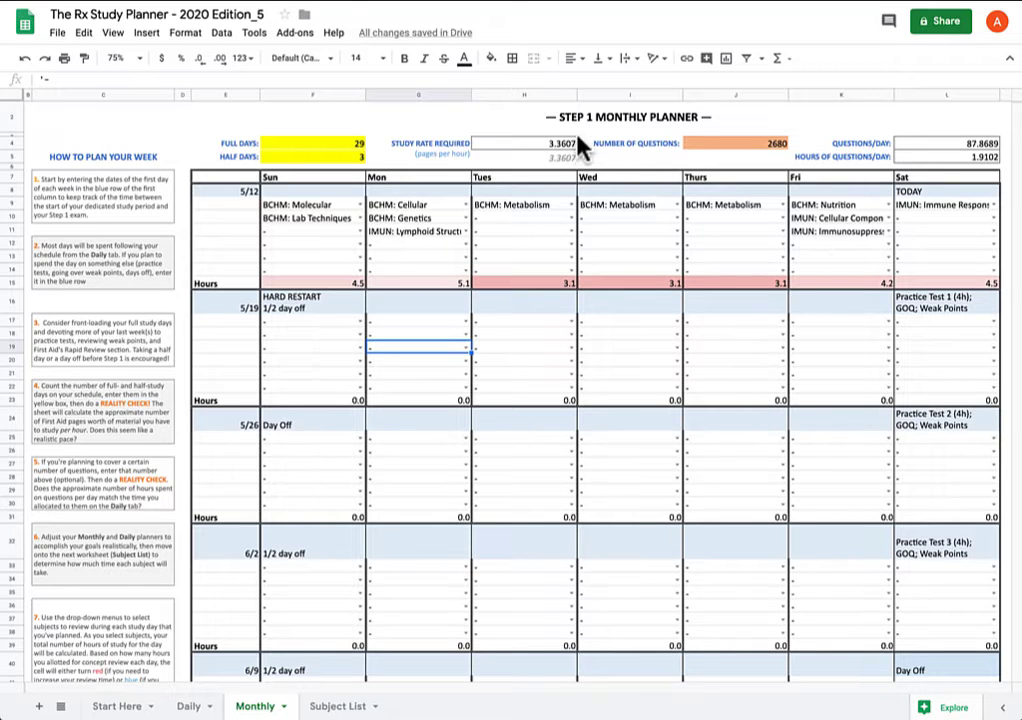
{"action": "mouse_move", "coordinate": [510, 183]}
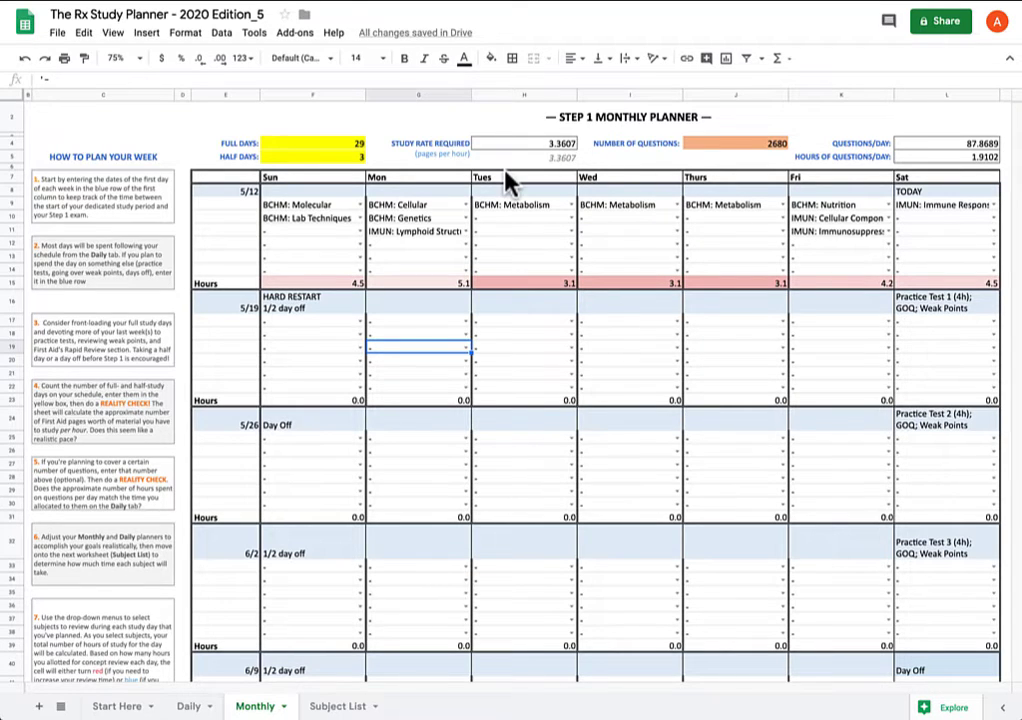
{"action": "mouse_move", "coordinate": [420, 210]}
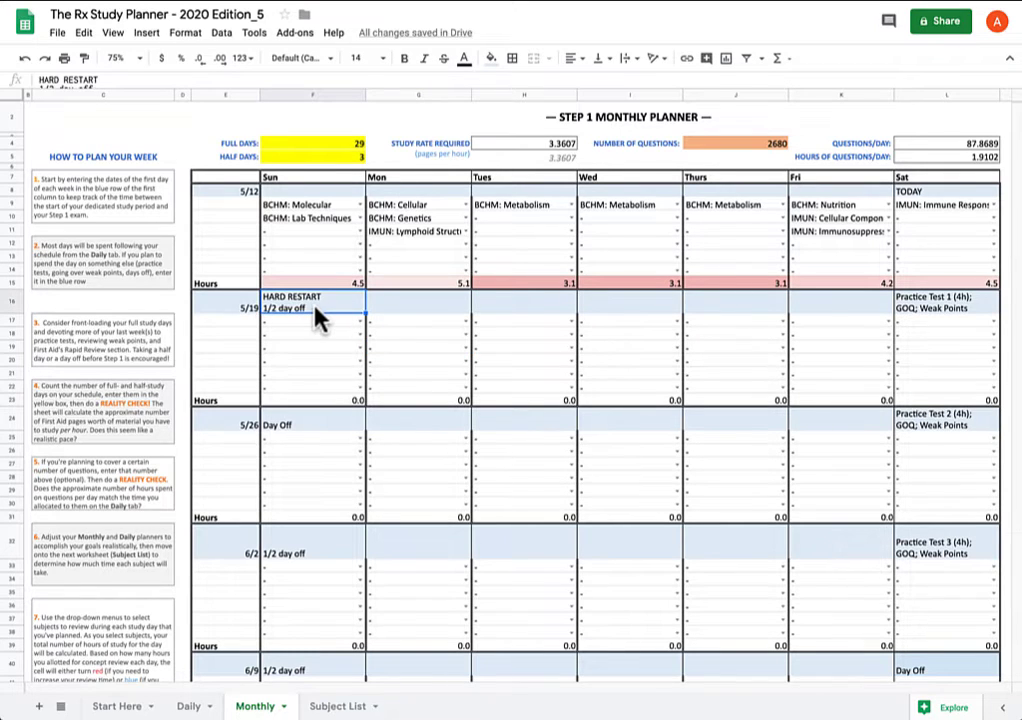
{"action": "mouse_move", "coordinate": [490, 350]}
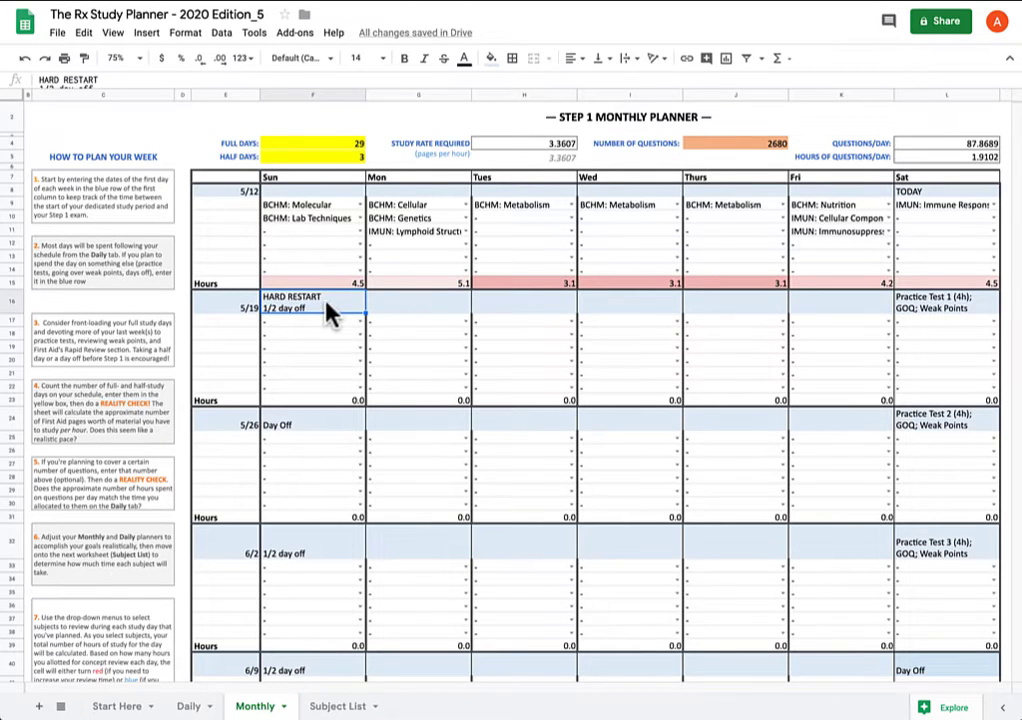
{"action": "mouse_move", "coordinate": [358, 313]}
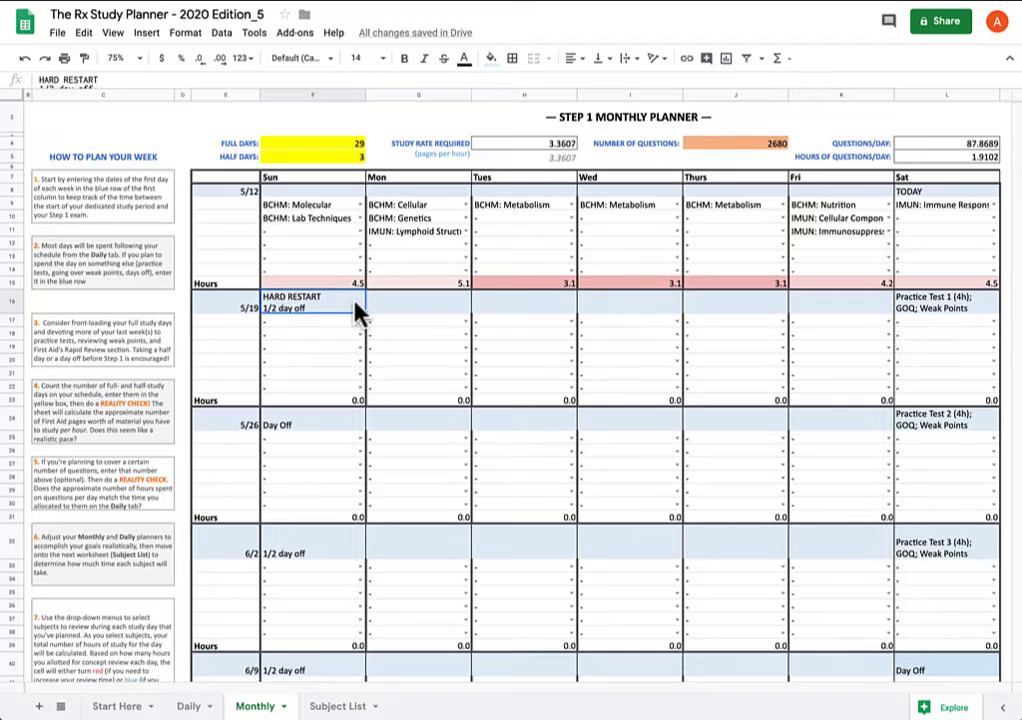
Enter 22 full days and a subtraction formula giving 2092 questions
{"action": "scroll", "scroll_direction": "down", "scroll_amount": 3}
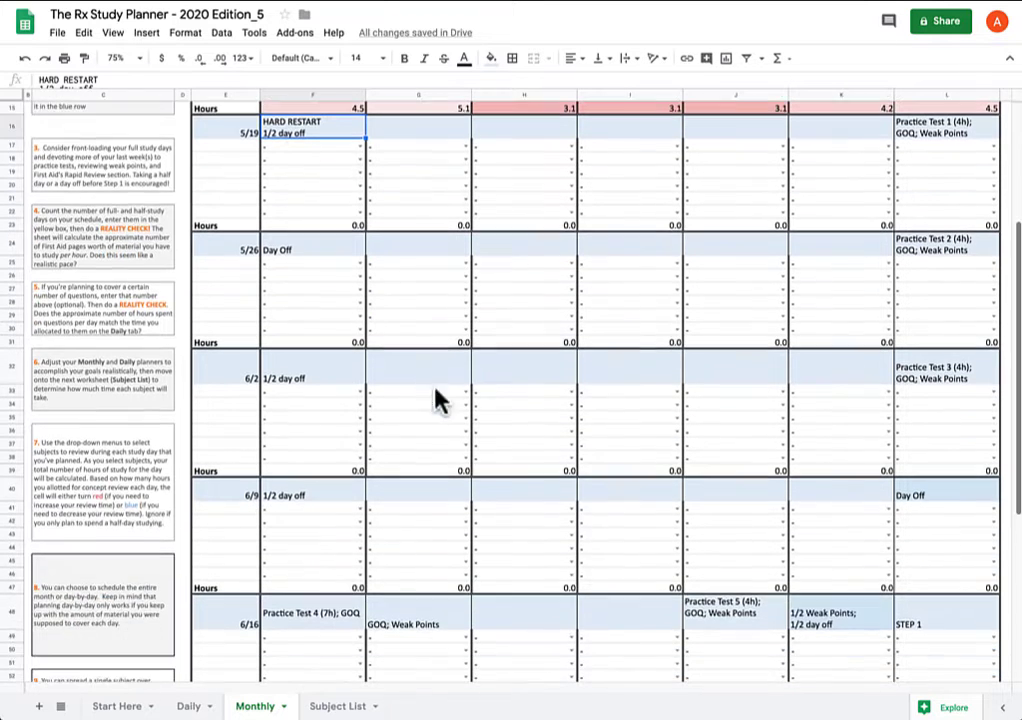
{"action": "scroll", "scroll_direction": "up", "scroll_amount": 3}
{"action": "type", "text": "29"}
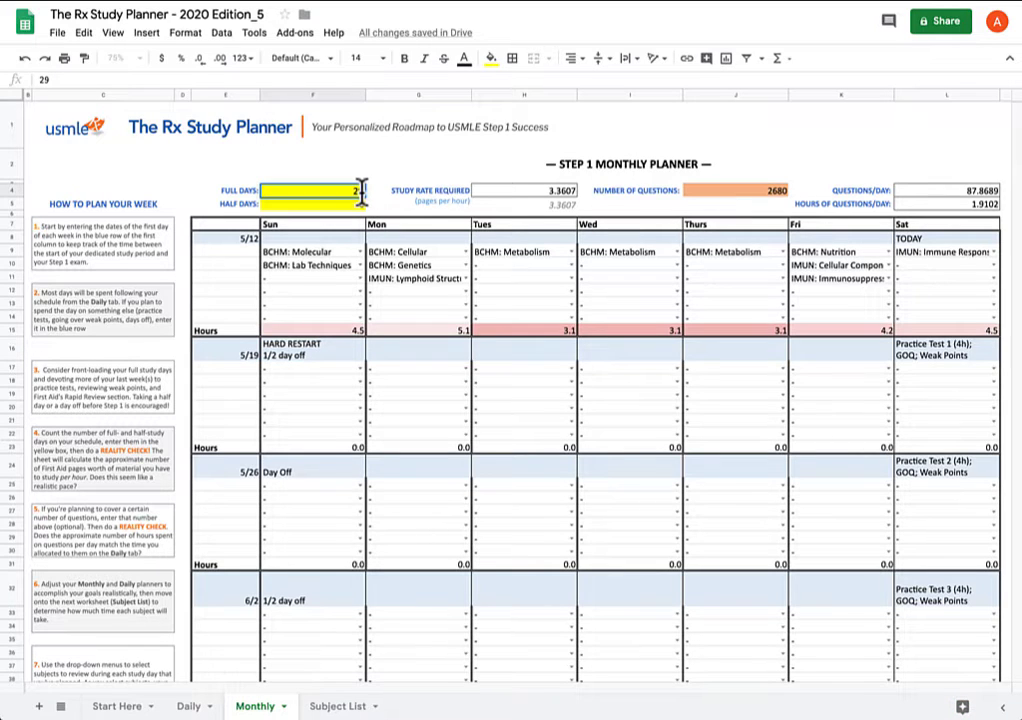
{"action": "type", "text": "22"}
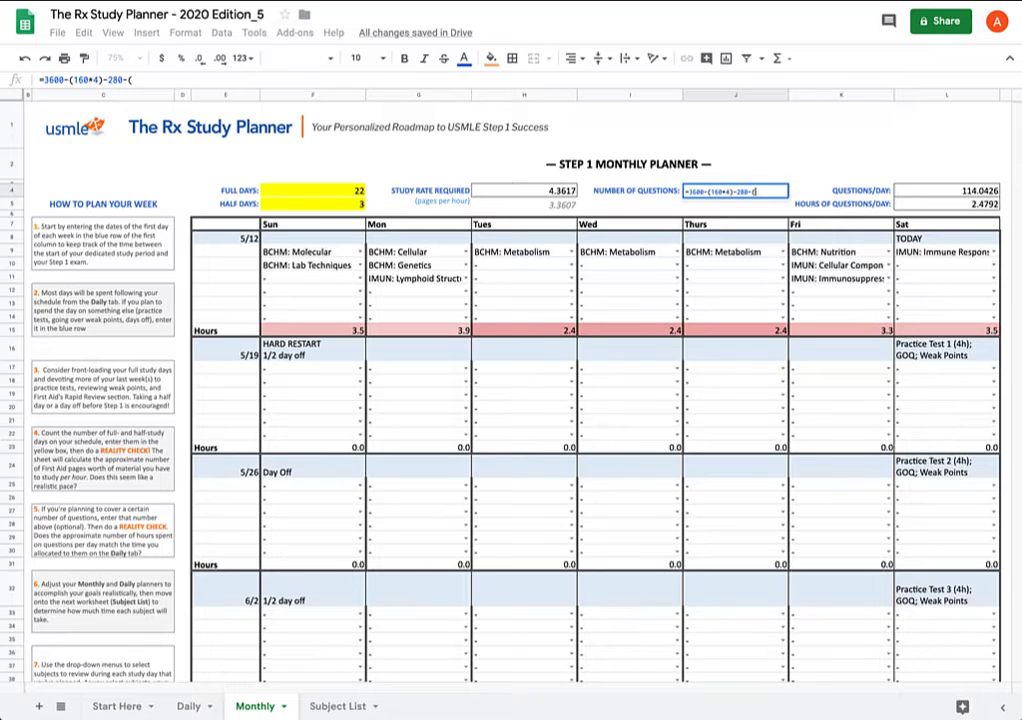
{"action": "type", "text": "2*"}
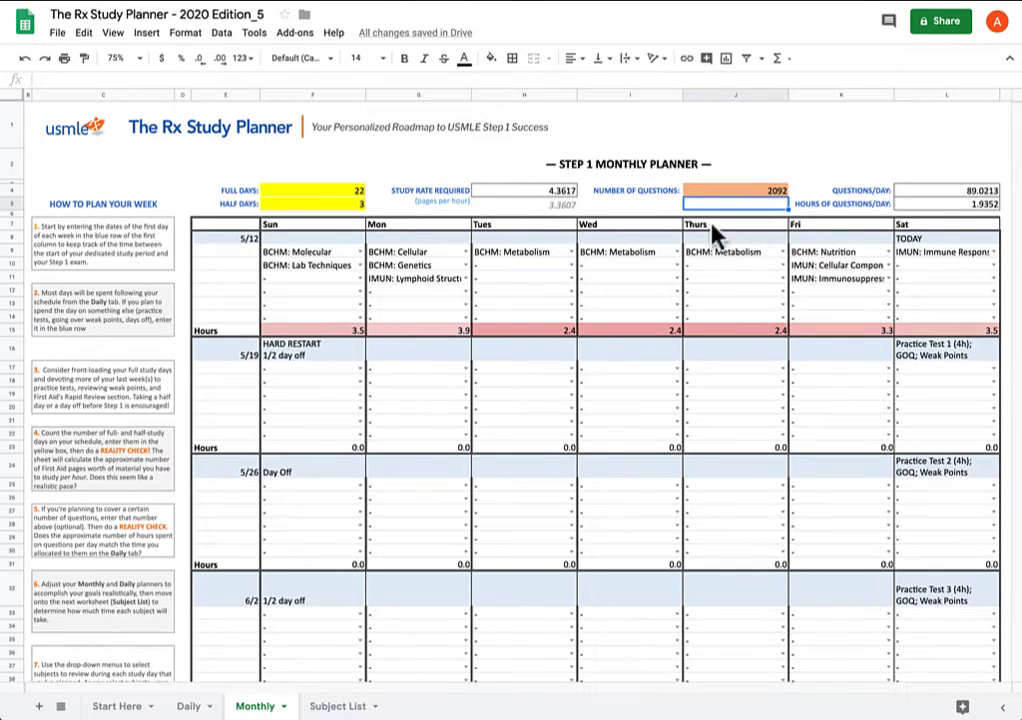
{"action": "mouse_move", "coordinate": [615, 320]}
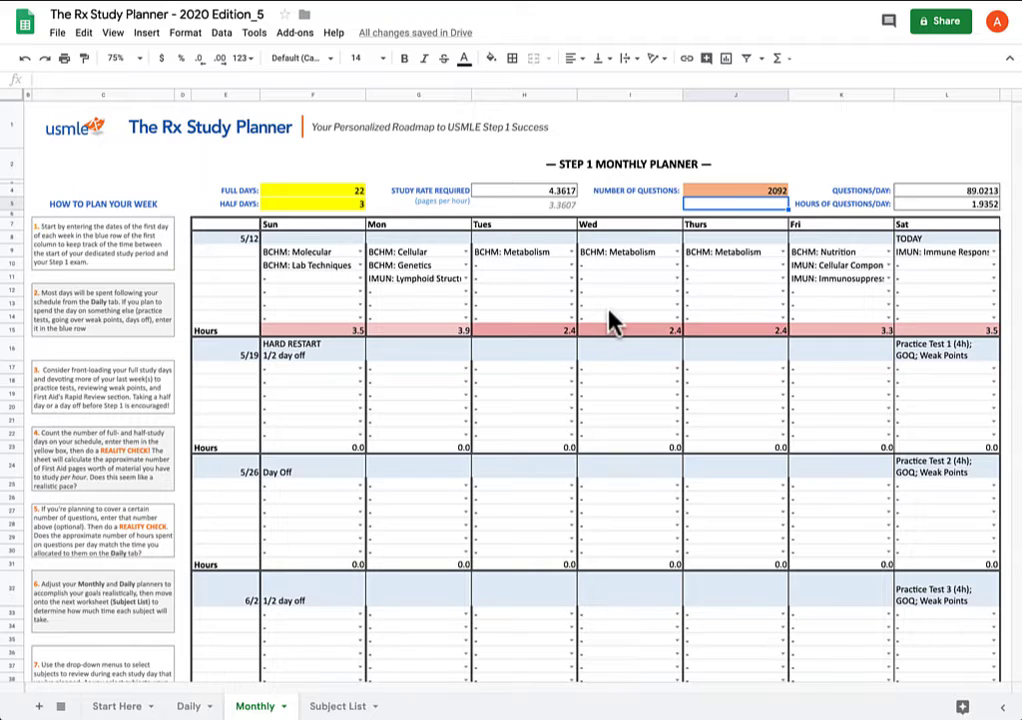
{"action": "mouse_move", "coordinate": [433, 300]}
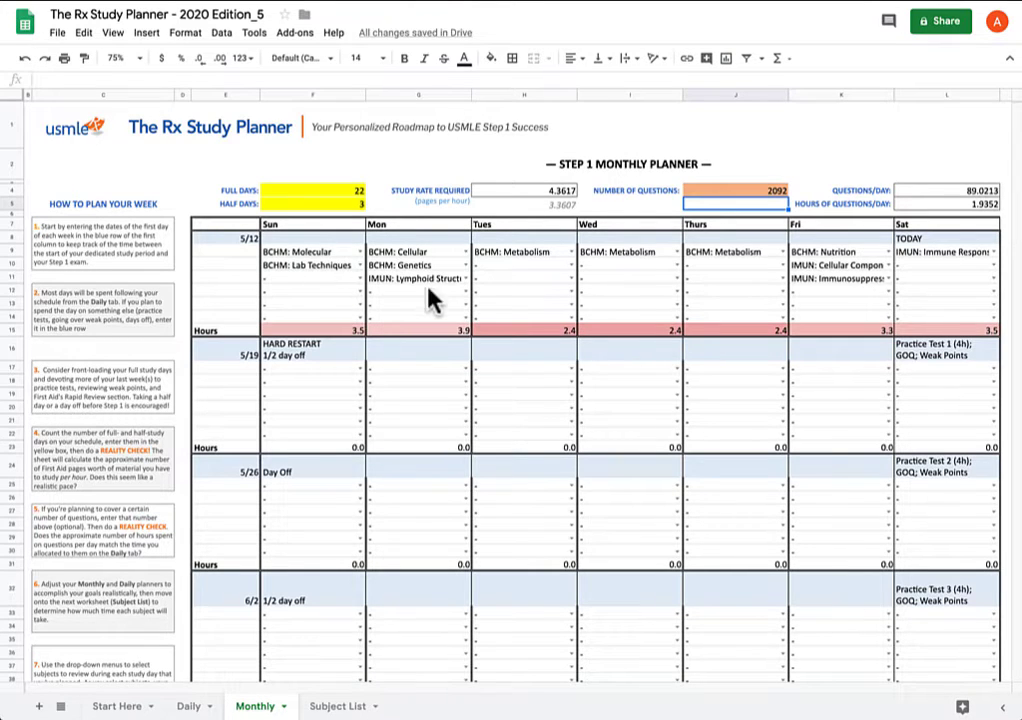
{"action": "mouse_move", "coordinate": [362, 318]}
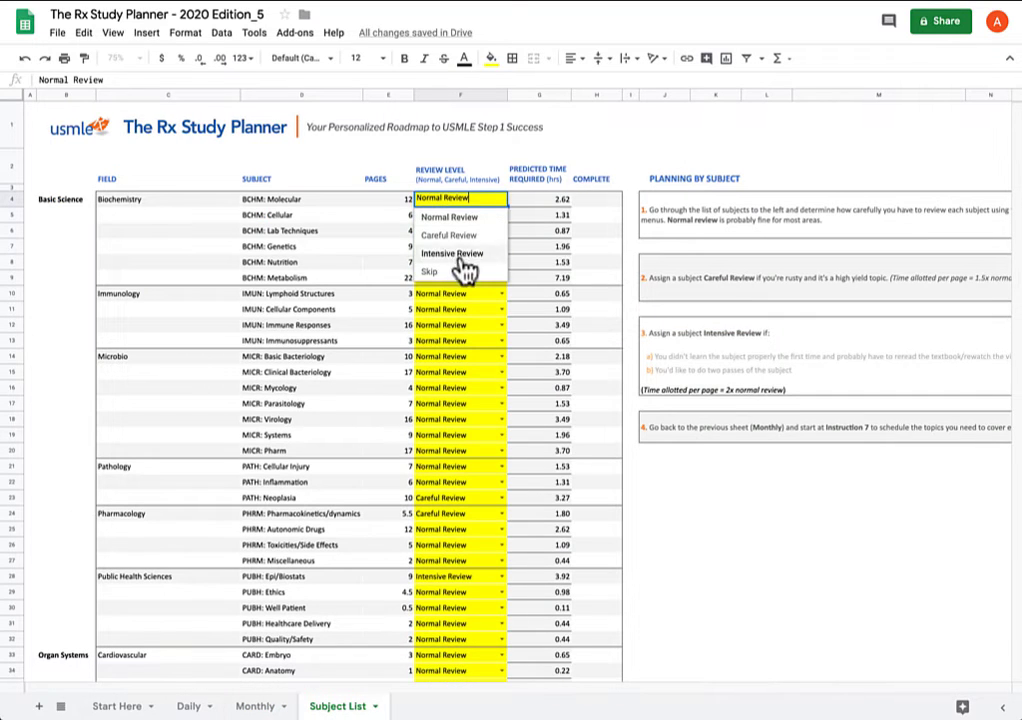
Set Review Level to Skip for BCHM Molecular, Cellular and the remaining skipped rows
{"action": "left_click", "coordinate": [429, 271]}
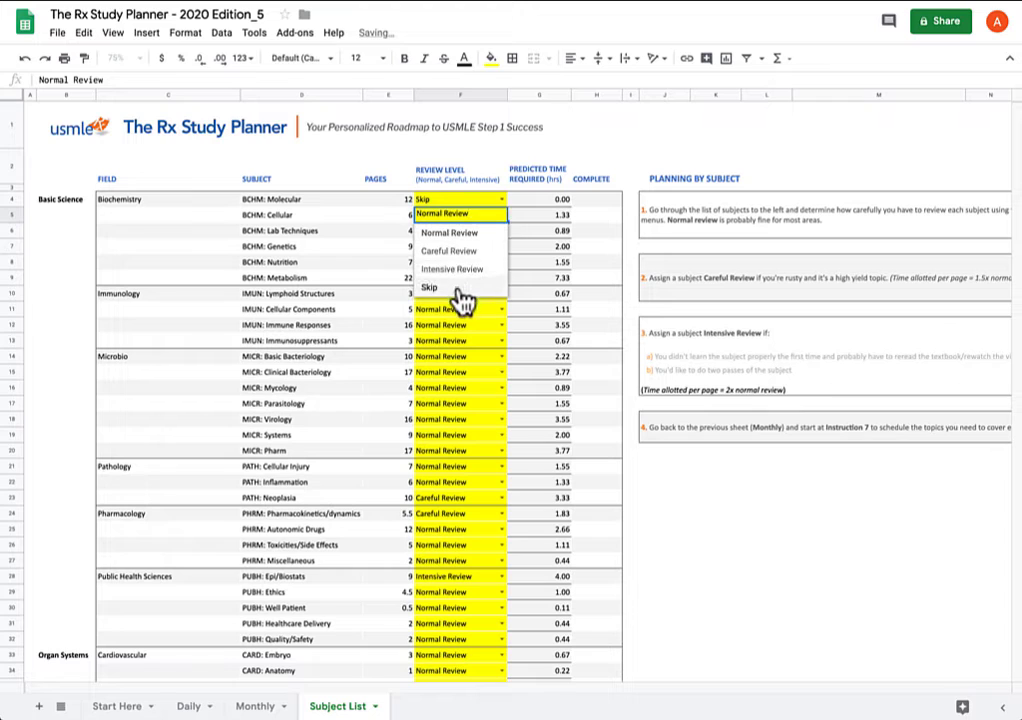
{"action": "left_click", "coordinate": [427, 287]}
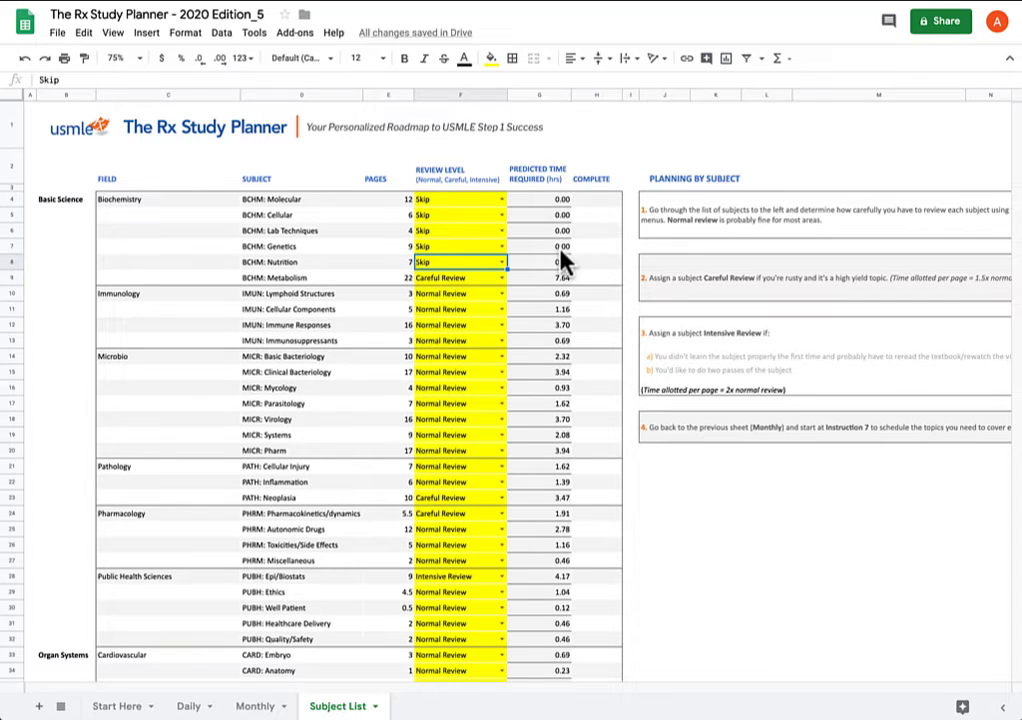
{"action": "scroll", "scroll_direction": "down", "scroll_amount": 3}
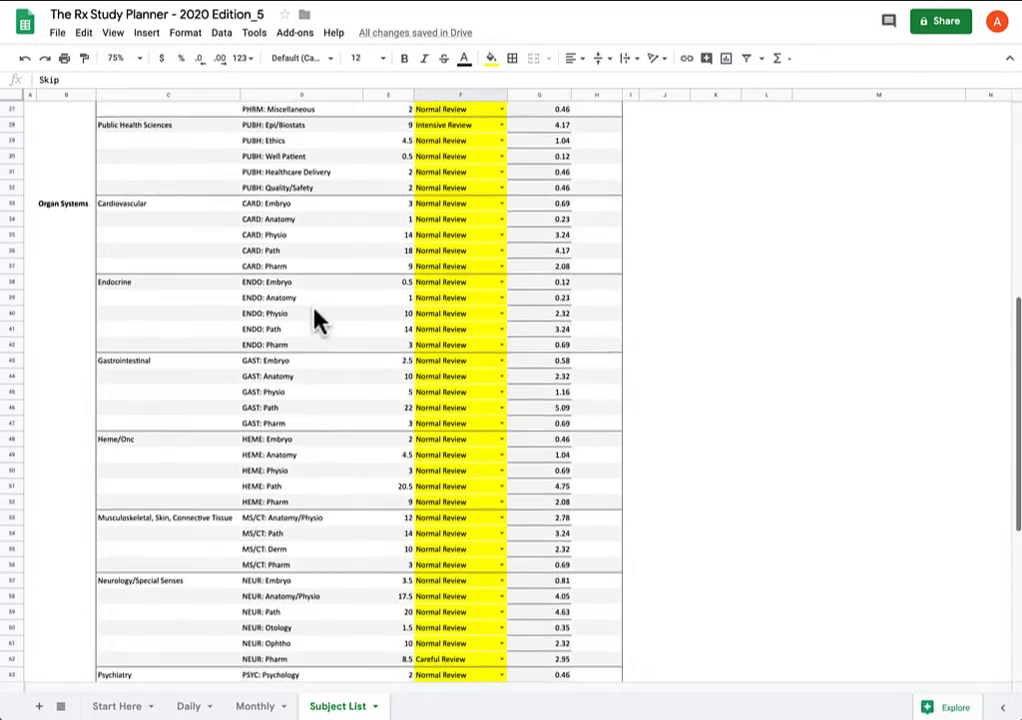
{"action": "scroll", "scroll_direction": "down", "scroll_amount": 3}
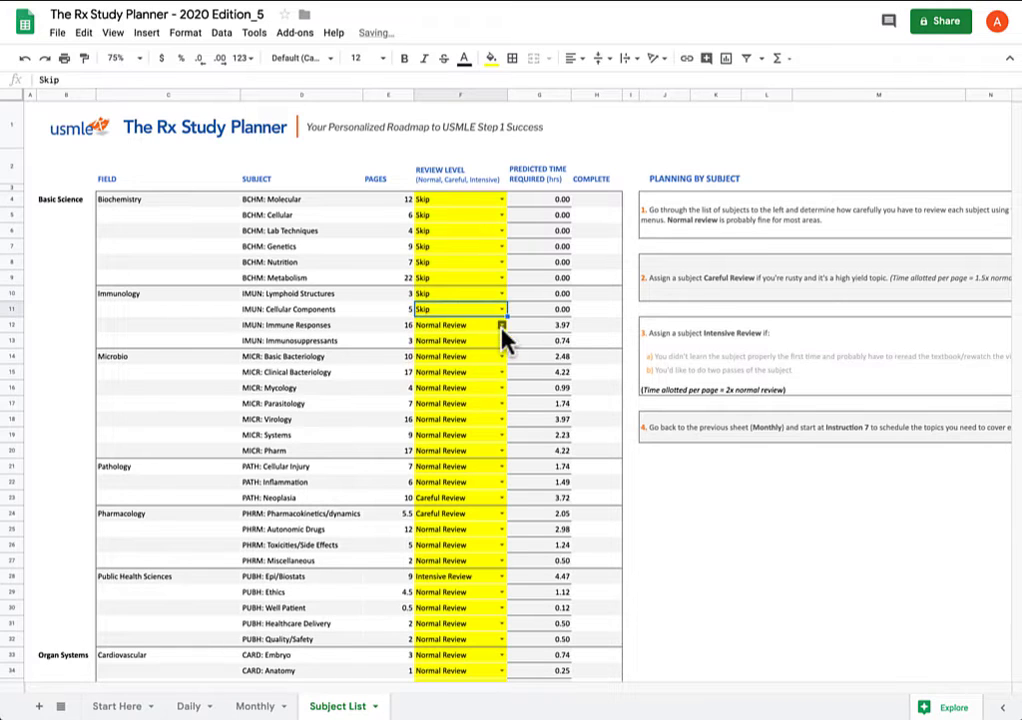
{"action": "left_click", "coordinate": [503, 324]}
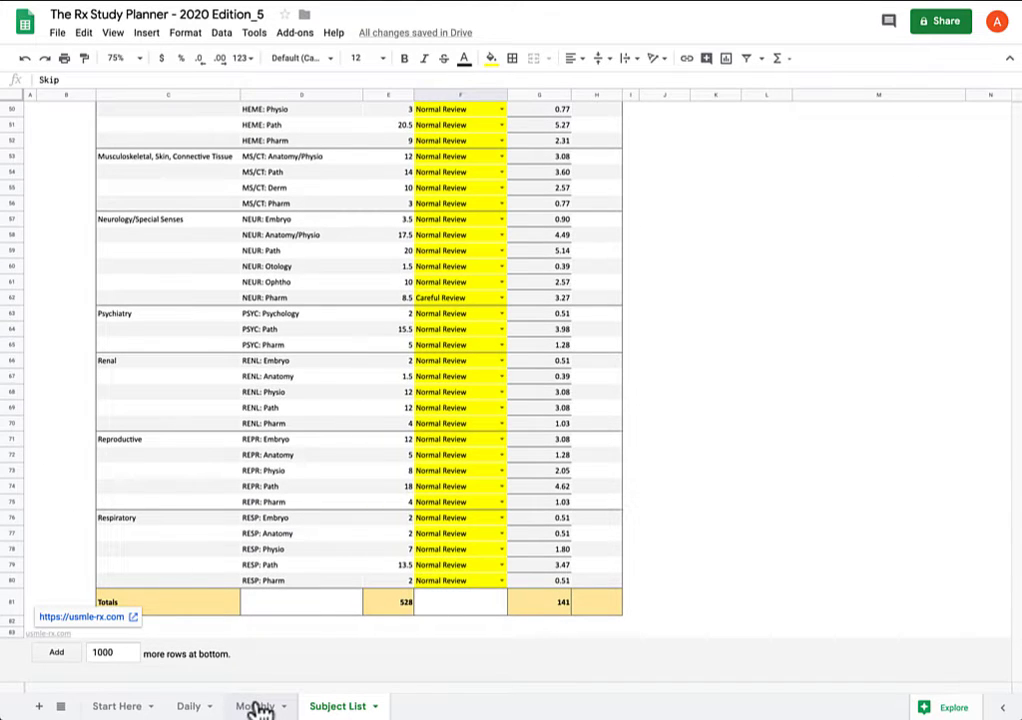
Compare the Monthly planner's new 3.7447 study rate with the saved 3.3607 in H5
{"action": "left_click", "coordinate": [254, 705]}
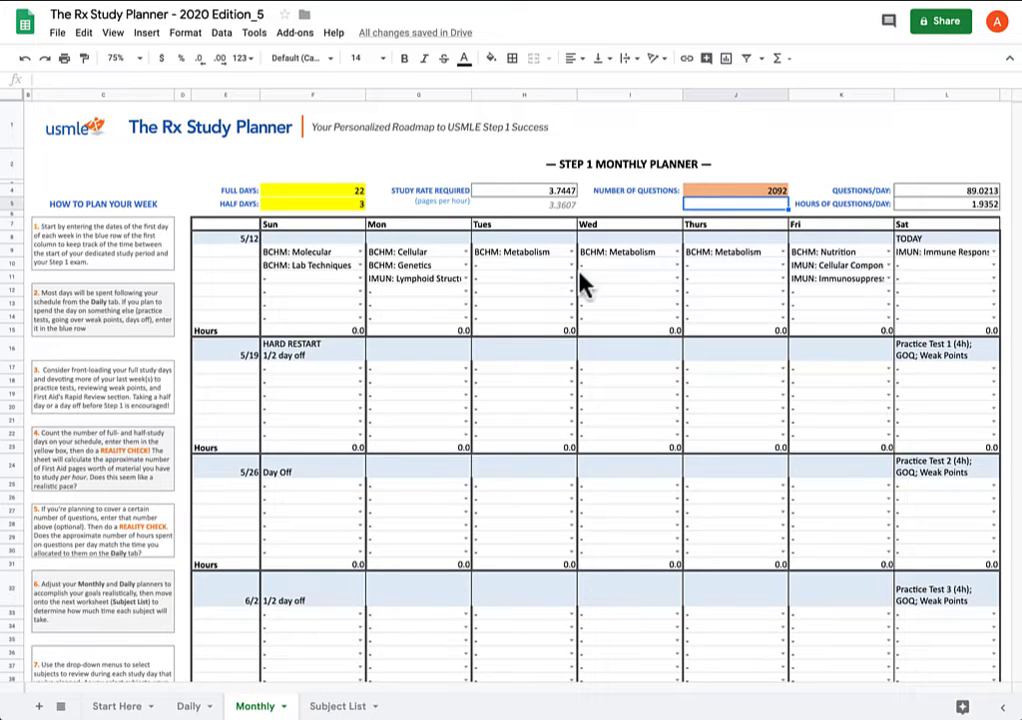
{"action": "left_click", "coordinate": [312, 348]}
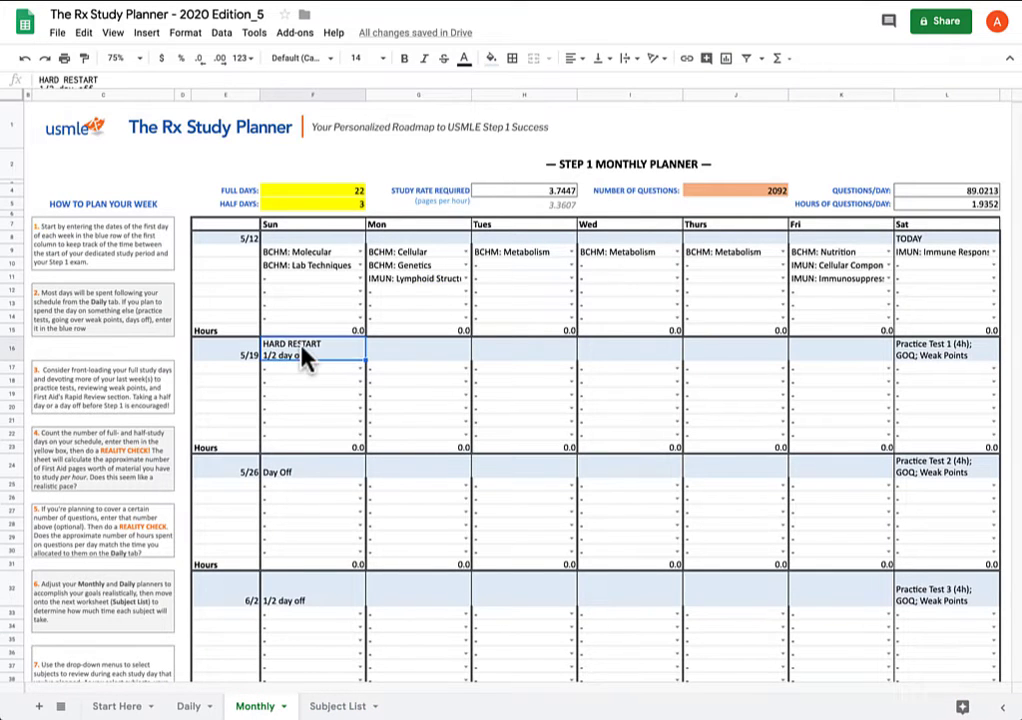
{"action": "scroll", "scroll_direction": "down", "scroll_amount": 3}
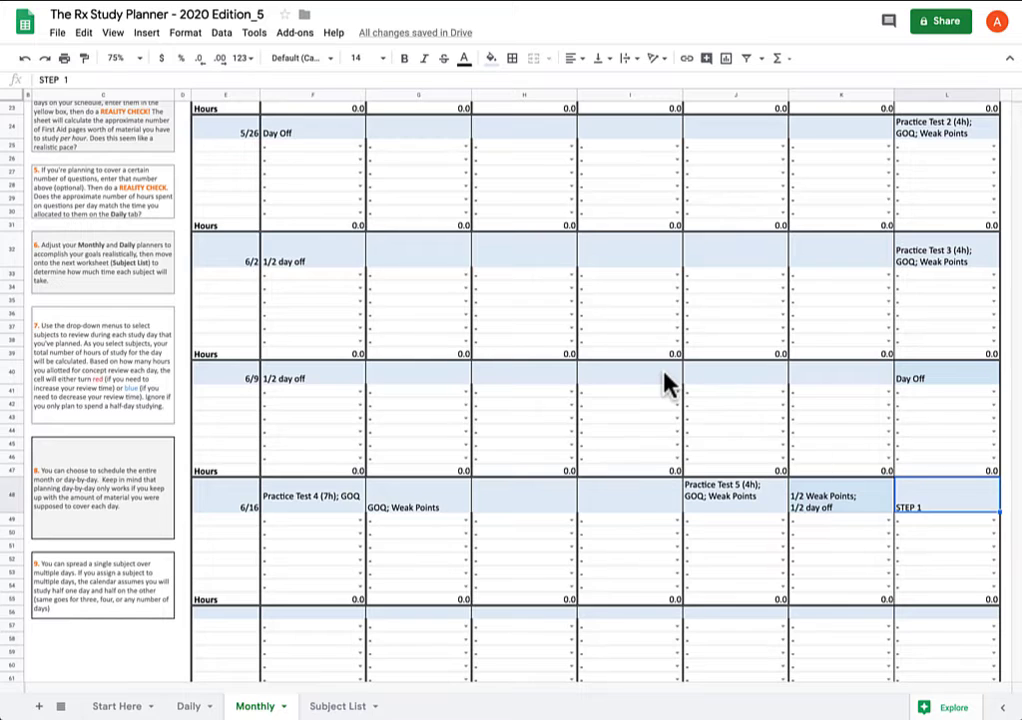
{"action": "scroll", "scroll_direction": "up", "scroll_amount": 3}
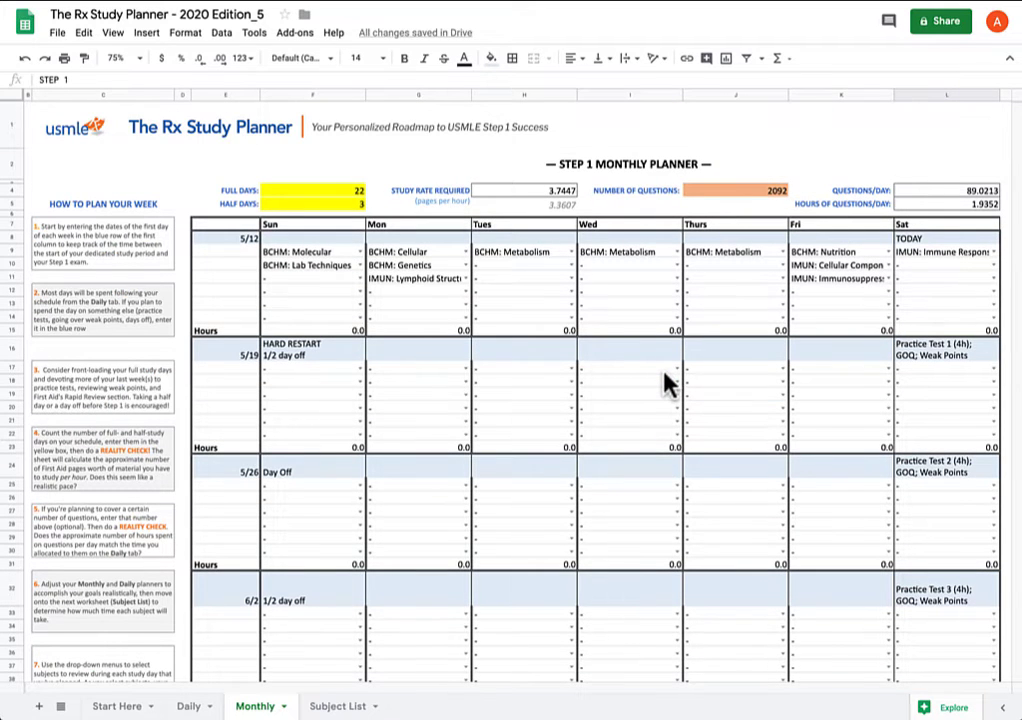
{"action": "mouse_move", "coordinate": [618, 238]}
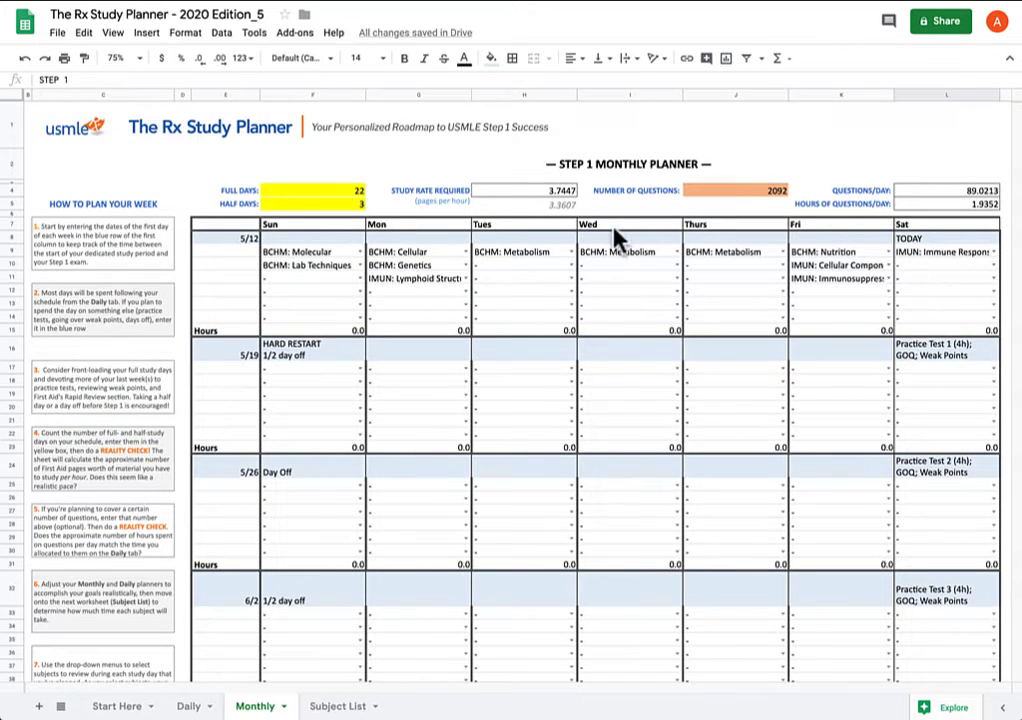
{"action": "mouse_move", "coordinate": [575, 195]}
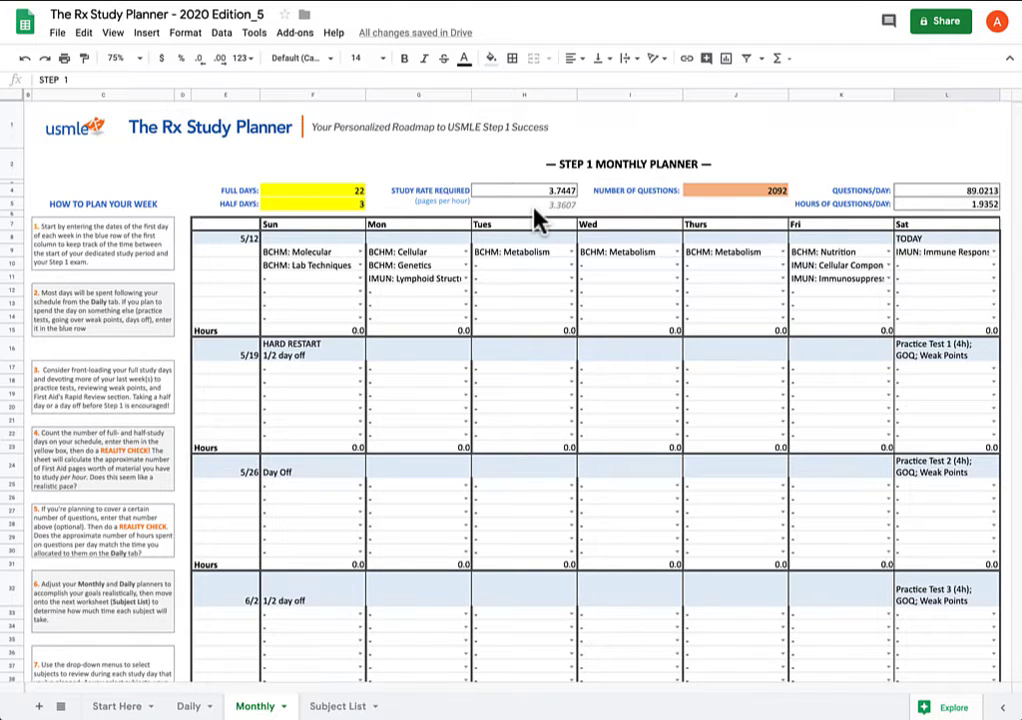
{"action": "mouse_move", "coordinate": [572, 217]}
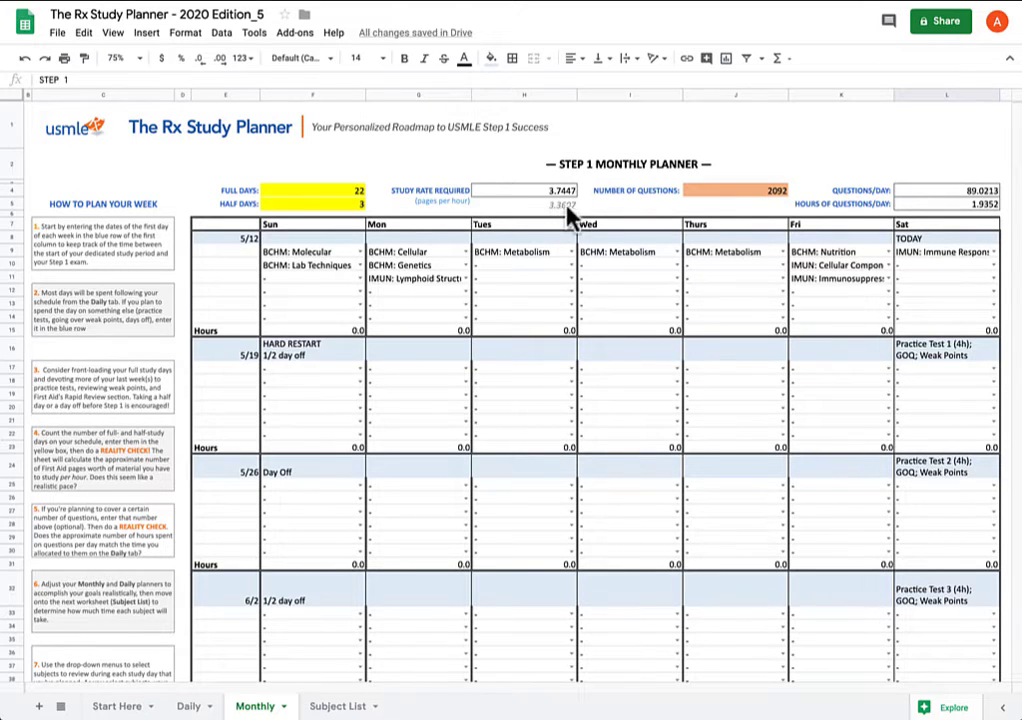
{"action": "left_click", "coordinate": [524, 205]}
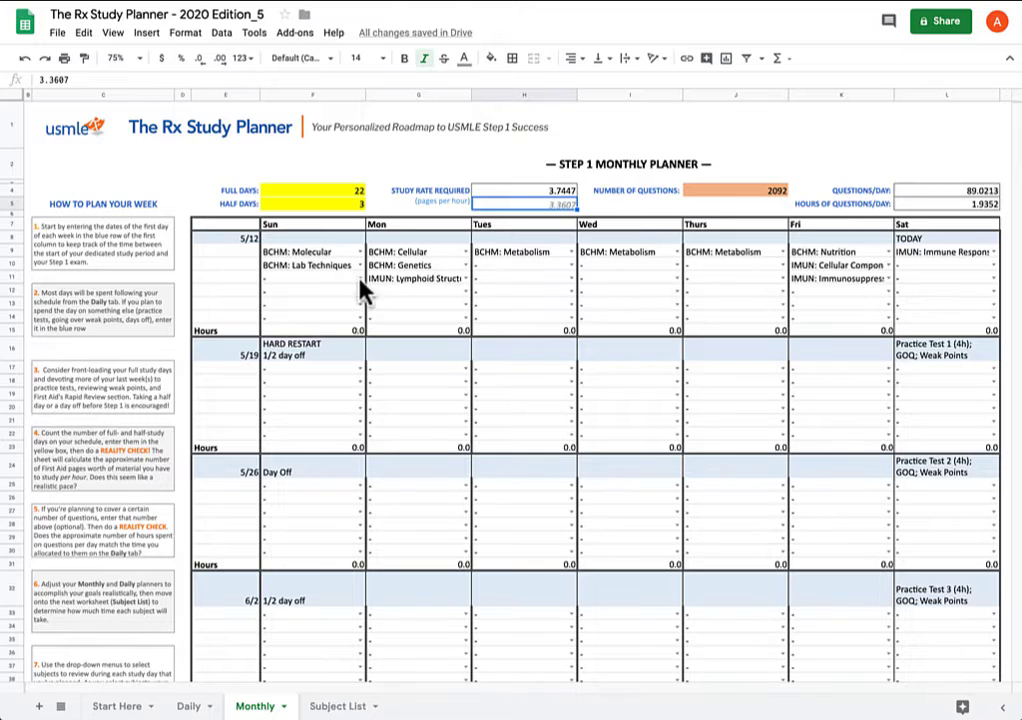
{"action": "mouse_move", "coordinate": [820, 283]}
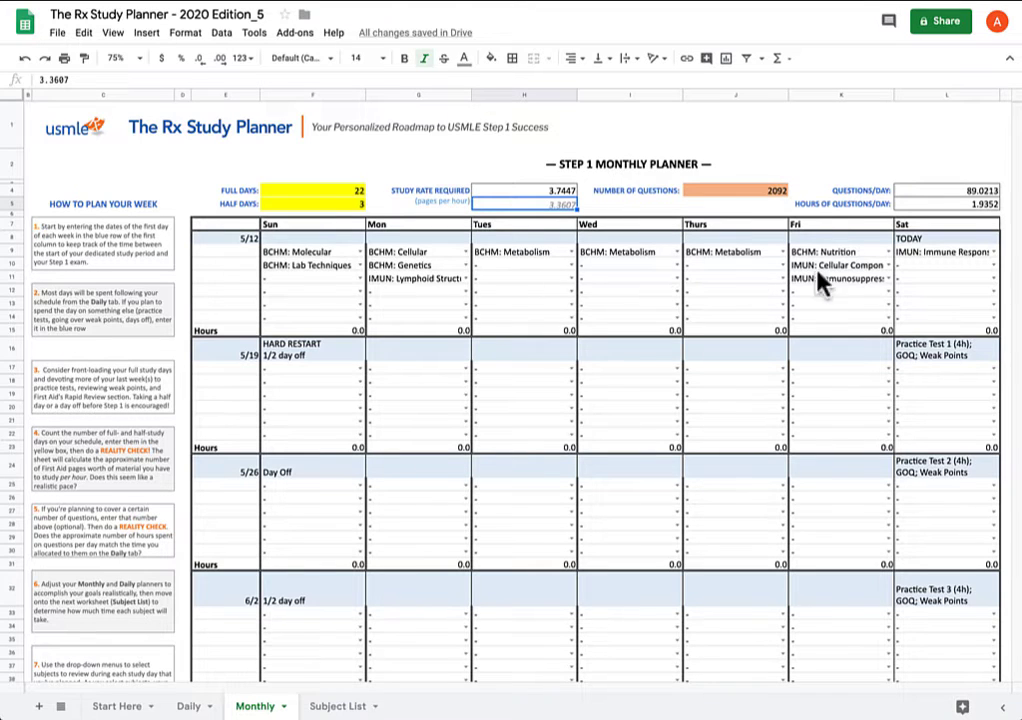
{"action": "mouse_move", "coordinate": [910, 290]}
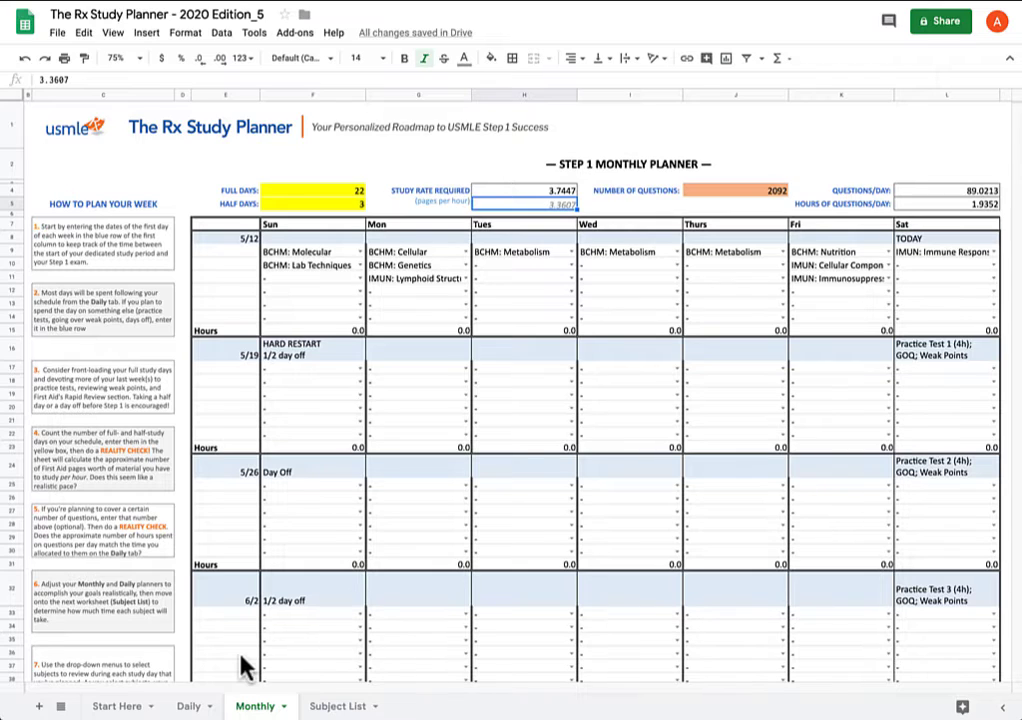
{"action": "mouse_move", "coordinate": [303, 310]}
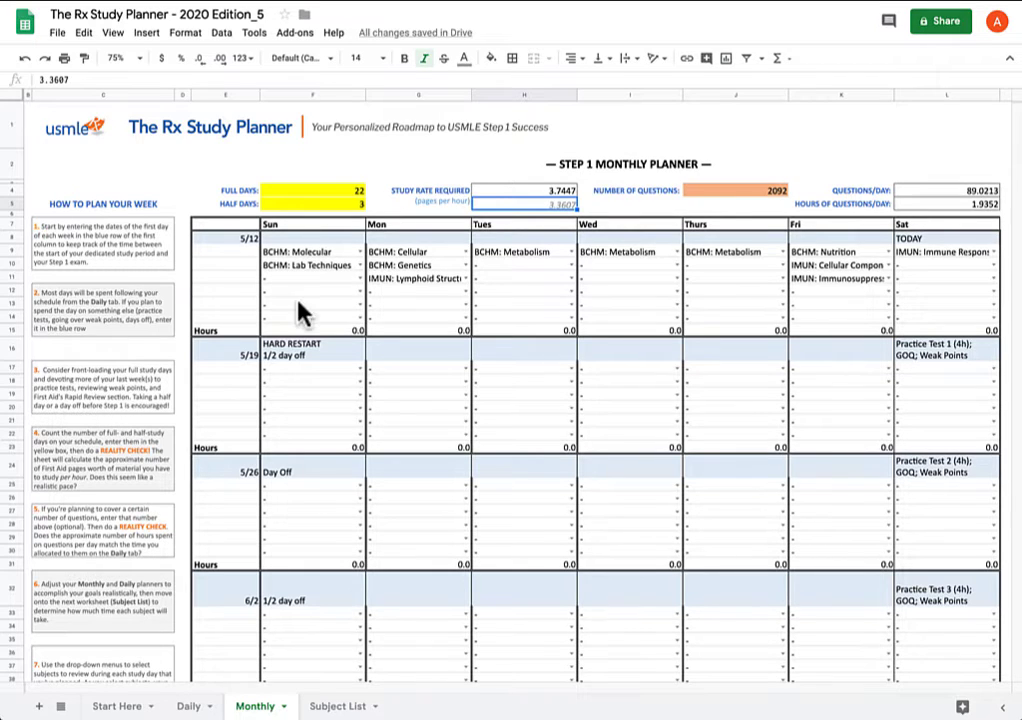
{"action": "mouse_move", "coordinate": [218, 691]}
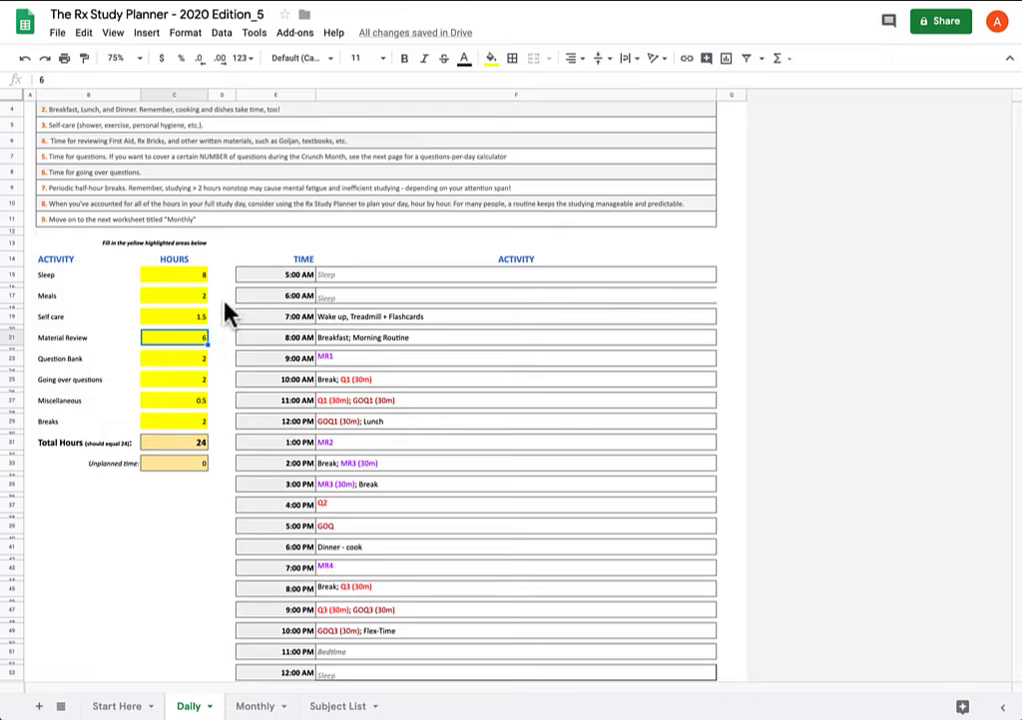
Set Daily hours: Going over questions 1, Miscellaneous 0, Material Review 8
{"action": "left_click", "coordinate": [173, 316]}
{"action": "type", "text": "1"}
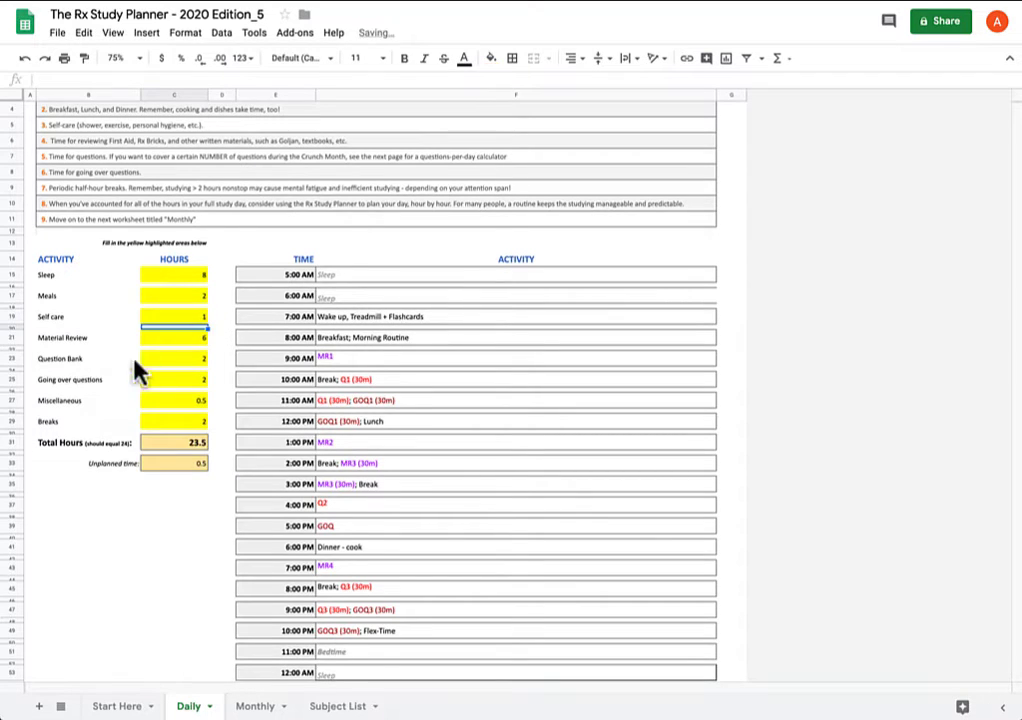
{"action": "left_click", "coordinate": [174, 358]}
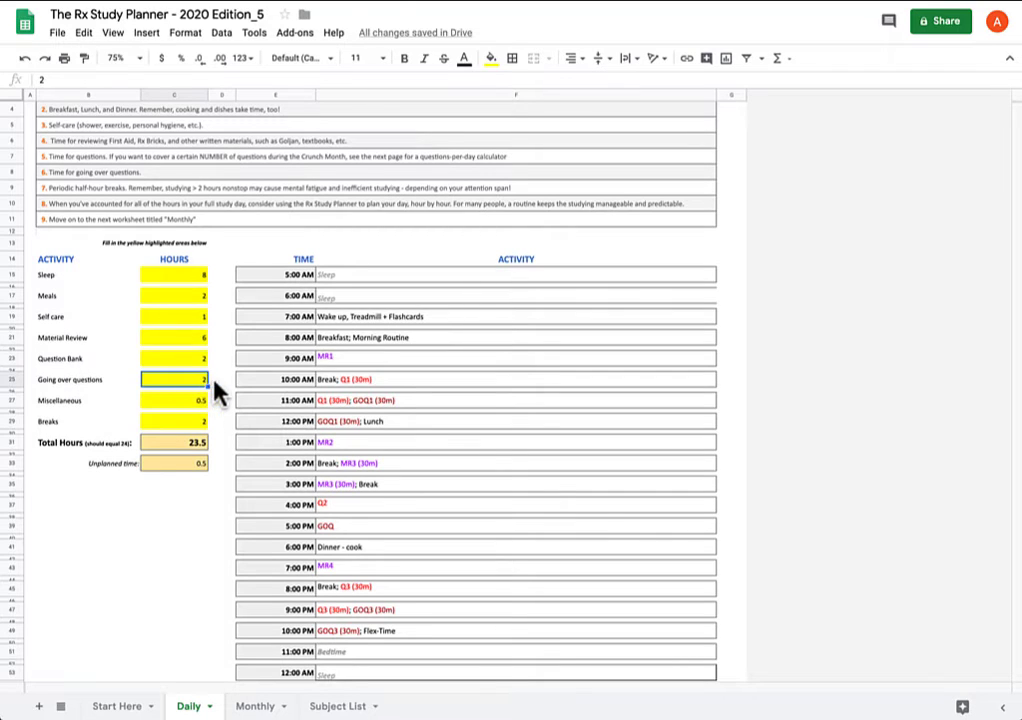
{"action": "mouse_move", "coordinate": [93, 393]}
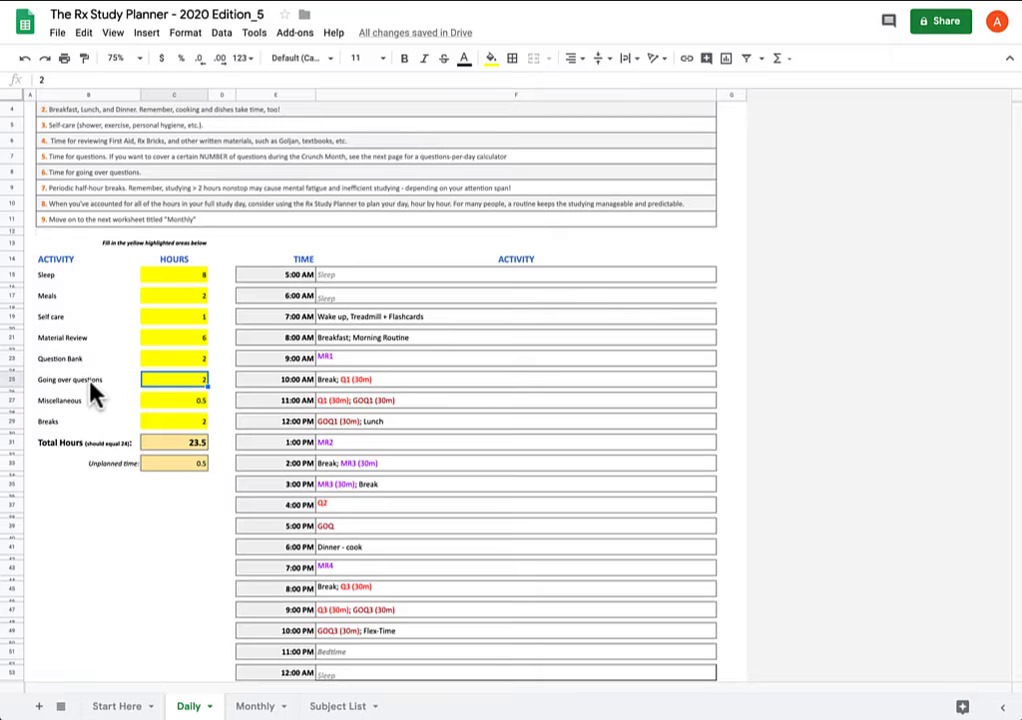
{"action": "mouse_move", "coordinate": [227, 388]}
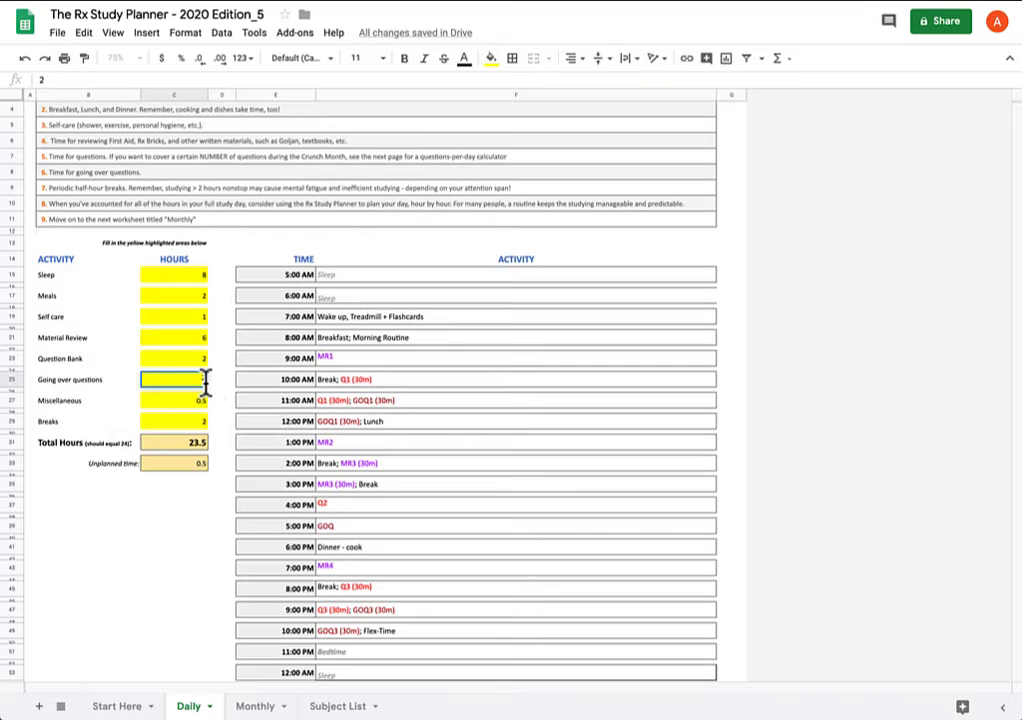
{"action": "type", "text": "1"}
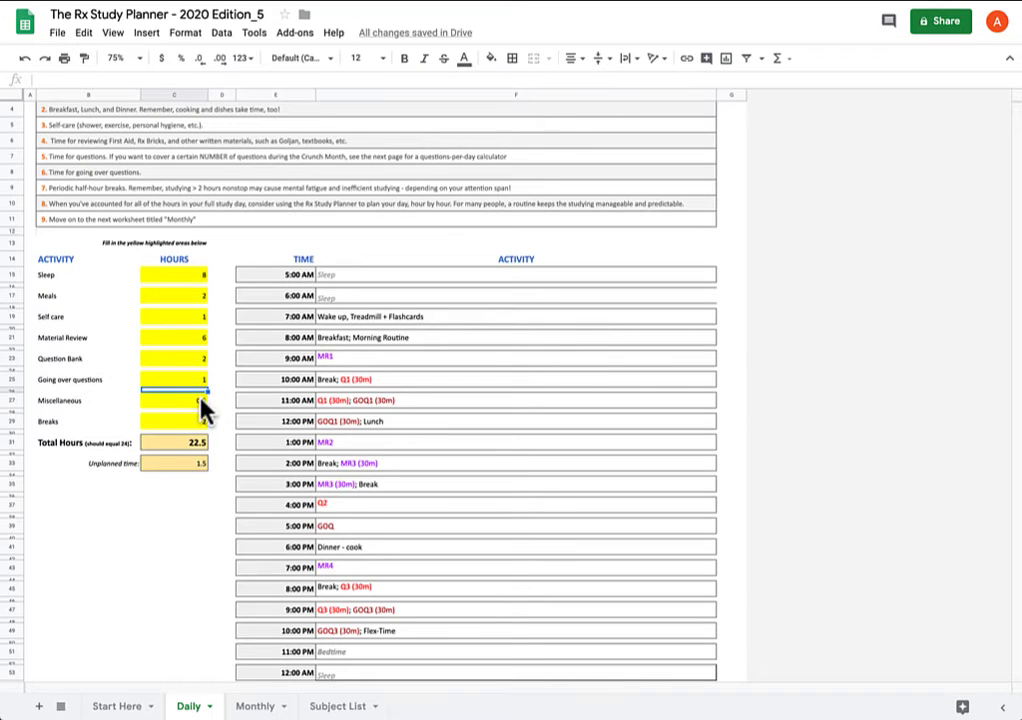
{"action": "left_click", "coordinate": [172, 400]}
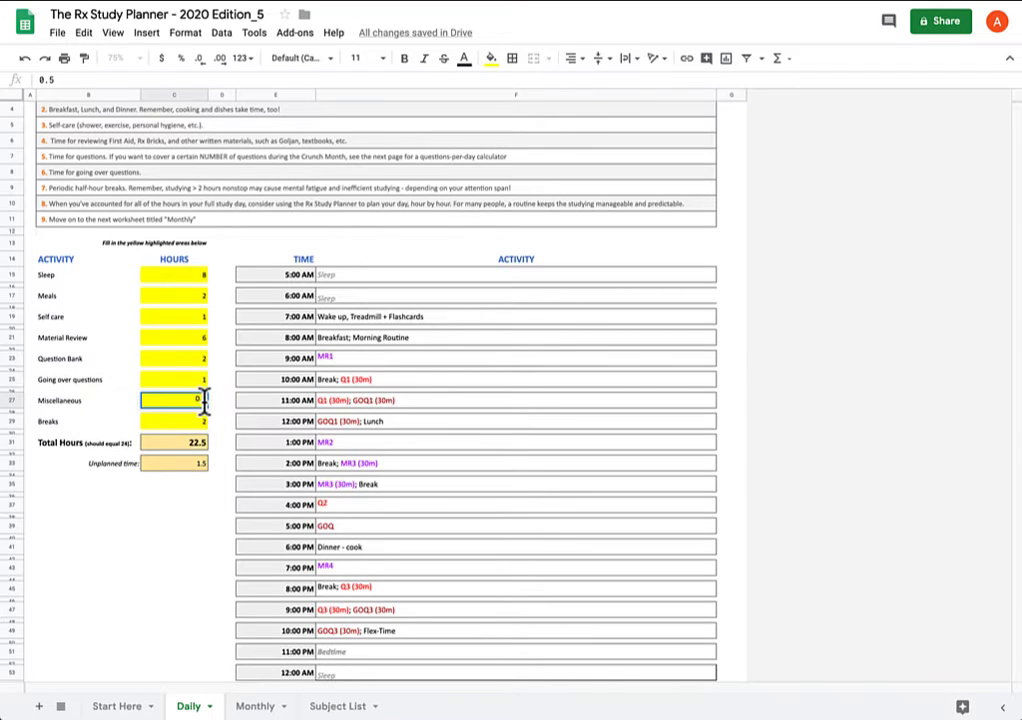
{"action": "key", "text": "Delete"}
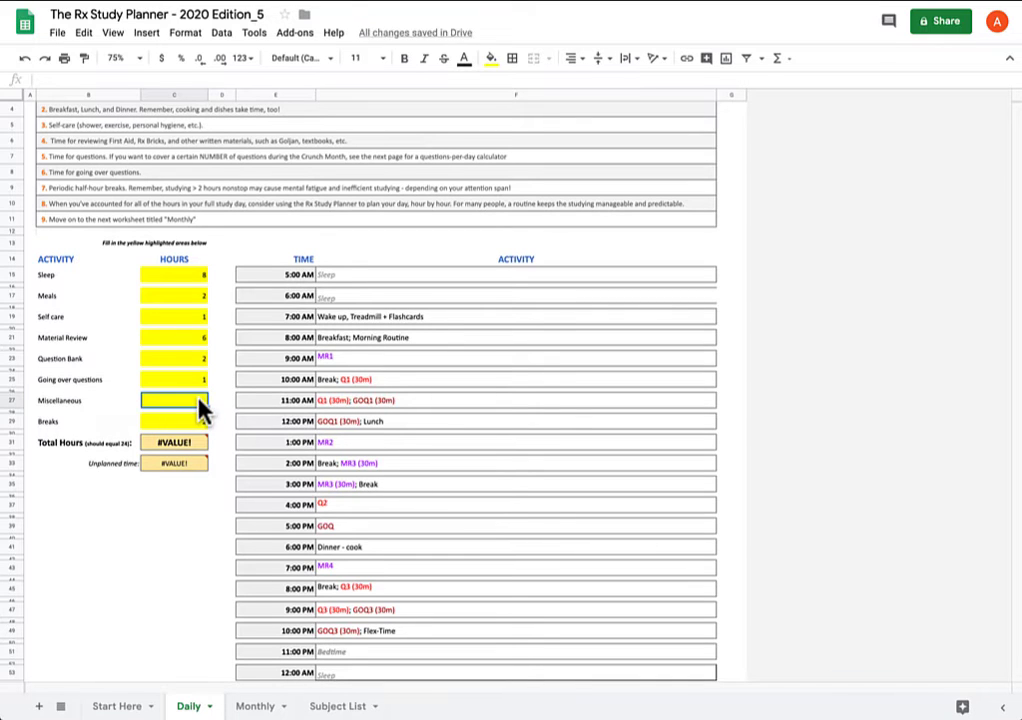
{"action": "type", "text": "0"}
{"action": "left_click", "coordinate": [174, 421]}
{"action": "type", "text": "2"}
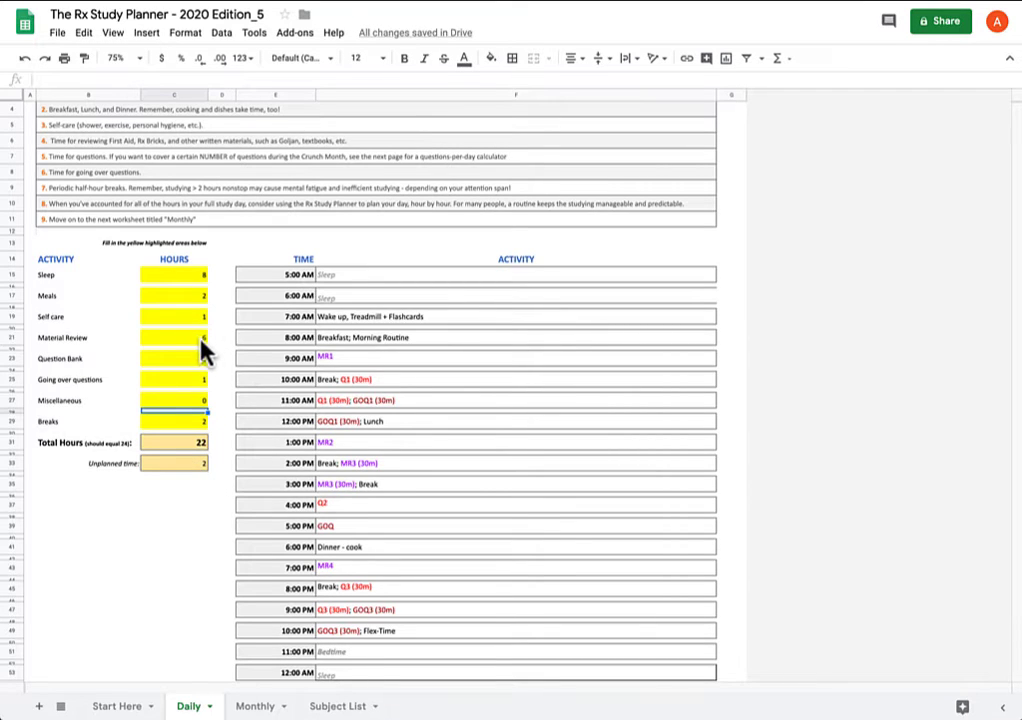
{"action": "left_click", "coordinate": [173, 337]}
{"action": "type", "text": "8"}
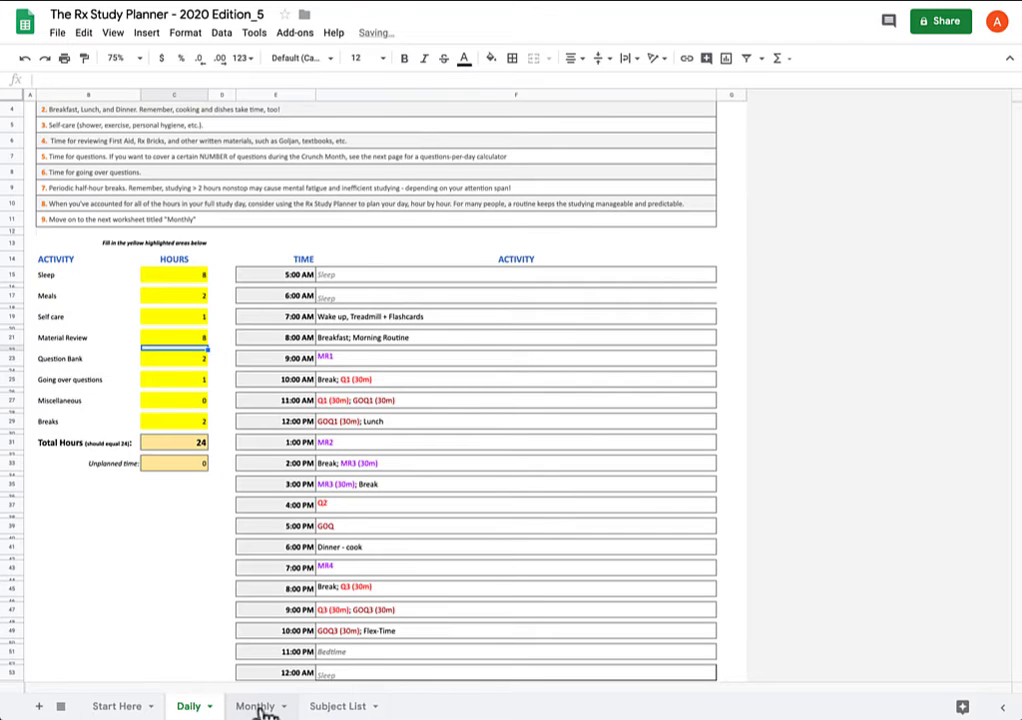
Open the Monthly sheet showing the 2.8085 required study rate
{"action": "left_click", "coordinate": [255, 705]}
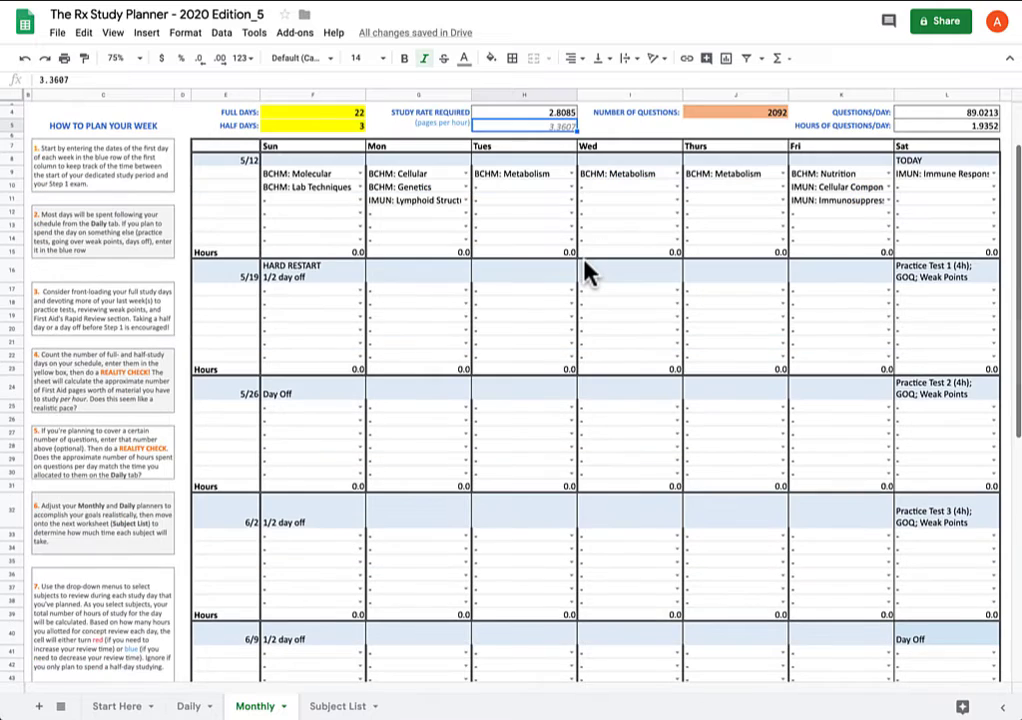
{"action": "mouse_move", "coordinate": [560, 278]}
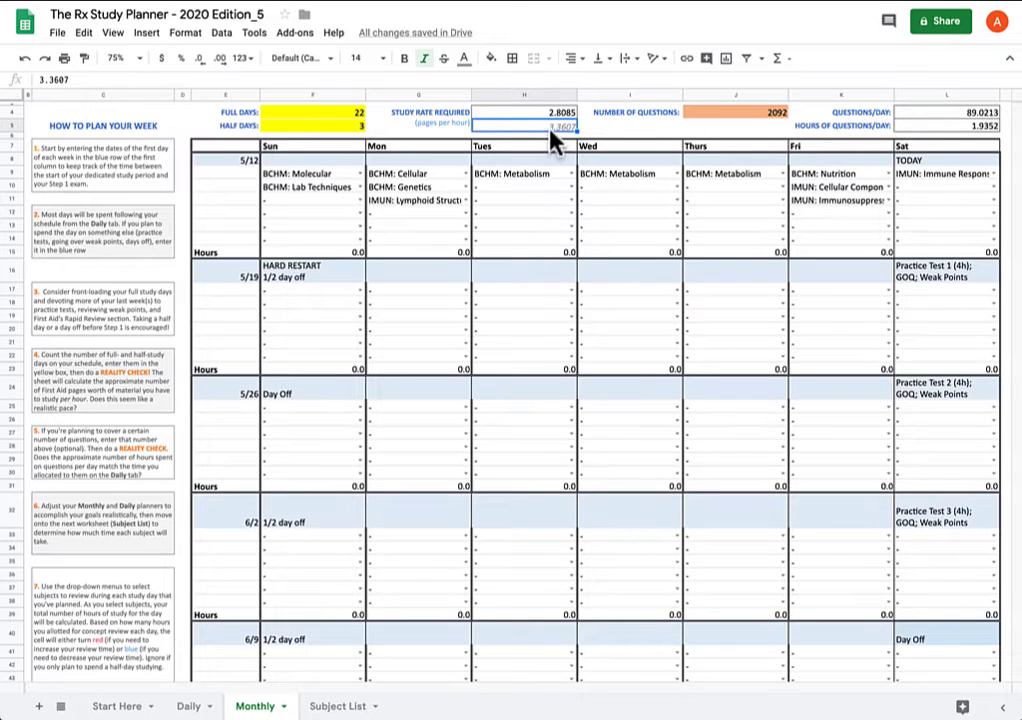
{"action": "mouse_move", "coordinate": [620, 168]}
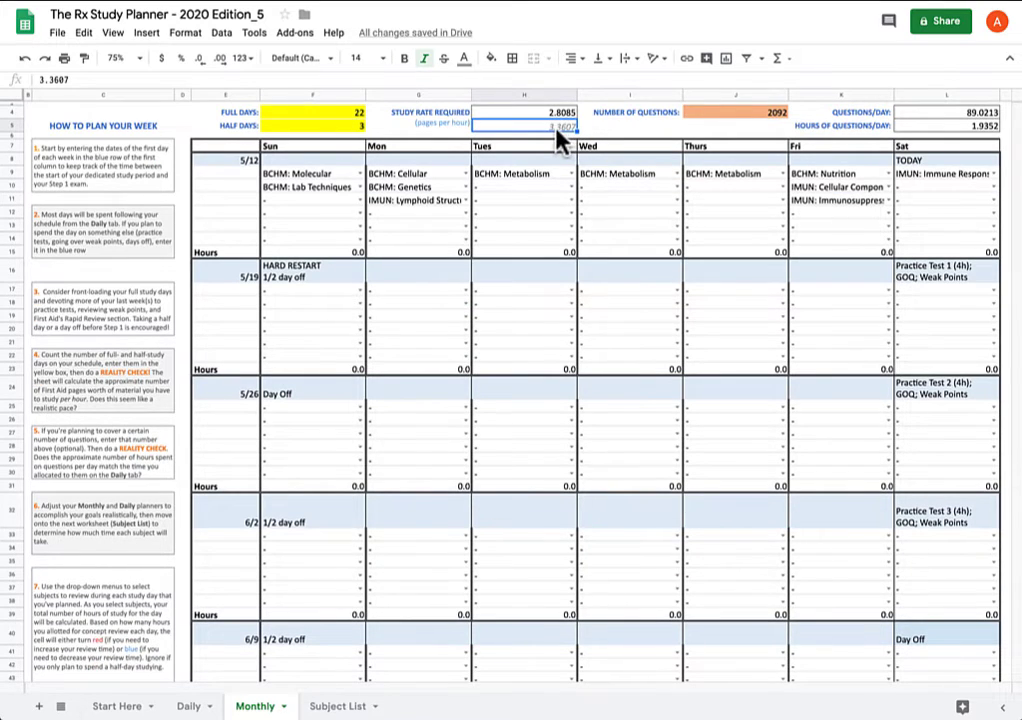
{"action": "mouse_move", "coordinate": [558, 128]}
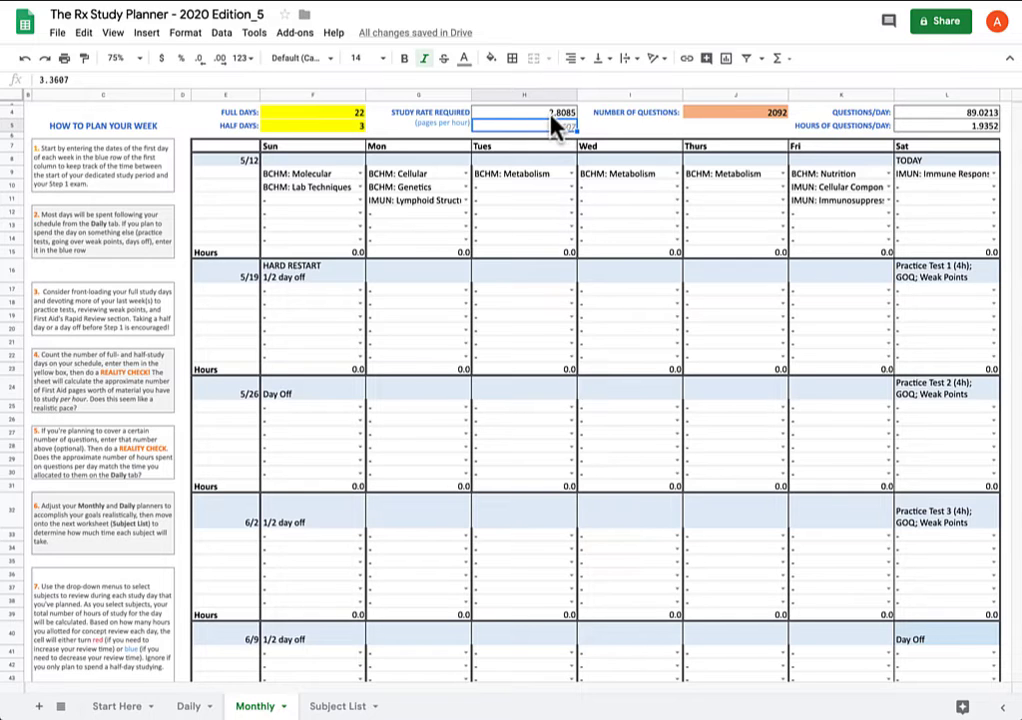
{"action": "mouse_move", "coordinate": [565, 138]}
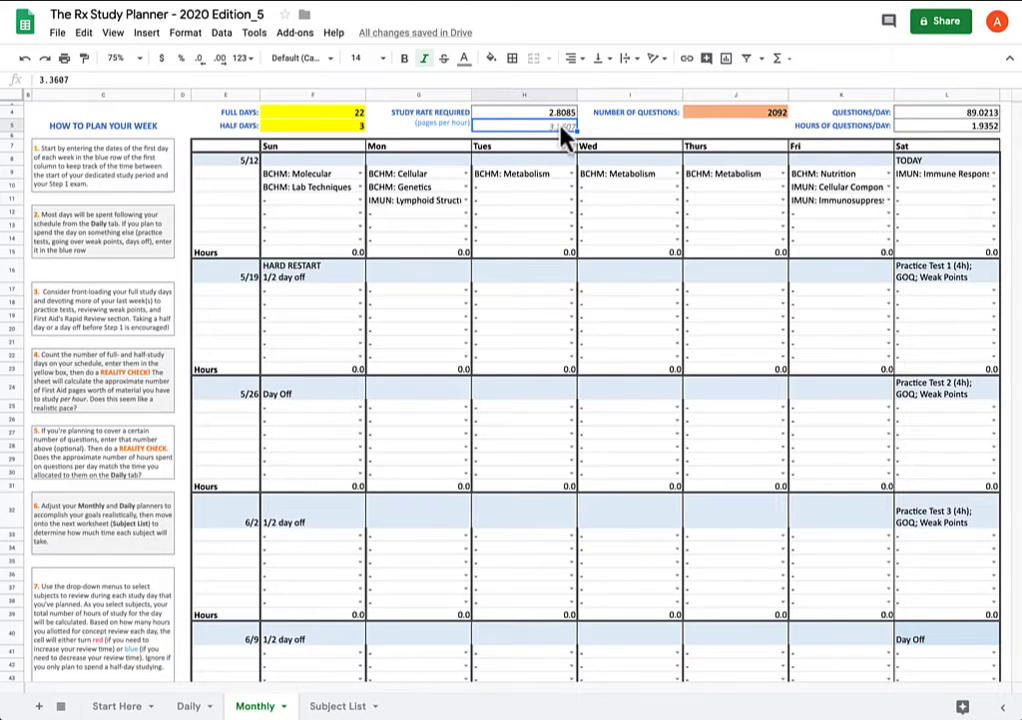
{"action": "mouse_move", "coordinate": [640, 195]}
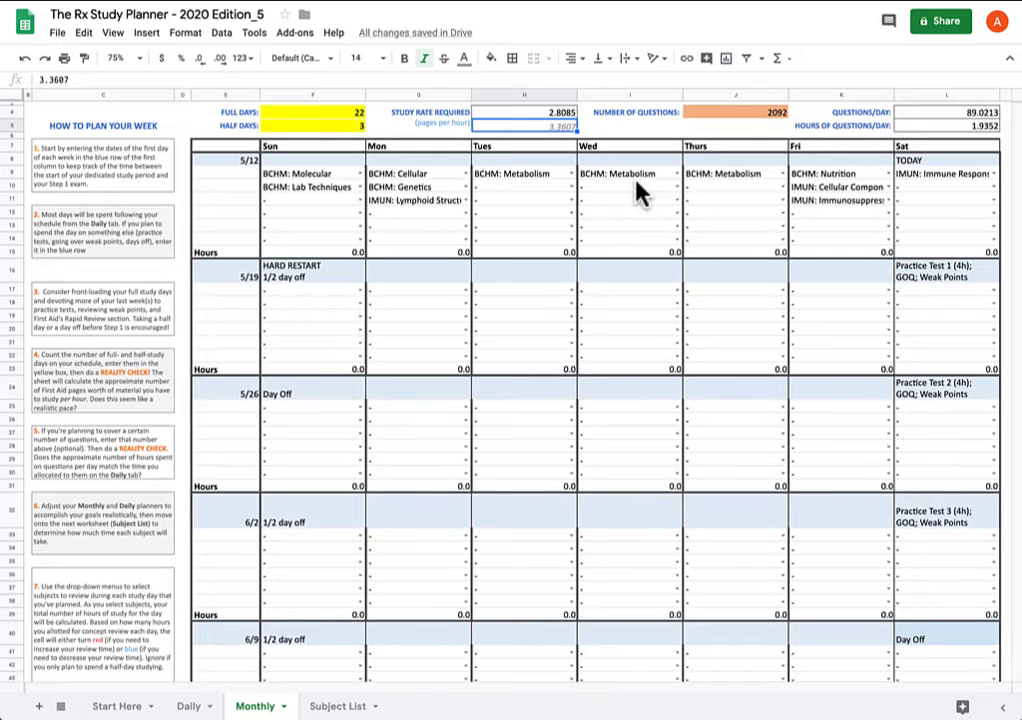
{"action": "scroll", "scroll_direction": "down", "scroll_amount": 3}
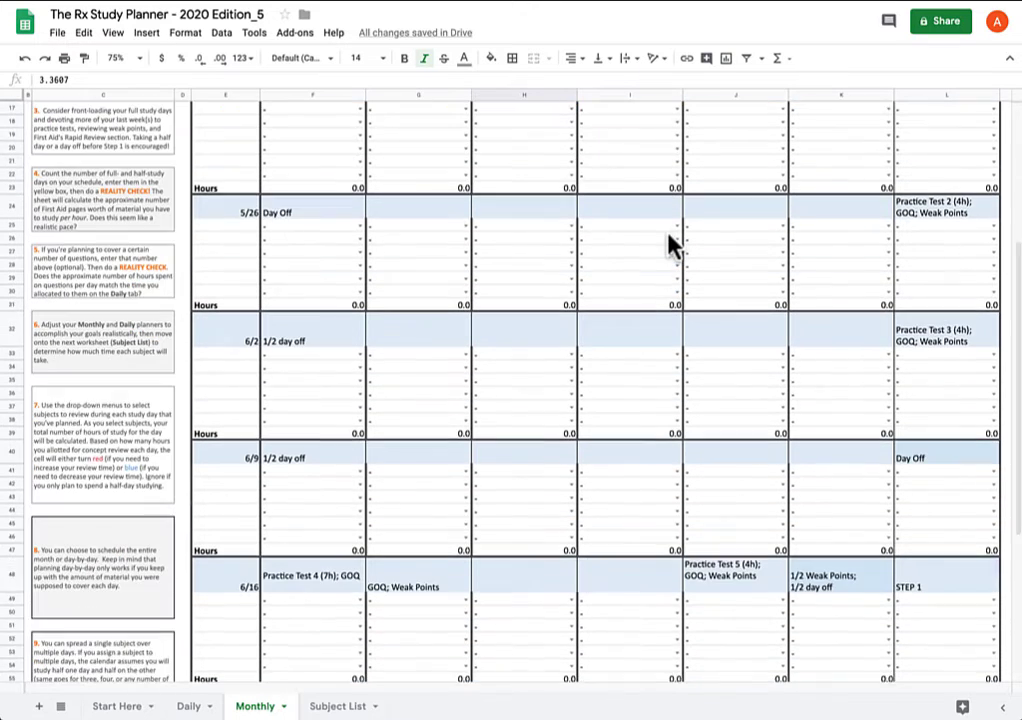
{"action": "scroll", "scroll_direction": "up", "scroll_amount": 3}
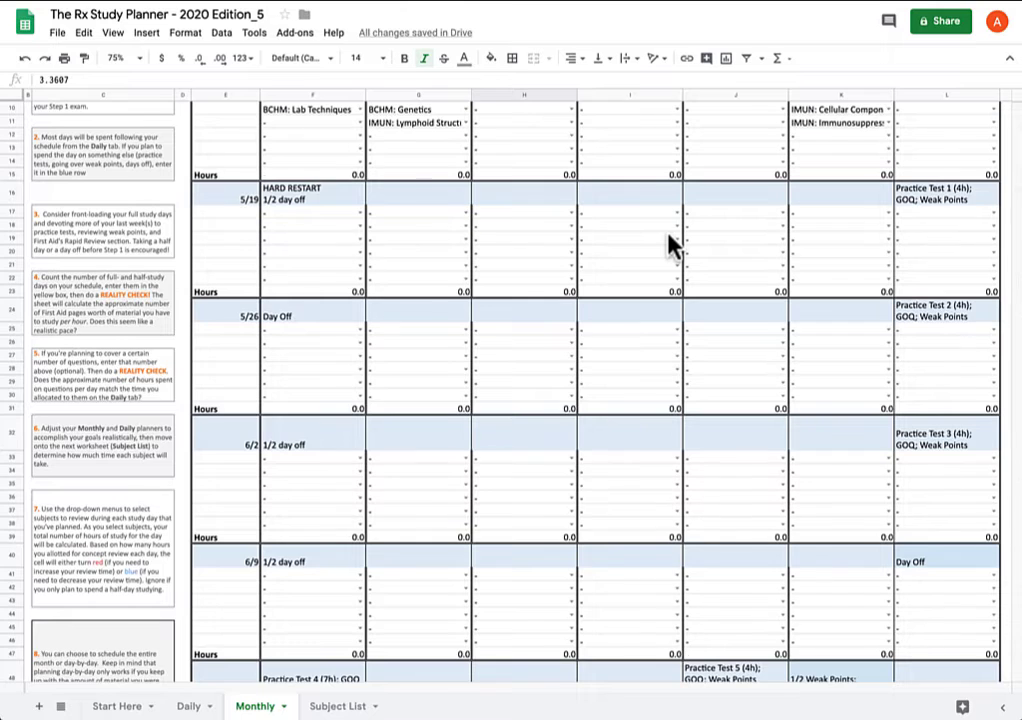
{"action": "scroll", "scroll_direction": "up", "scroll_amount": 3}
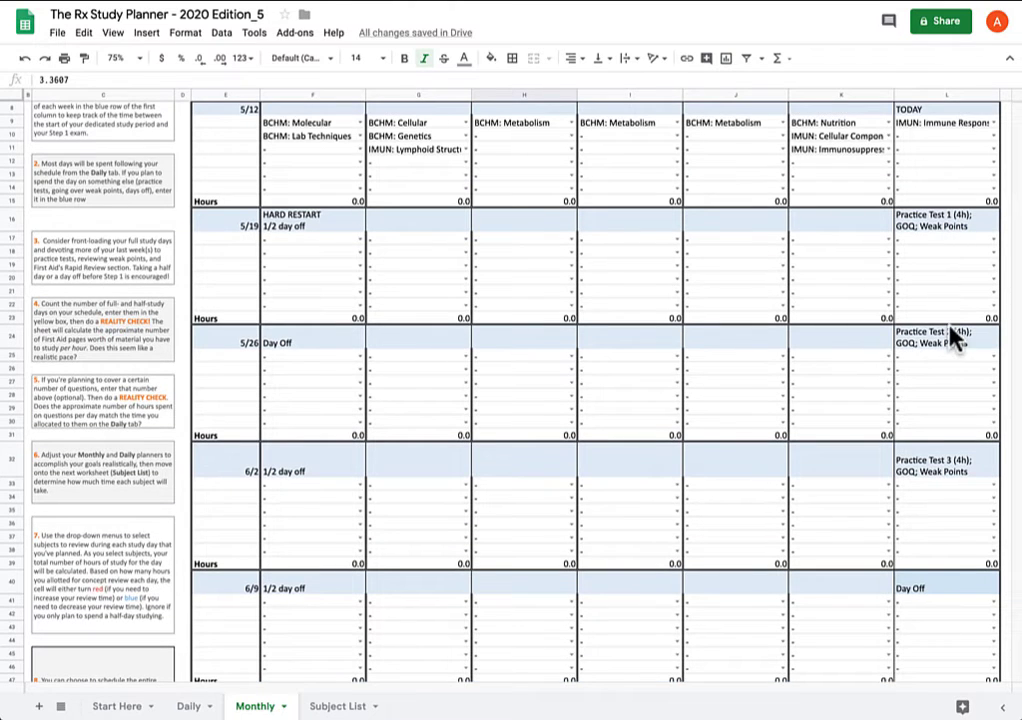
{"action": "scroll", "scroll_direction": "down", "scroll_amount": 3}
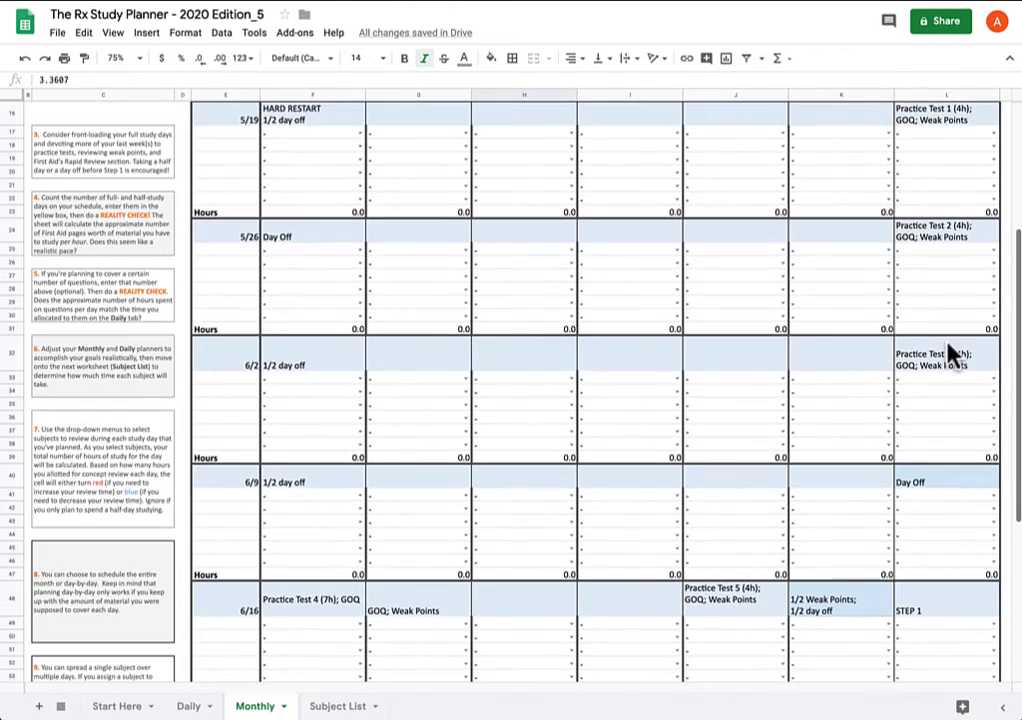
{"action": "mouse_move", "coordinate": [702, 347]}
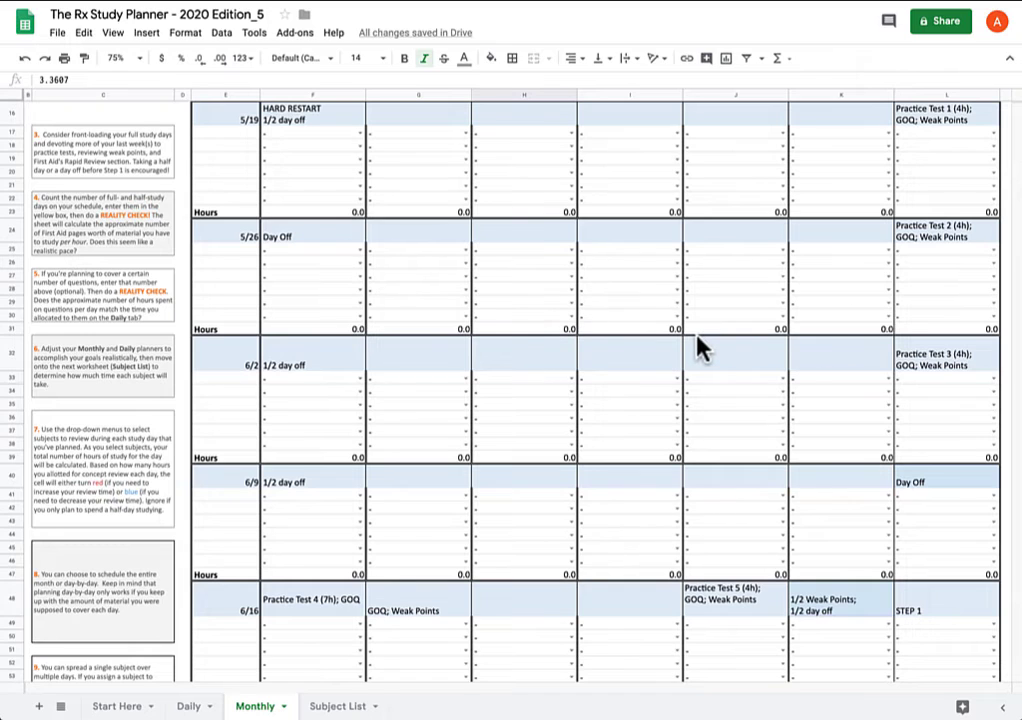
{"action": "mouse_move", "coordinate": [930, 130]}
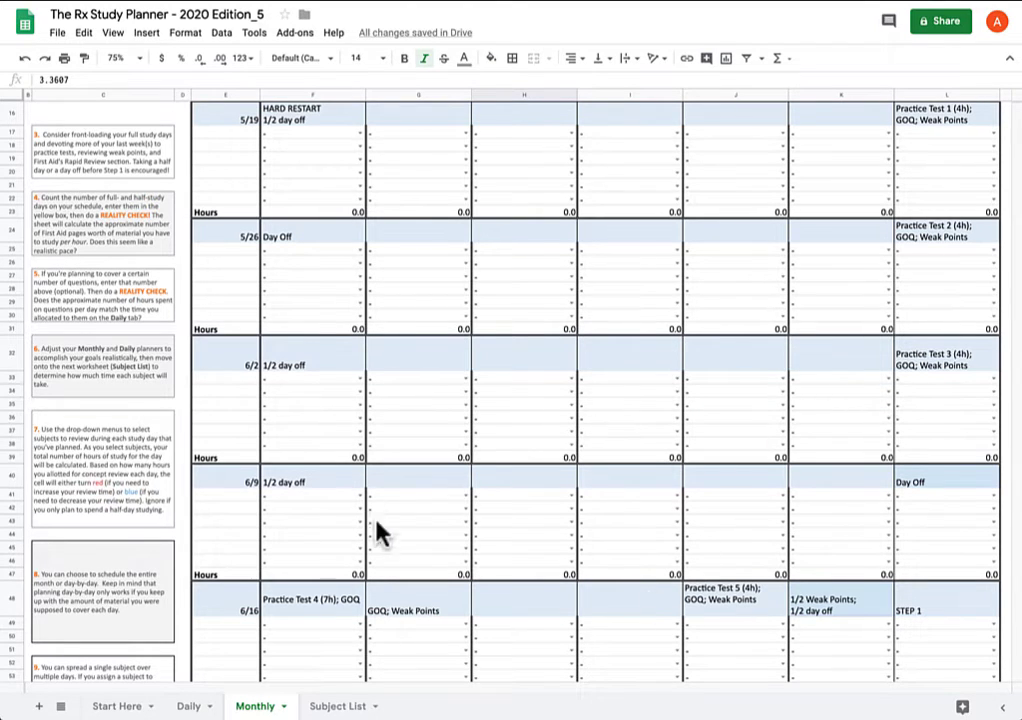
{"action": "mouse_move", "coordinate": [1013, 193]}
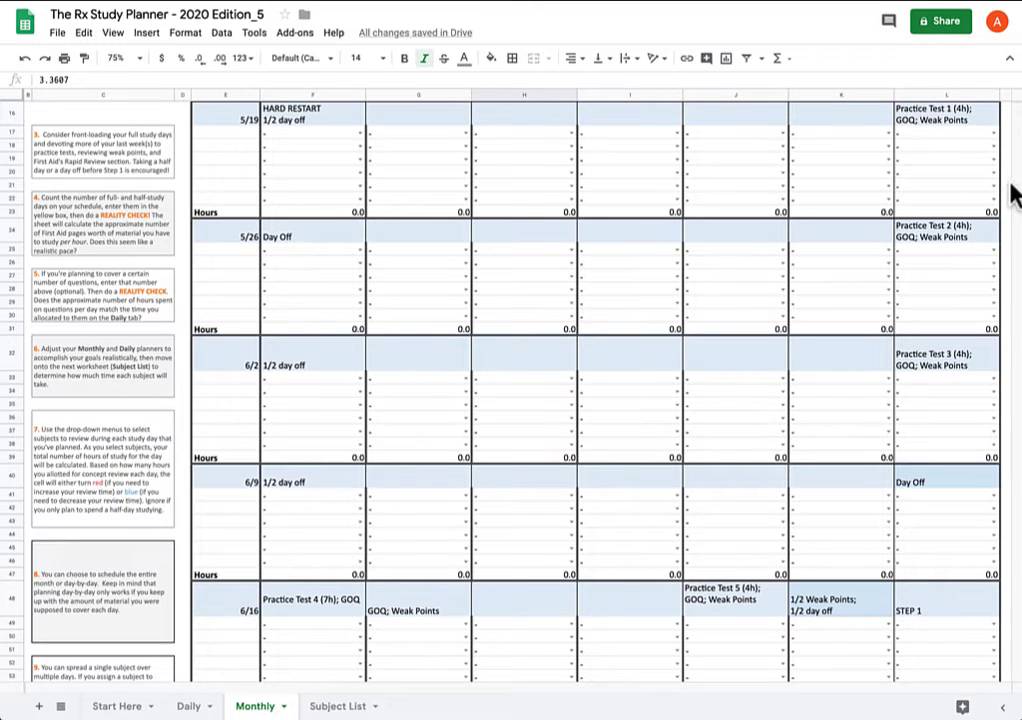
{"action": "scroll", "scroll_direction": "up", "scroll_amount": 3}
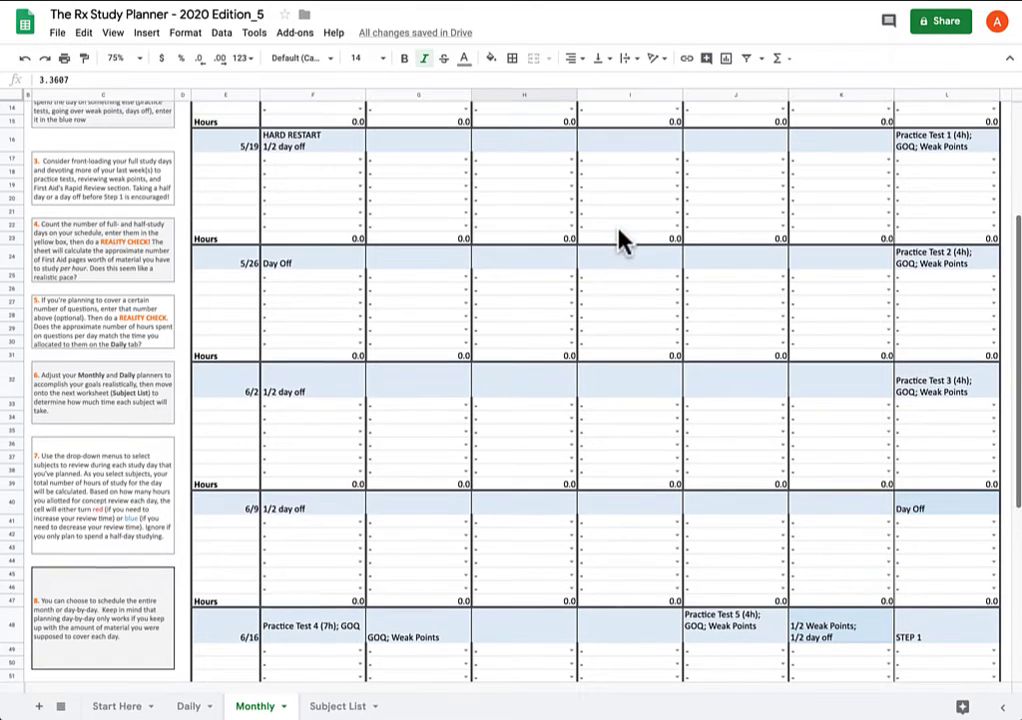
{"action": "mouse_move", "coordinate": [280, 278]}
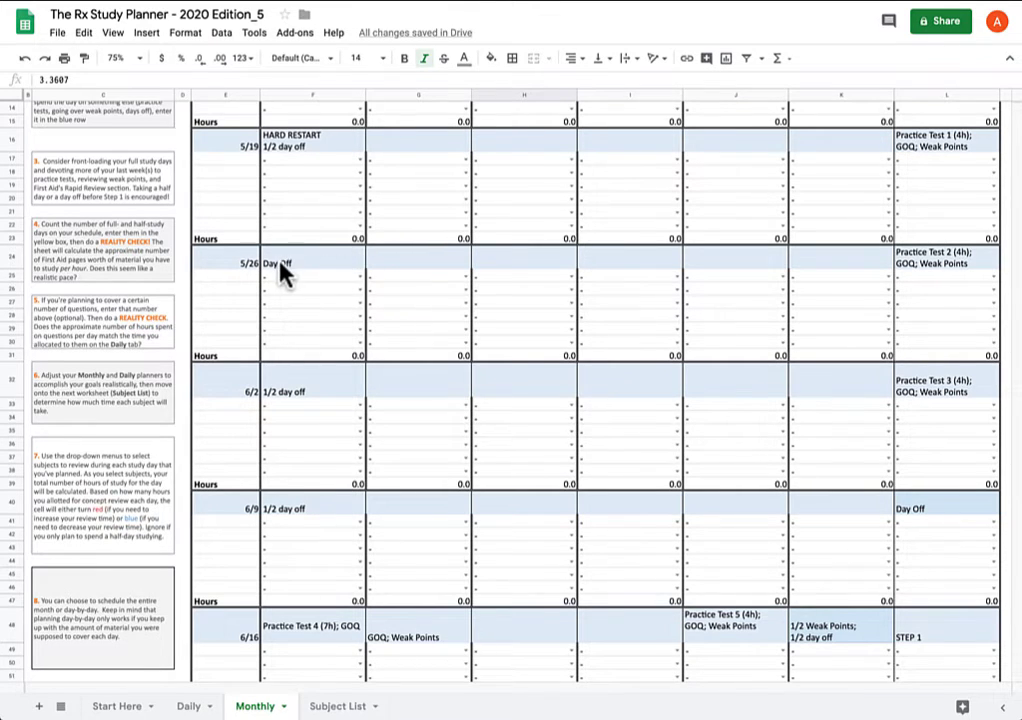
{"action": "scroll", "scroll_direction": "down", "scroll_amount": 3}
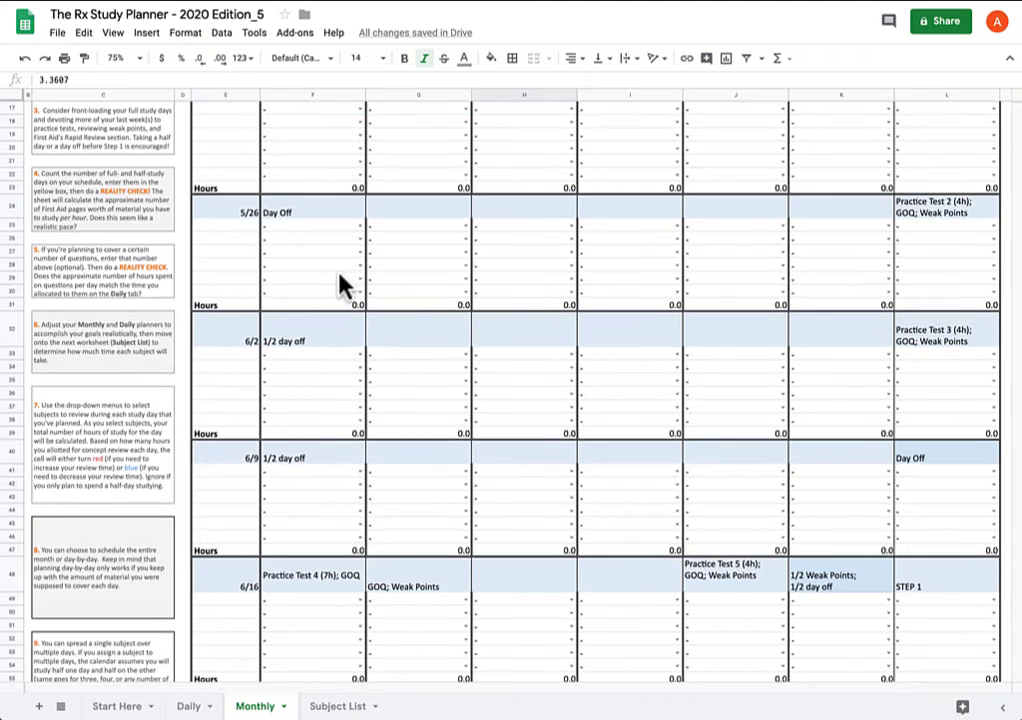
{"action": "scroll", "scroll_direction": "up", "scroll_amount": 3}
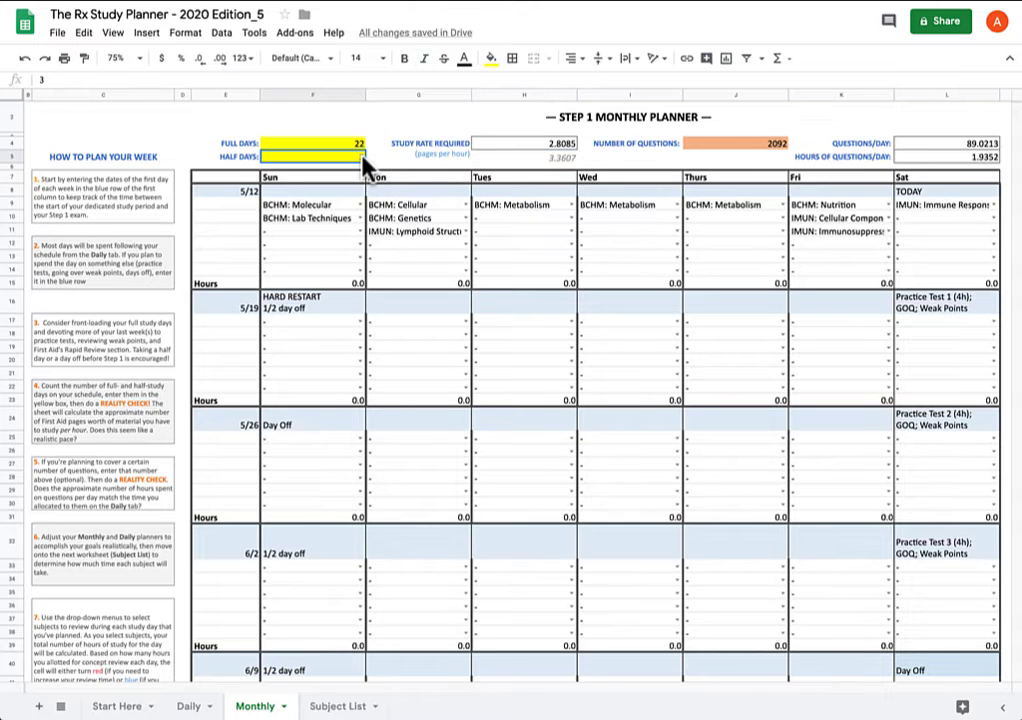
{"action": "scroll", "scroll_direction": "down", "scroll_amount": 3}
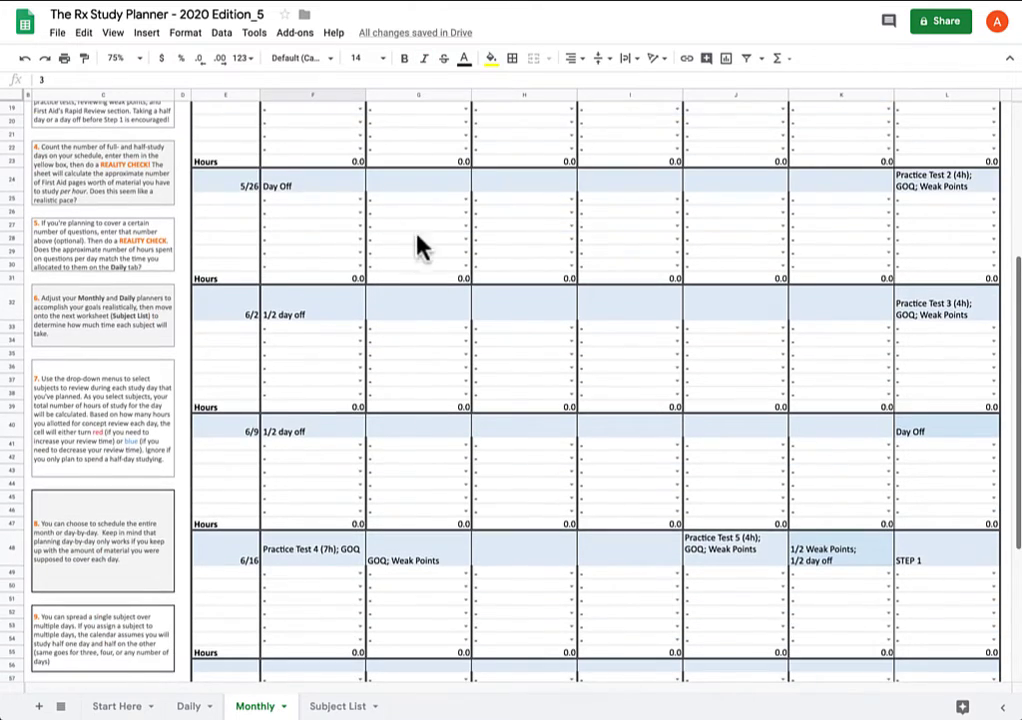
{"action": "scroll", "scroll_direction": "up", "scroll_amount": 3}
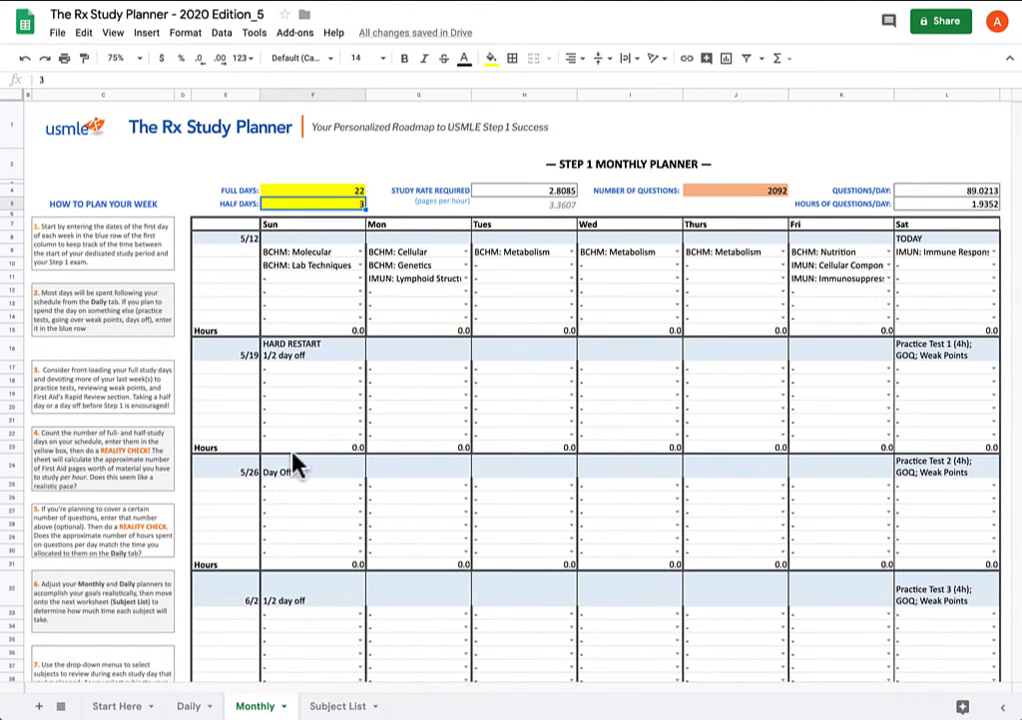
{"action": "mouse_move", "coordinate": [408, 232]}
{"action": "type", "text": "4"}
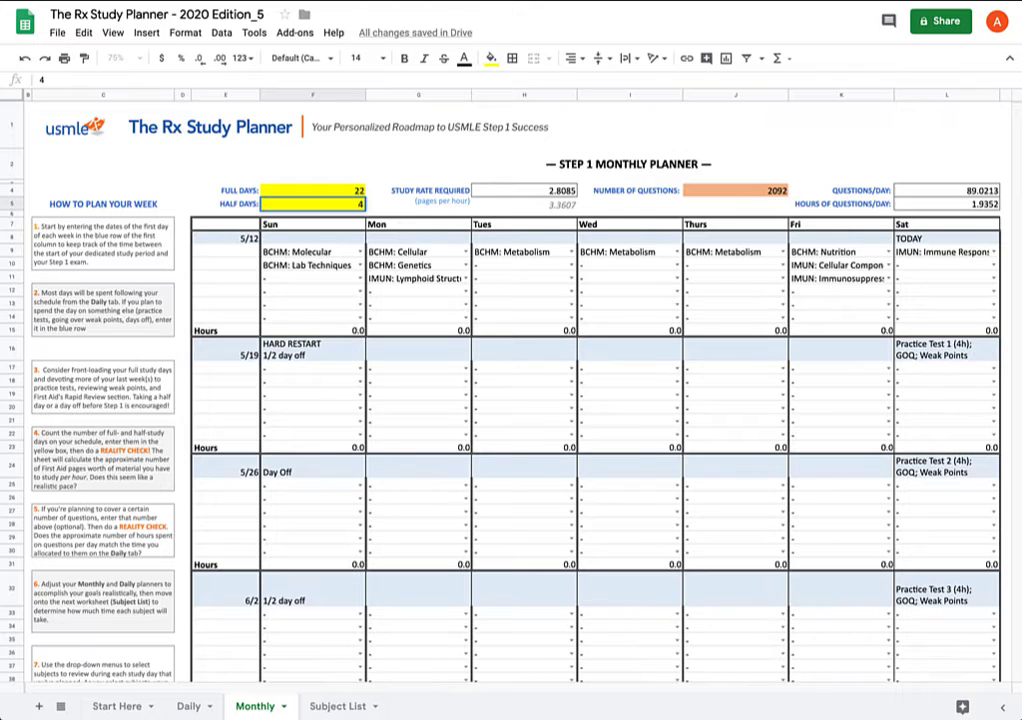
Enter 5 half days, lowering the required study rate to 2.6939
{"action": "type", "text": "5"}
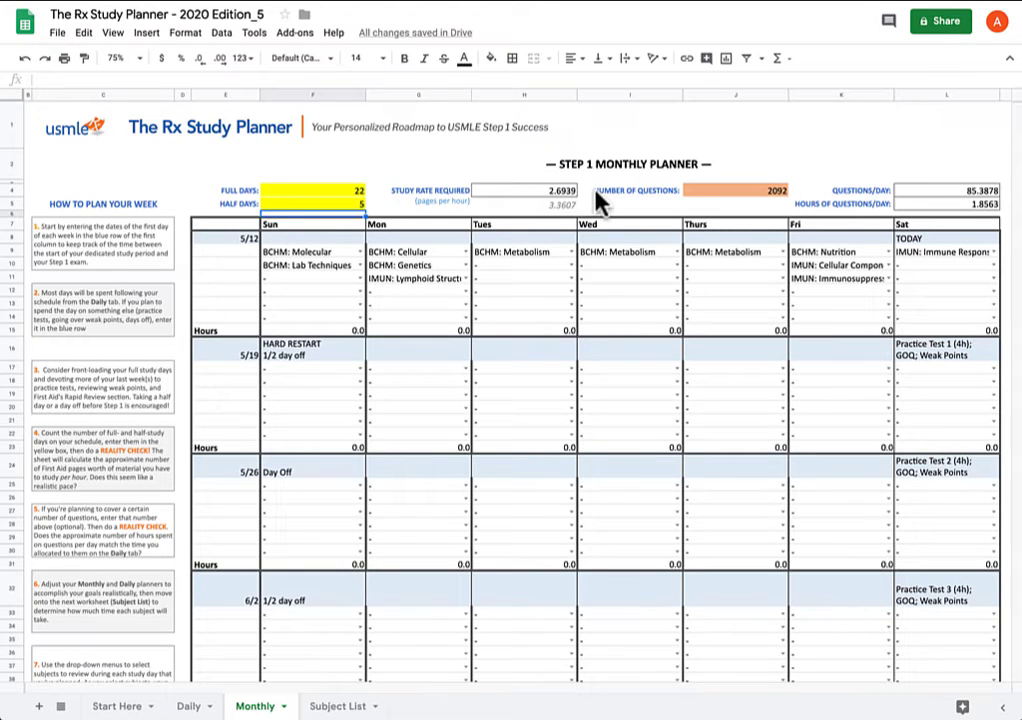
{"action": "mouse_move", "coordinate": [588, 310]}
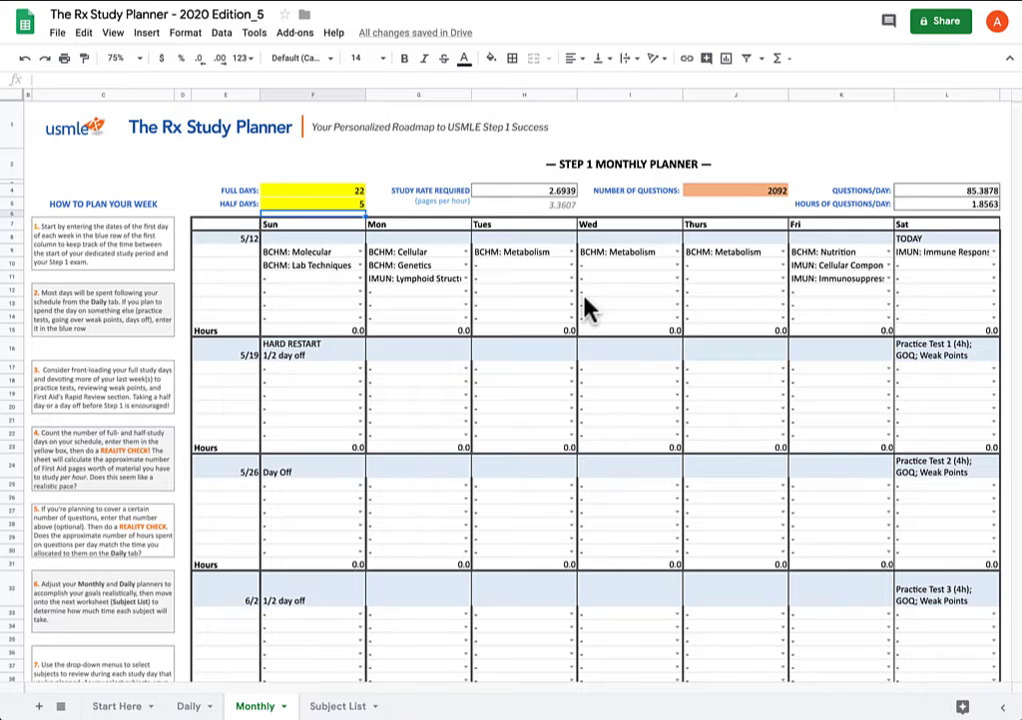
{"action": "scroll", "scroll_direction": "down", "scroll_amount": 3}
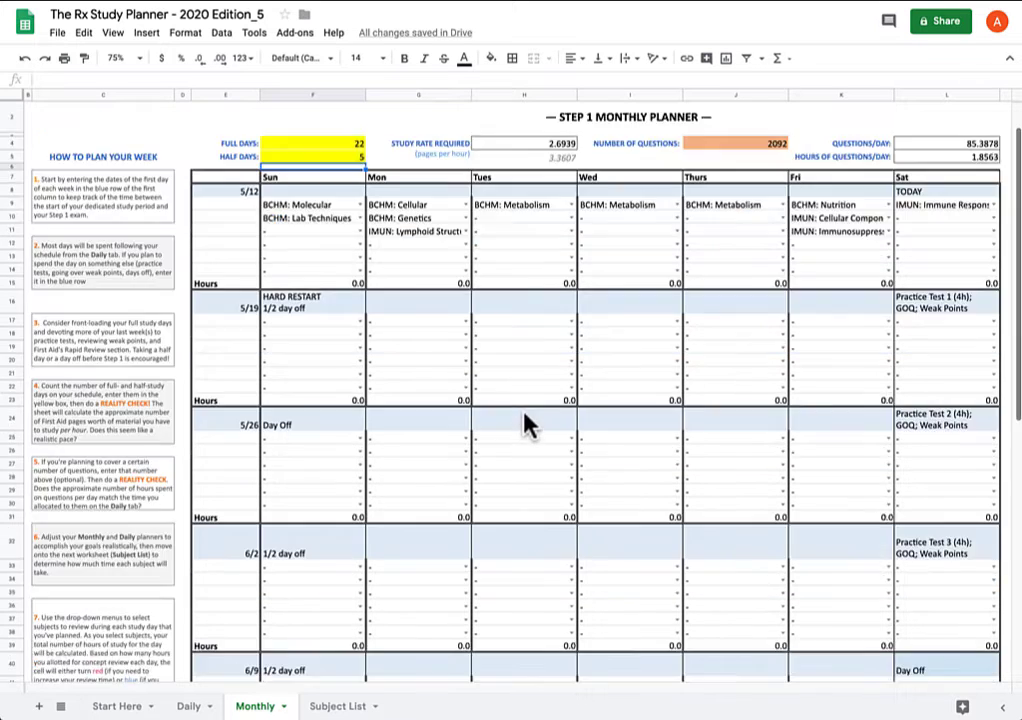
{"action": "scroll", "scroll_direction": "down", "scroll_amount": 3}
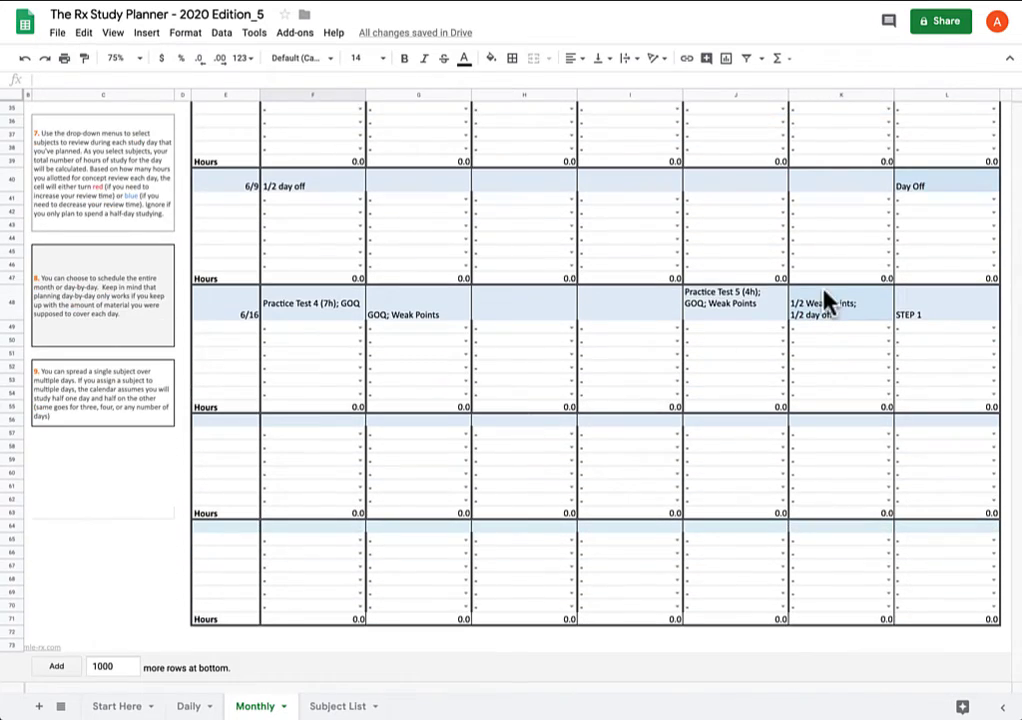
{"action": "mouse_move", "coordinate": [548, 567]}
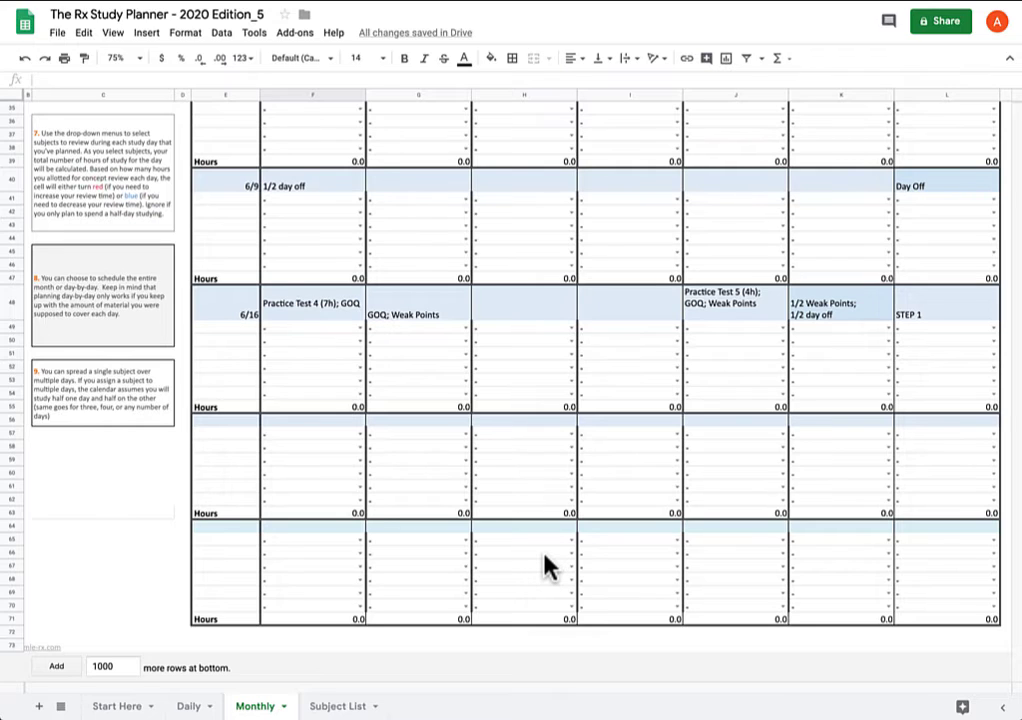
{"action": "mouse_move", "coordinate": [623, 587]}
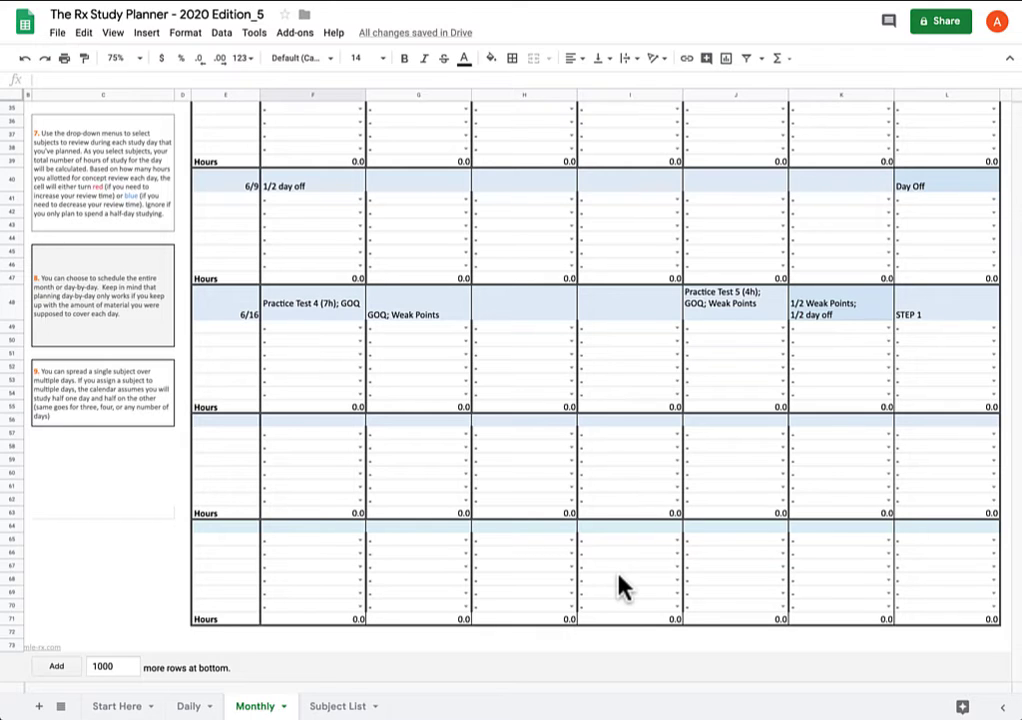
{"action": "mouse_move", "coordinate": [608, 562]}
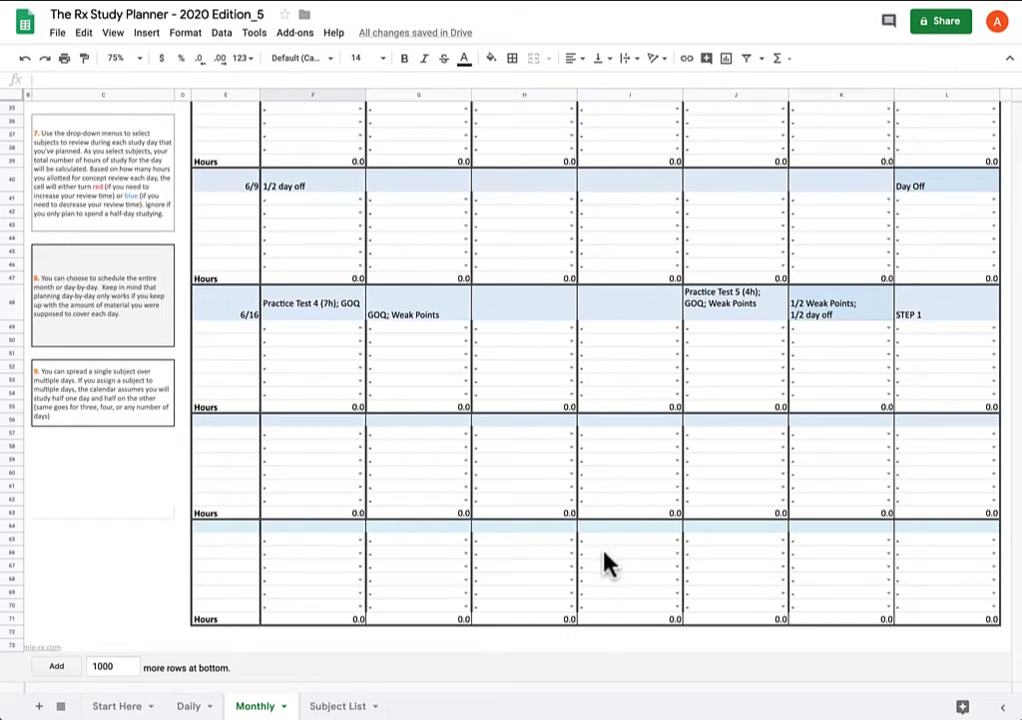
{"action": "mouse_move", "coordinate": [917, 378]}
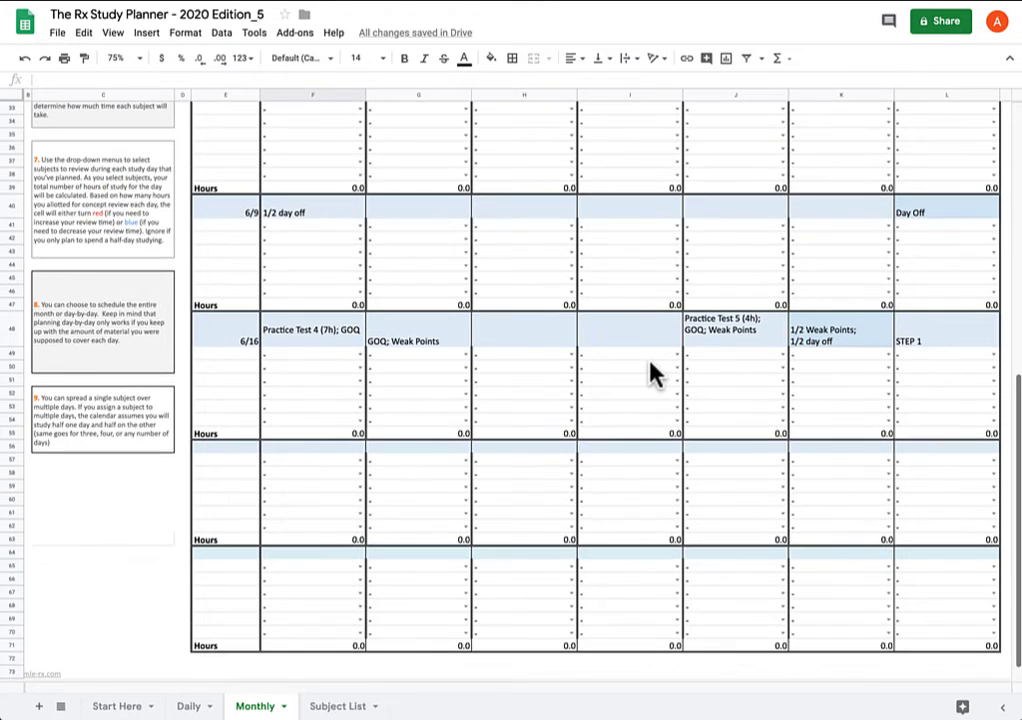
{"action": "scroll", "scroll_direction": "up", "scroll_amount": 3}
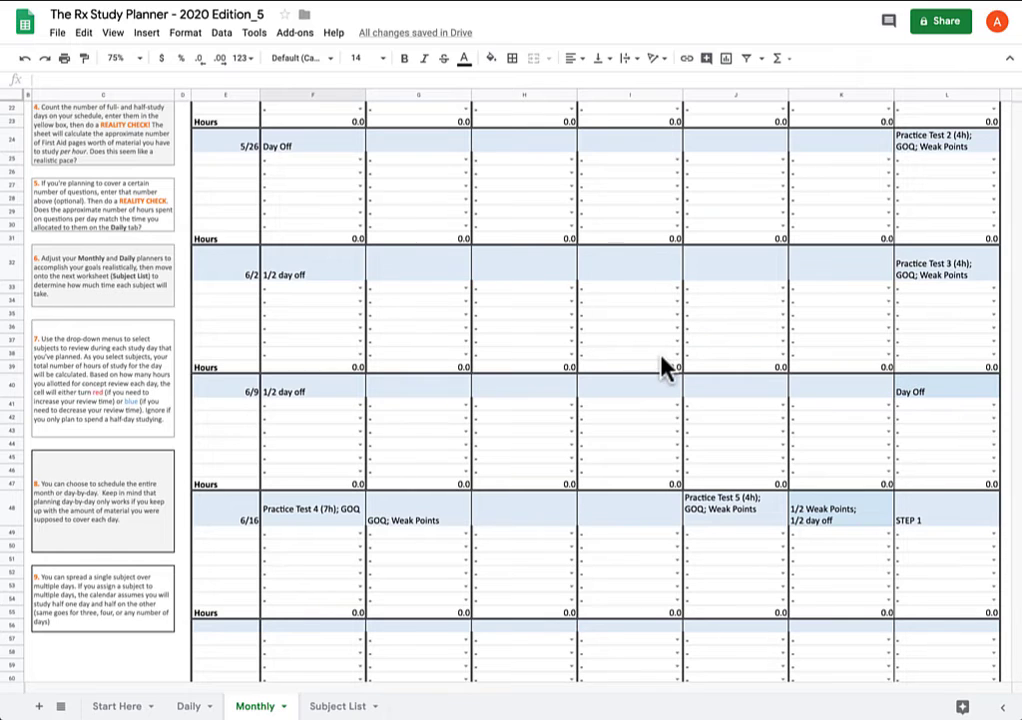
{"action": "scroll", "scroll_direction": "down", "scroll_amount": 3}
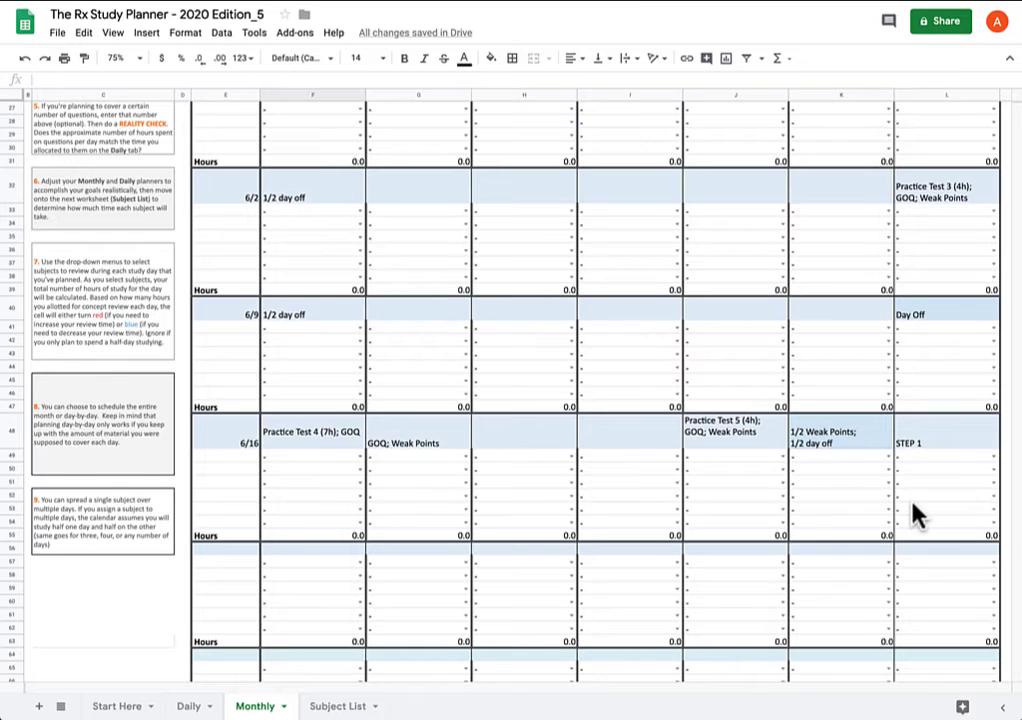
{"action": "mouse_move", "coordinate": [822, 343]}
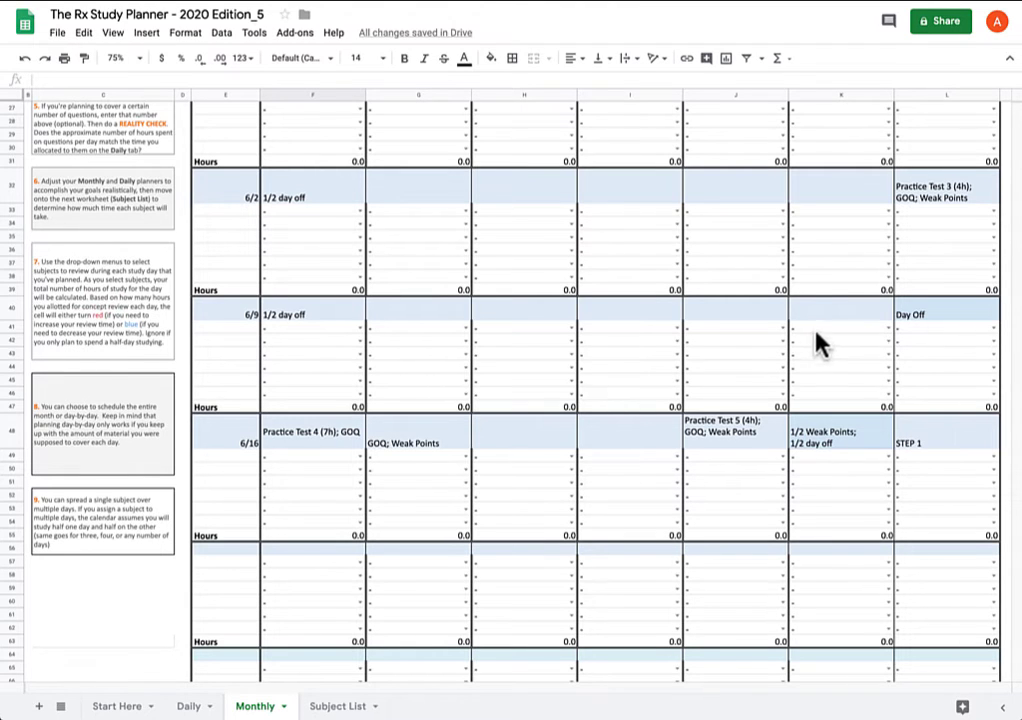
{"action": "mouse_move", "coordinate": [642, 320]}
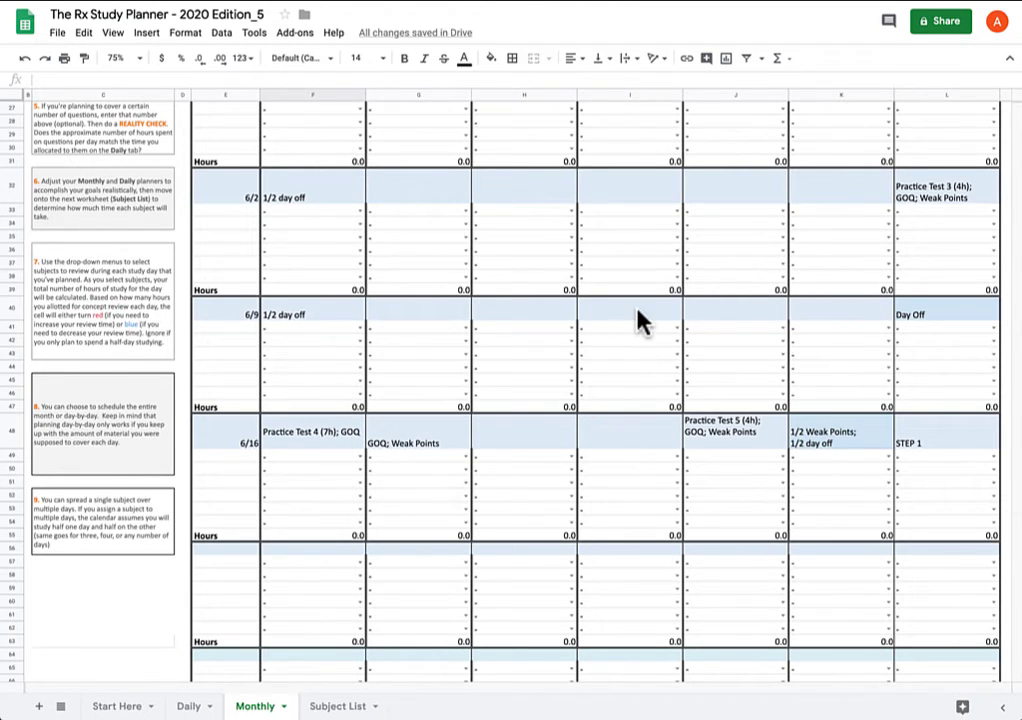
{"action": "mouse_move", "coordinate": [633, 320]}
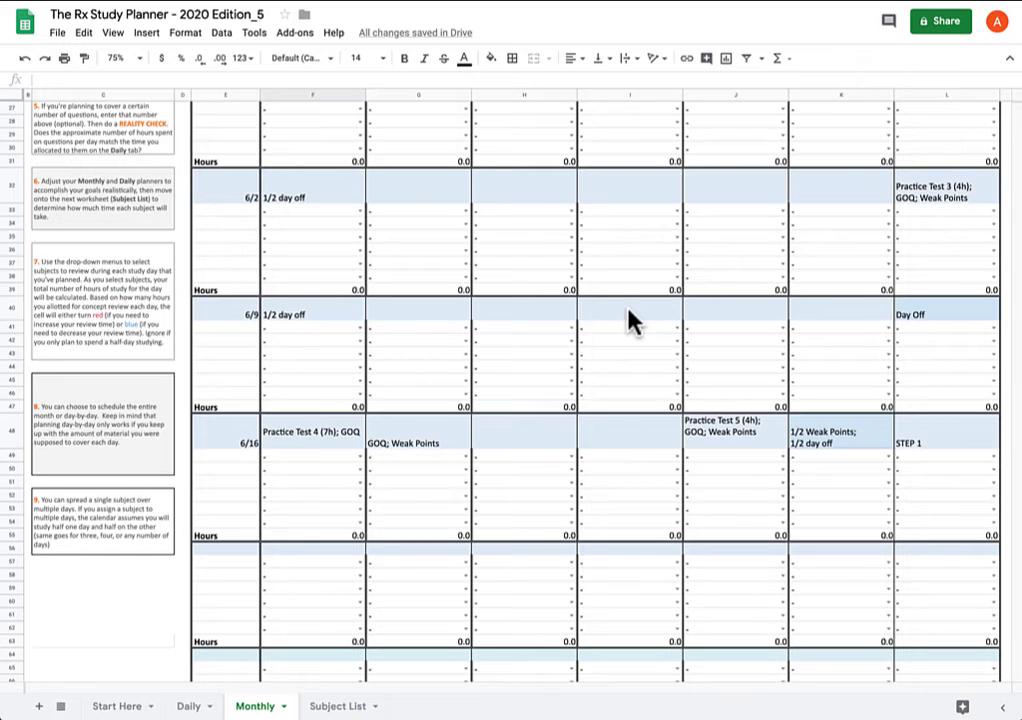
{"action": "scroll", "scroll_direction": "up", "scroll_amount": 3}
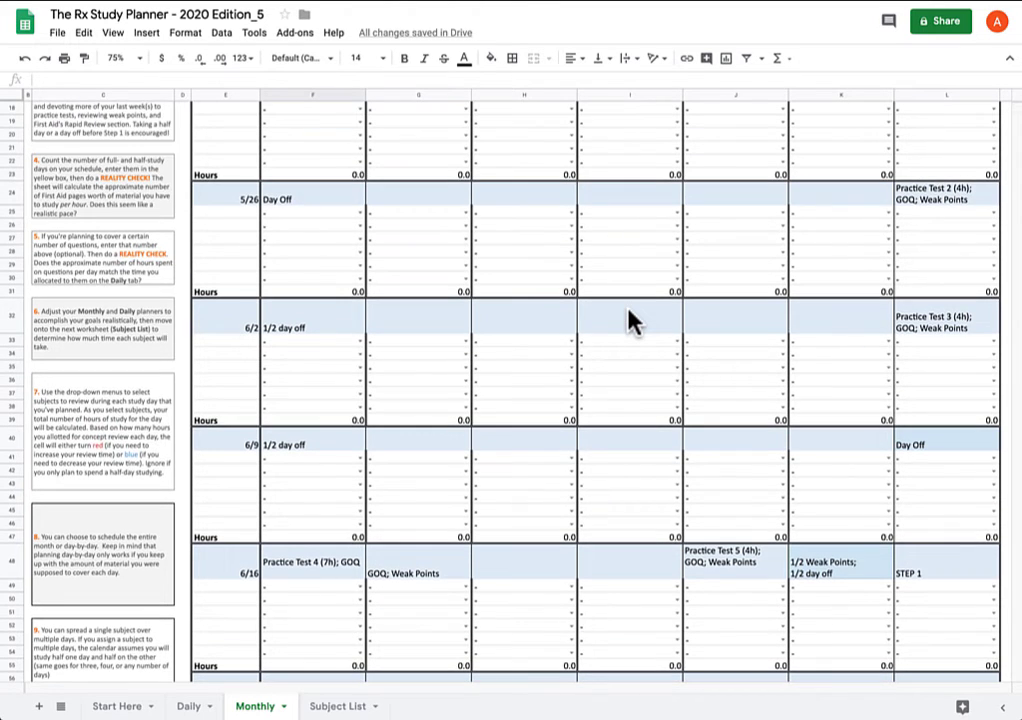
{"action": "scroll", "scroll_direction": "up", "scroll_amount": 3}
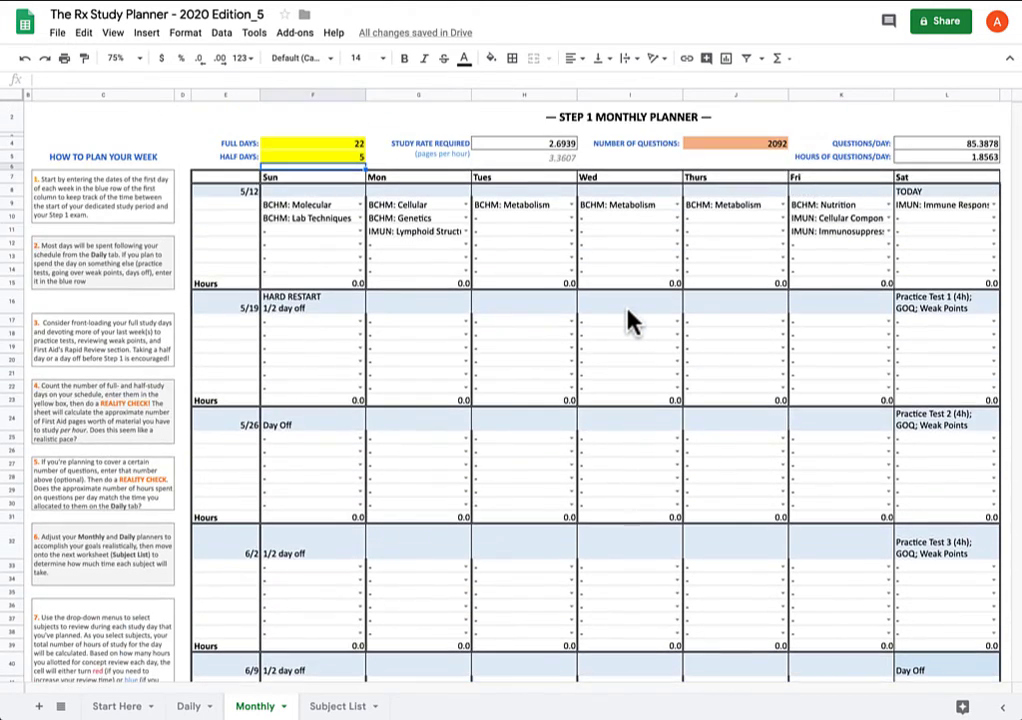
{"action": "mouse_move", "coordinate": [620, 312]}
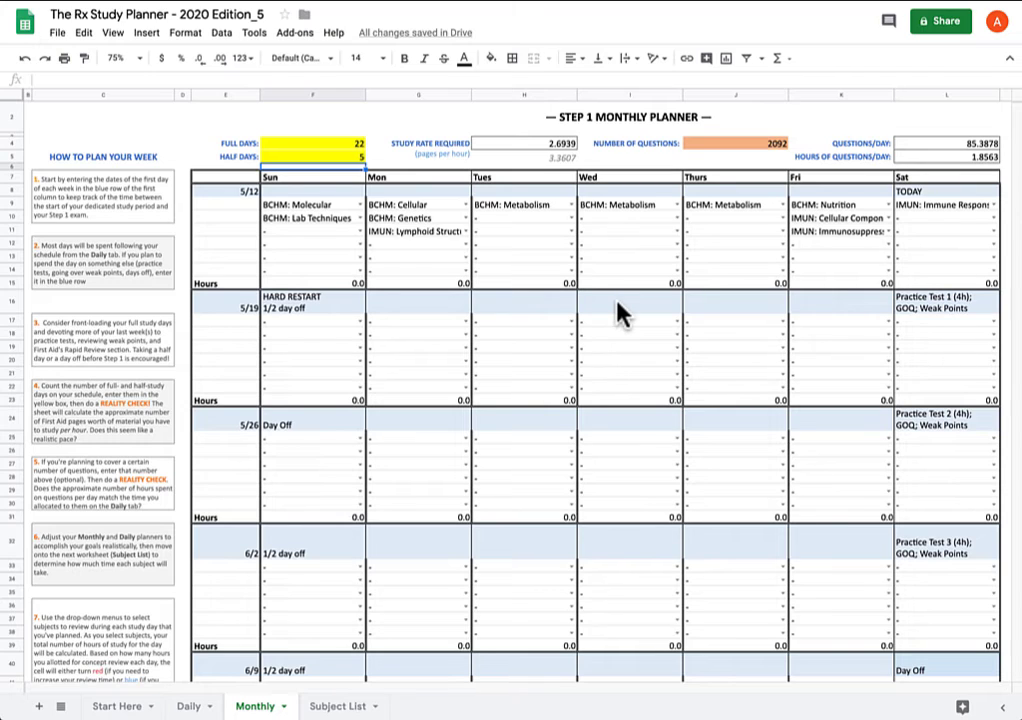
{"action": "mouse_move", "coordinate": [540, 290]}
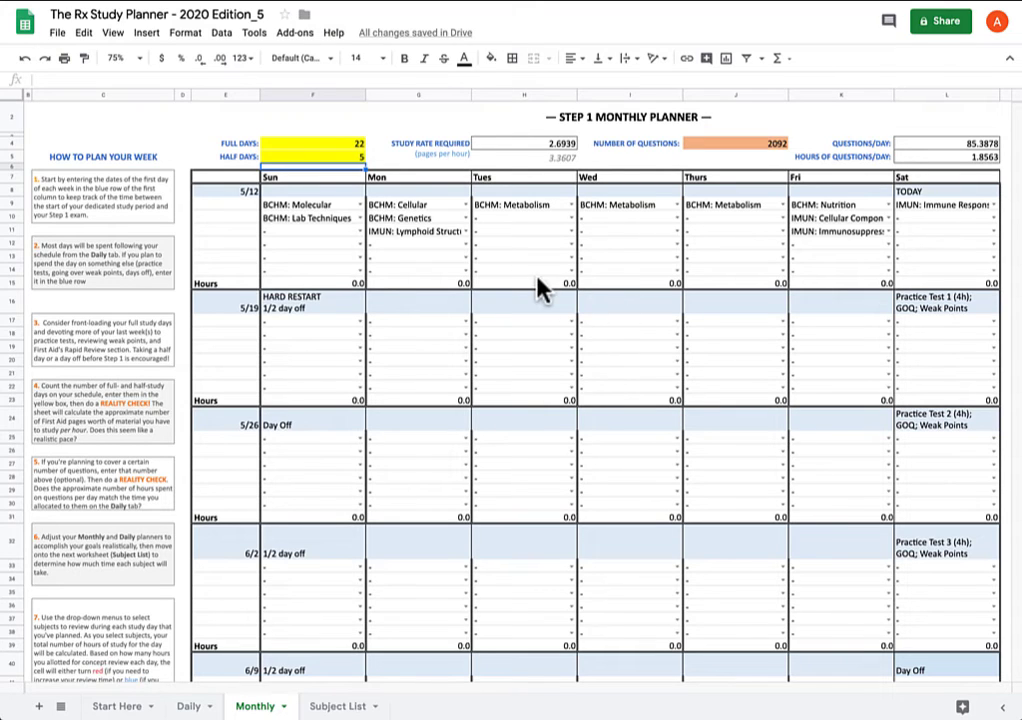
{"action": "mouse_move", "coordinate": [582, 272]}
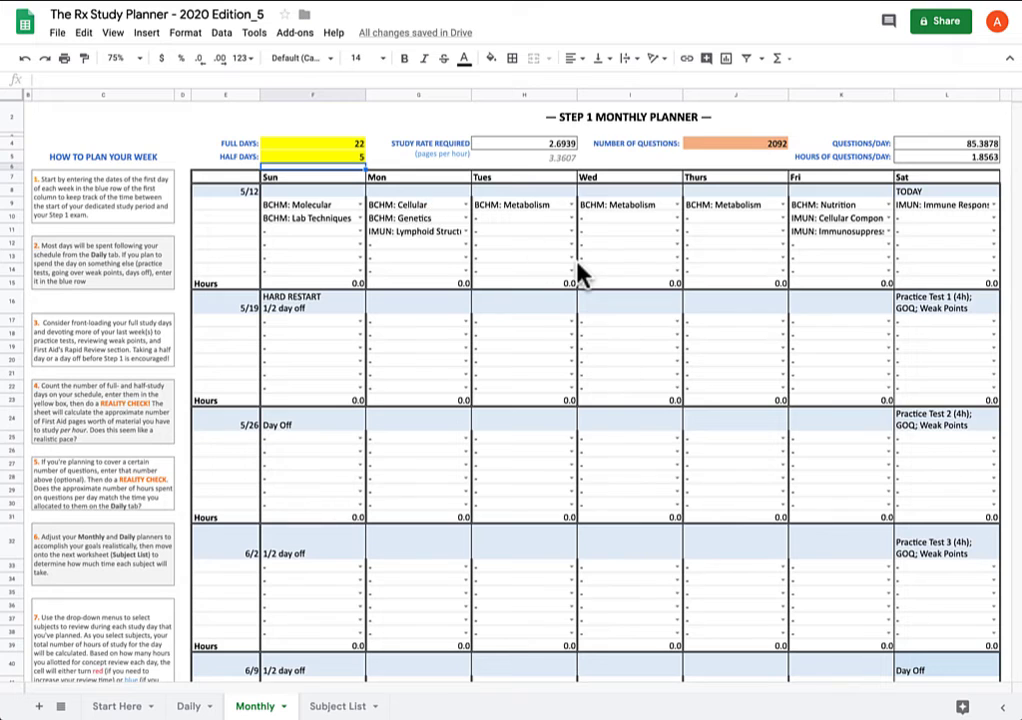
{"action": "scroll", "scroll_direction": "down", "scroll_amount": 3}
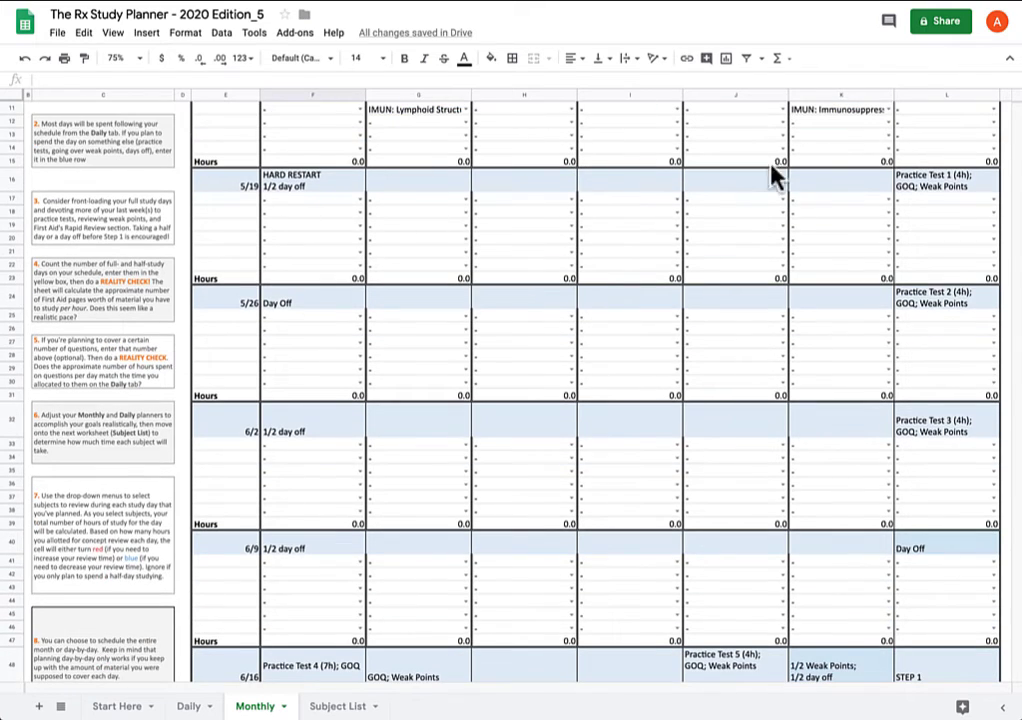
{"action": "scroll", "scroll_direction": "down", "scroll_amount": 3}
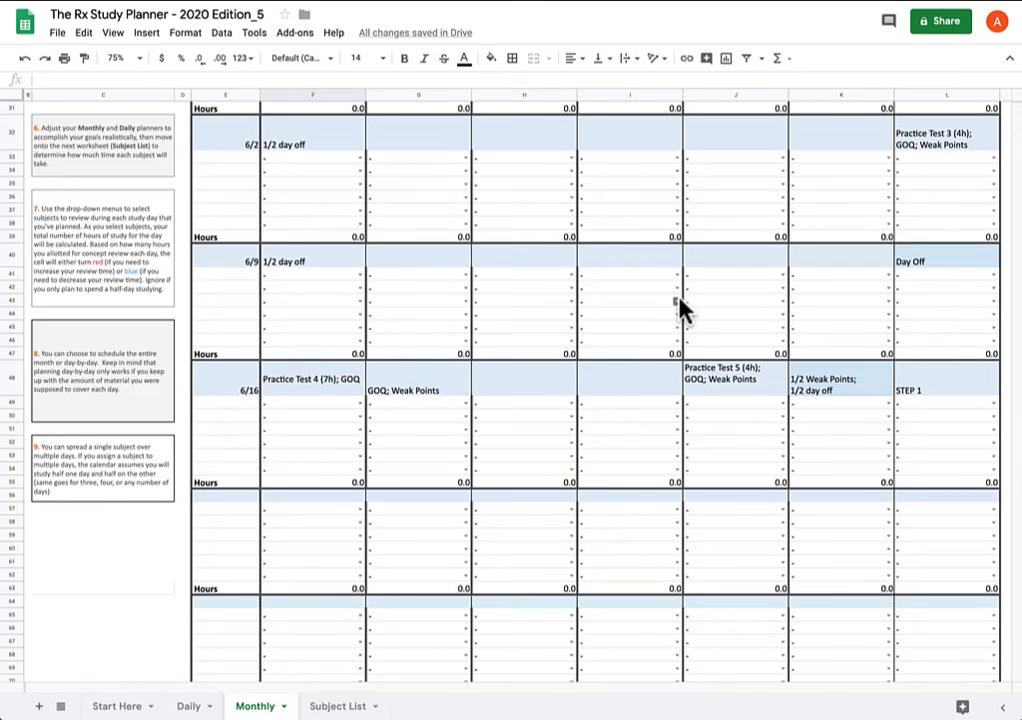
{"action": "mouse_move", "coordinate": [525, 282]}
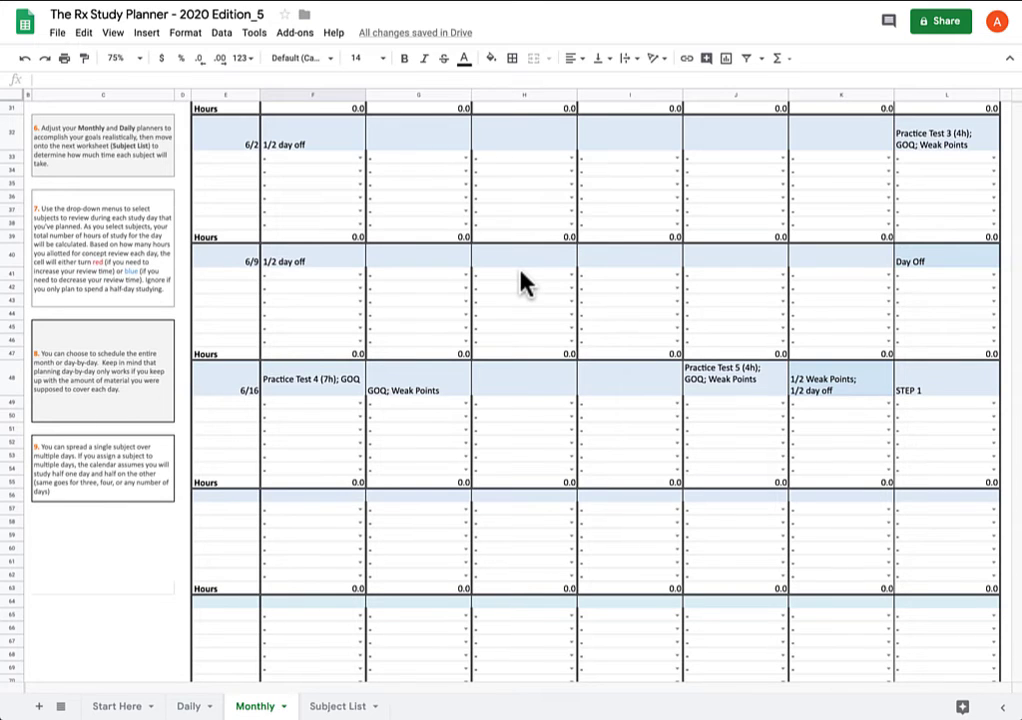
{"action": "scroll", "scroll_direction": "down", "scroll_amount": 3}
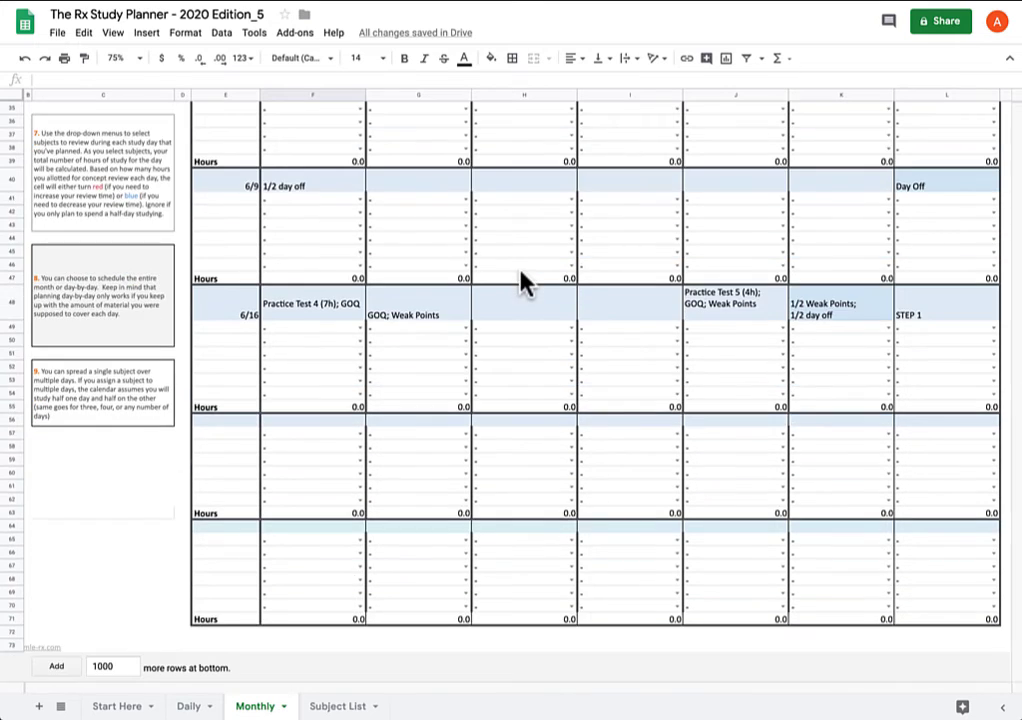
{"action": "mouse_move", "coordinate": [515, 492]}
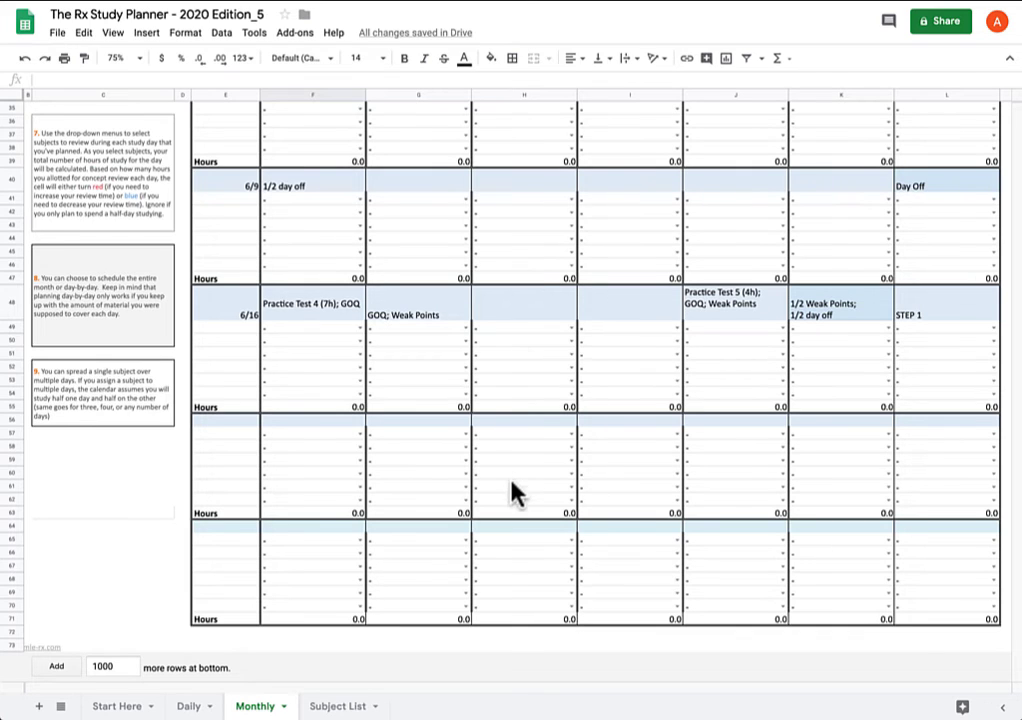
{"action": "mouse_move", "coordinate": [530, 383]}
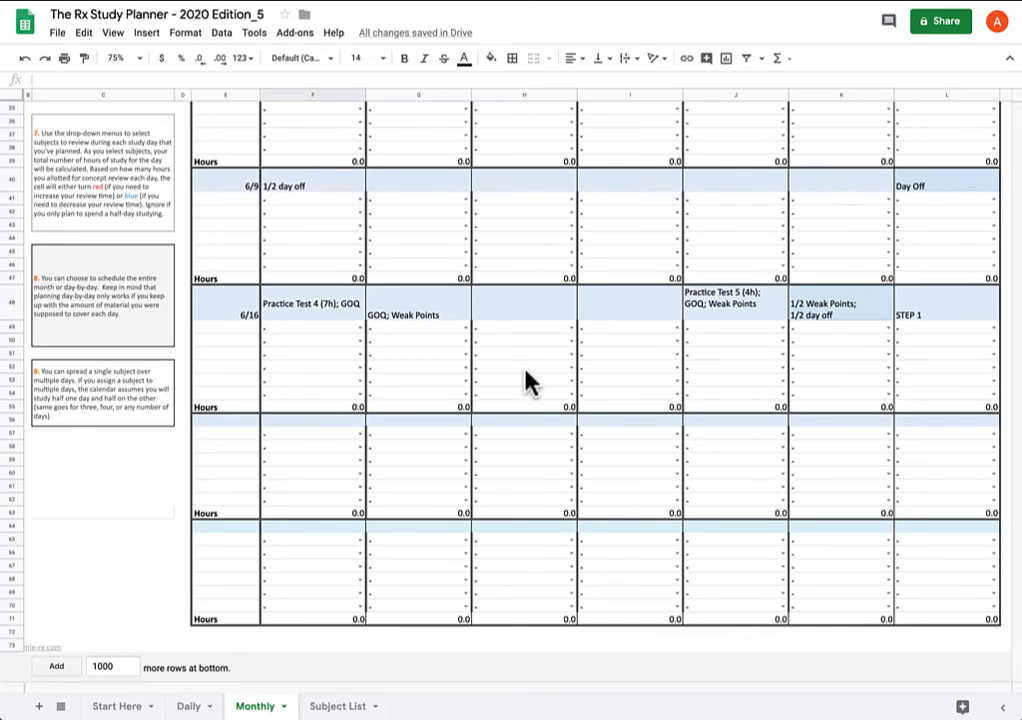
{"action": "mouse_move", "coordinate": [530, 325]}
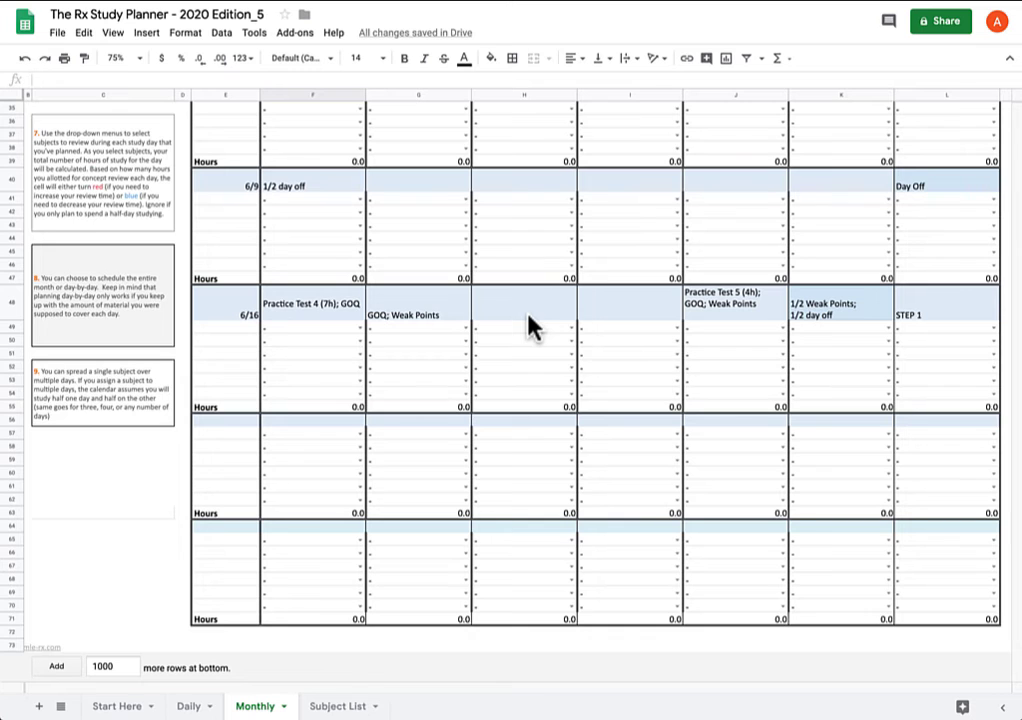
{"action": "scroll", "scroll_direction": "up", "scroll_amount": 3}
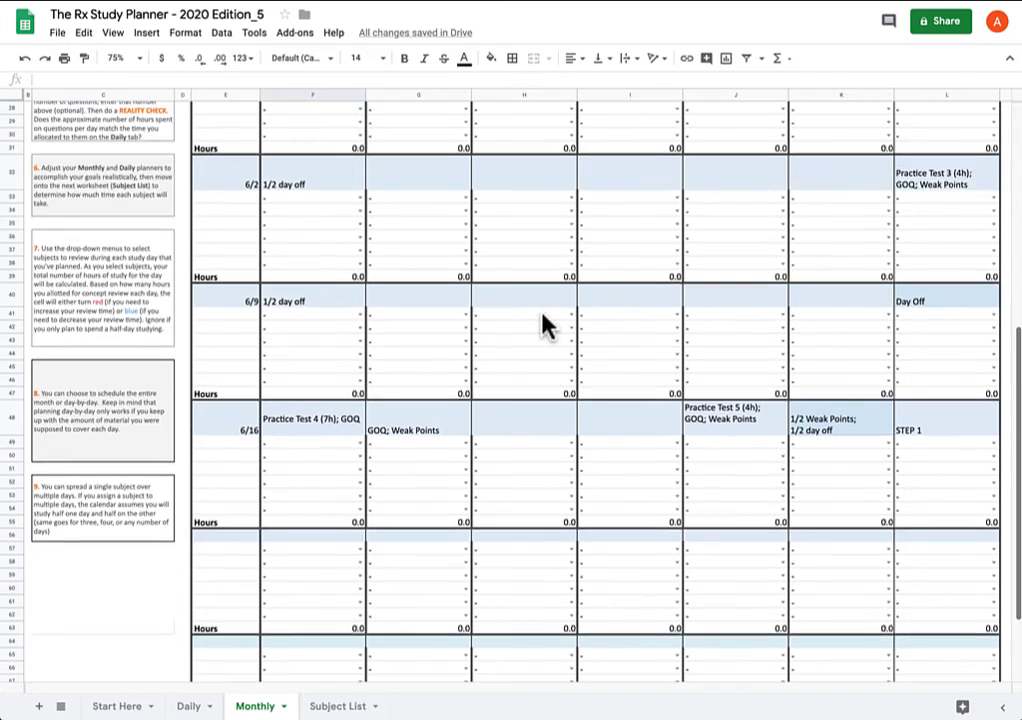
{"action": "scroll", "scroll_direction": "up", "scroll_amount": 3}
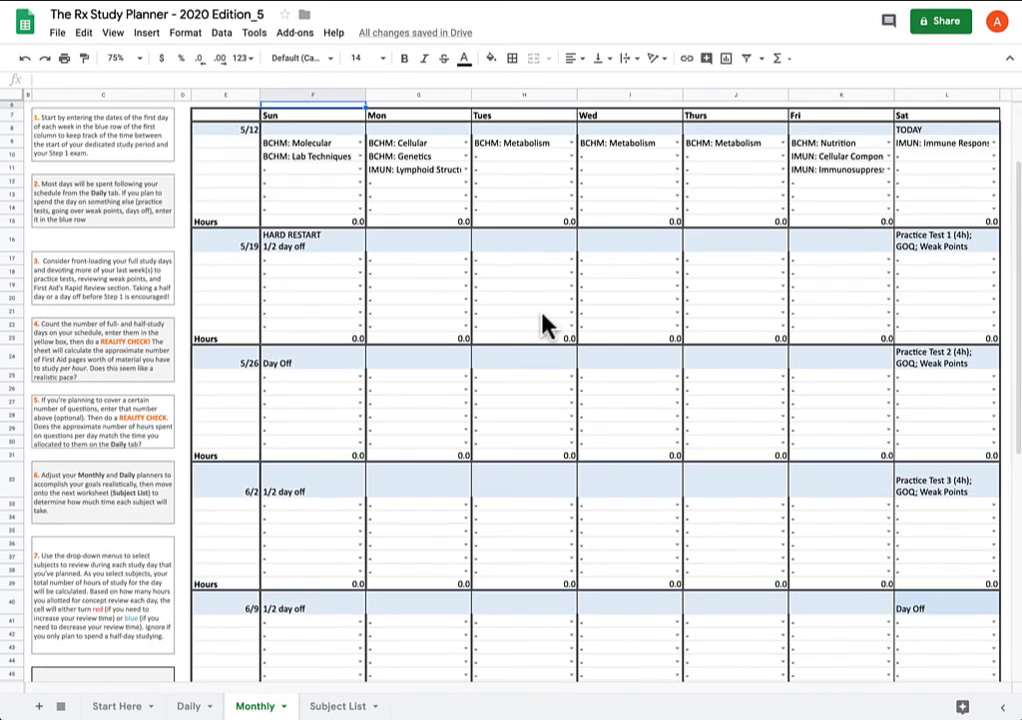
{"action": "scroll", "scroll_direction": "up", "scroll_amount": 3}
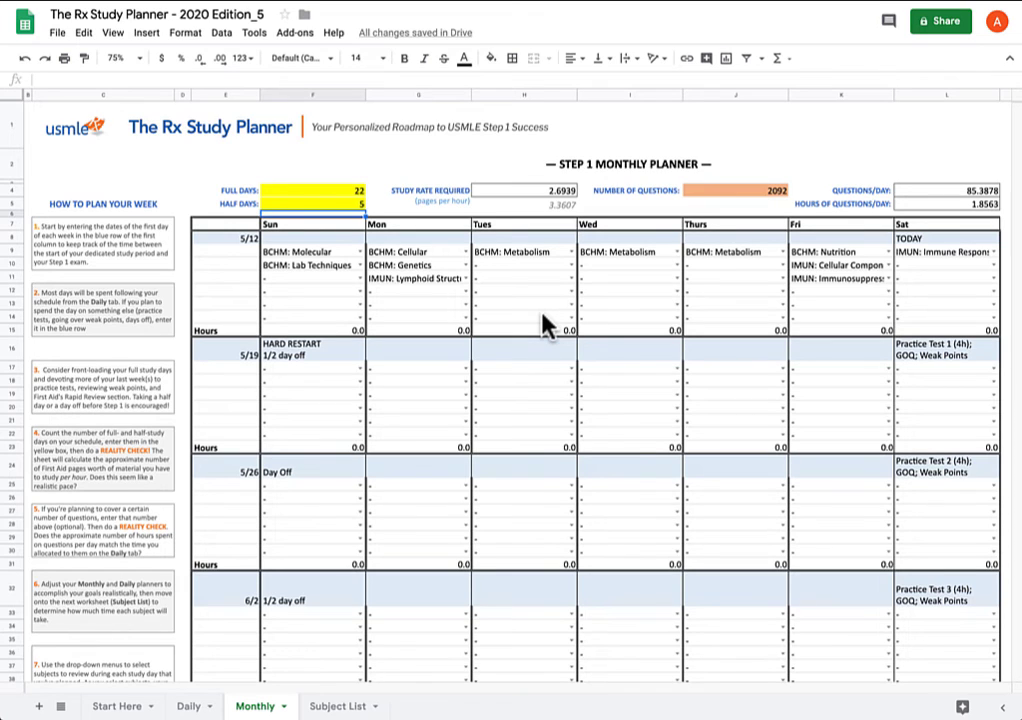
{"action": "mouse_move", "coordinate": [628, 365]}
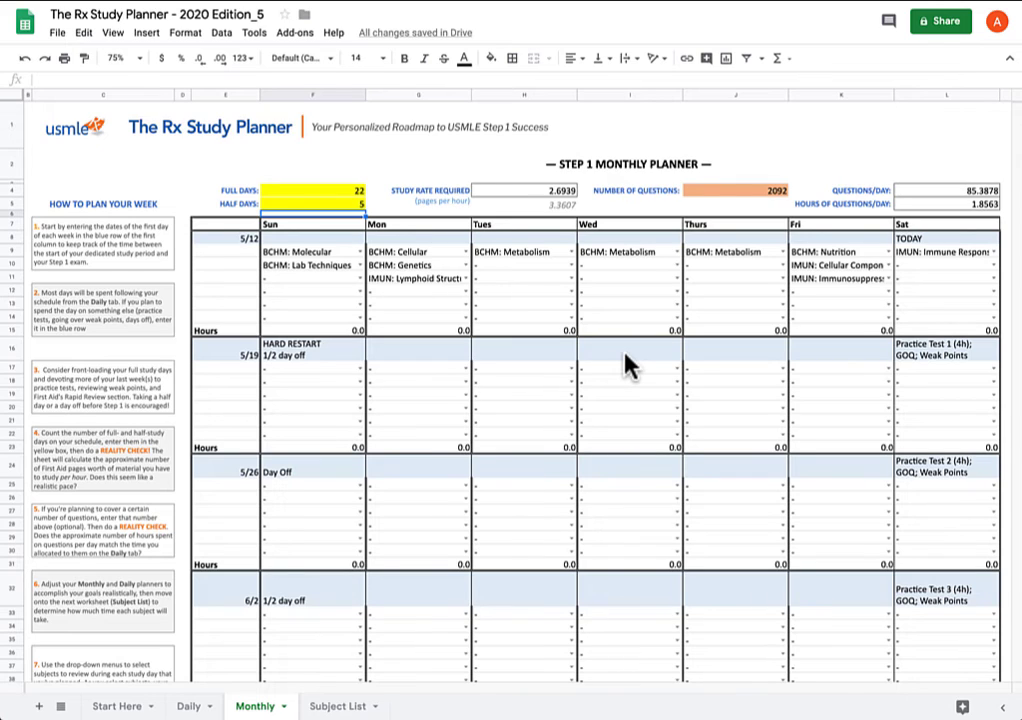
{"action": "left_click", "coordinate": [525, 350]}
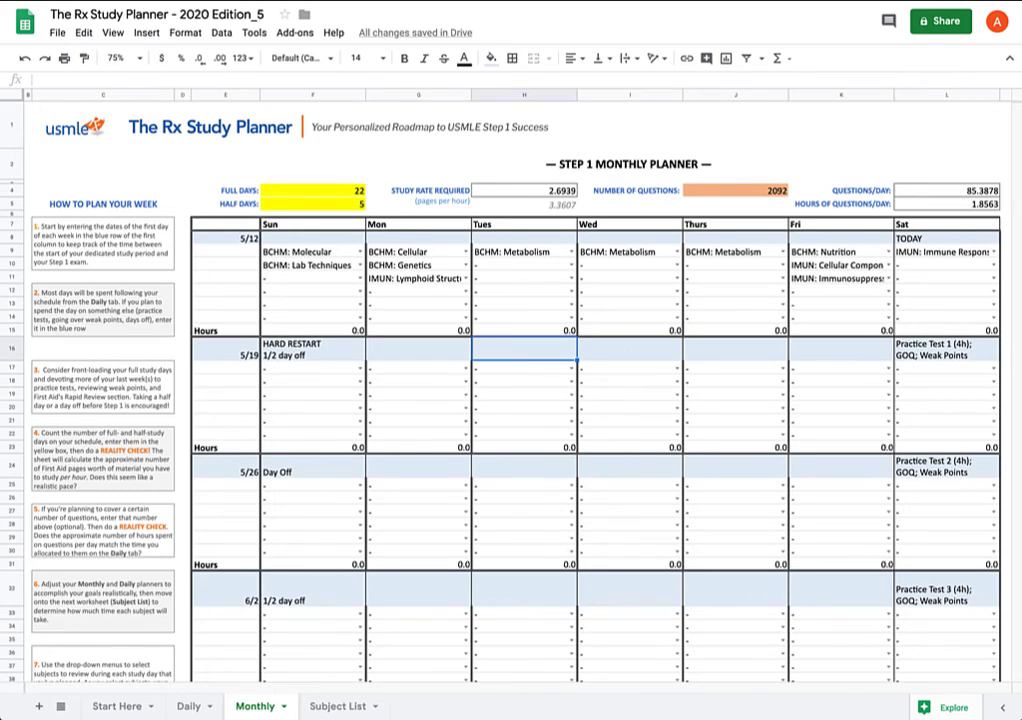